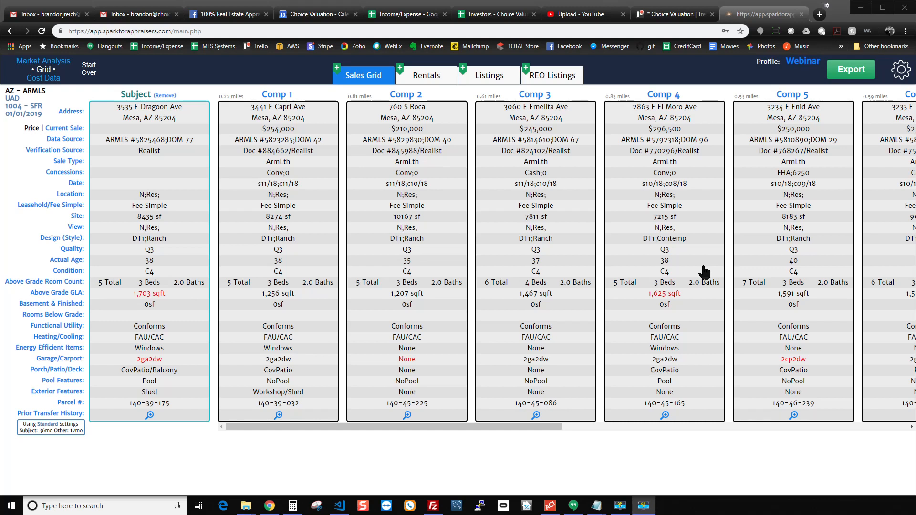
pyautogui.moveTo(638, 100)
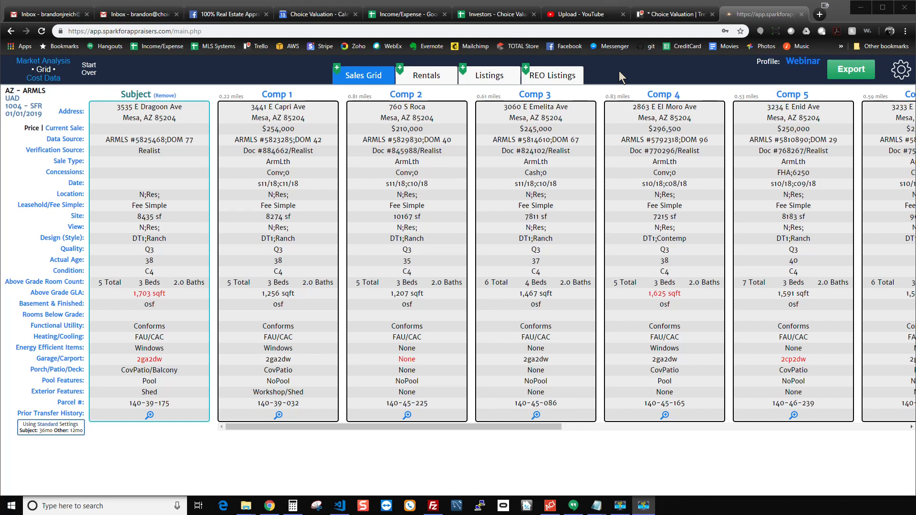
pyautogui.moveTo(128, 118)
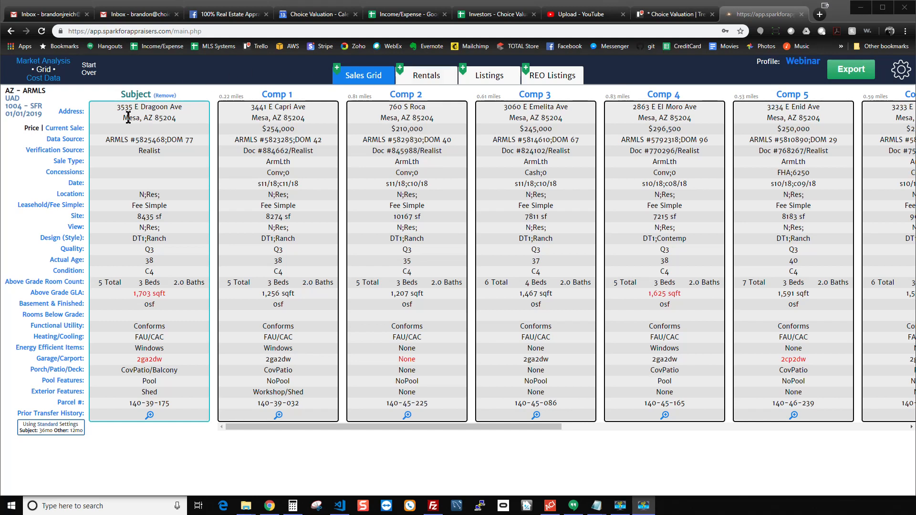
pyautogui.moveTo(310, 126)
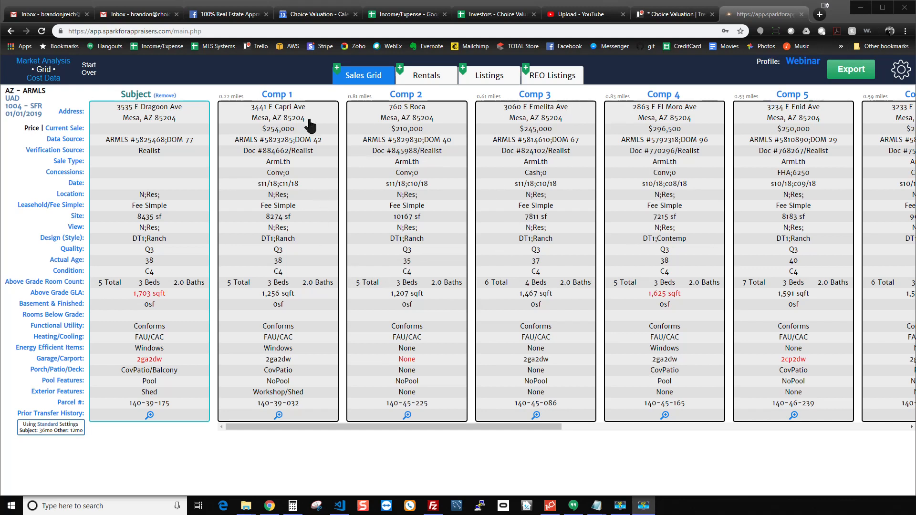
pyautogui.moveTo(522, 228)
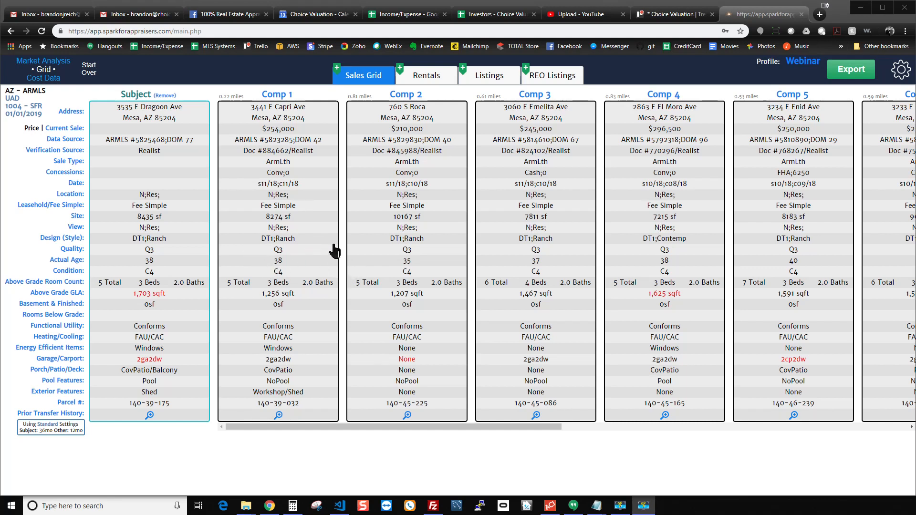
pyautogui.moveTo(630, 165)
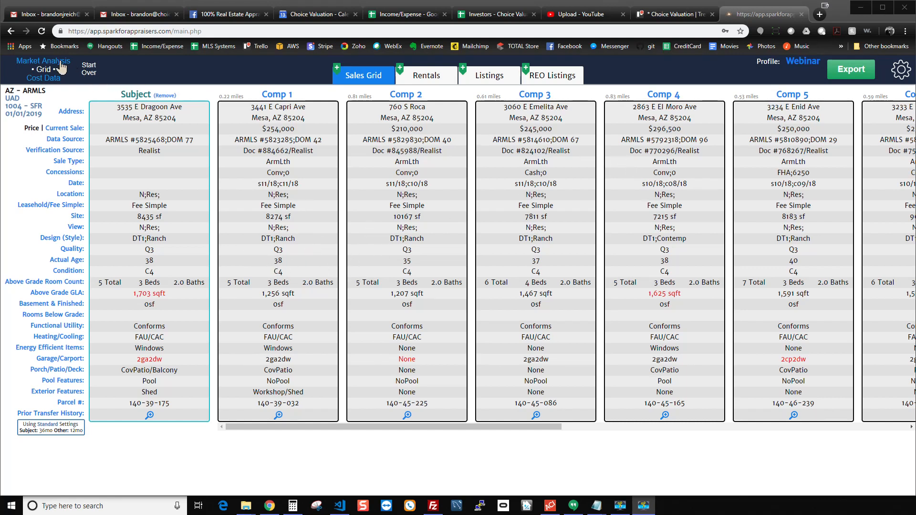
pyautogui.moveTo(198, 177)
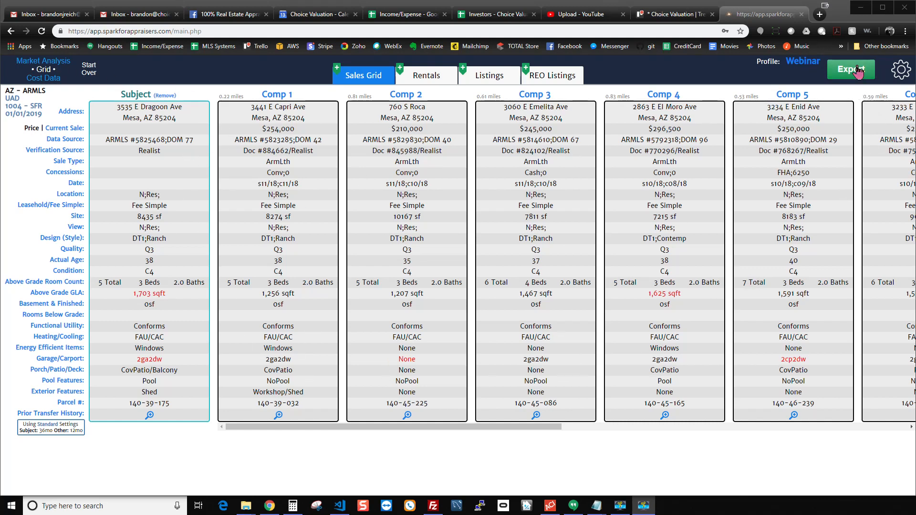
pyautogui.moveTo(825, 130)
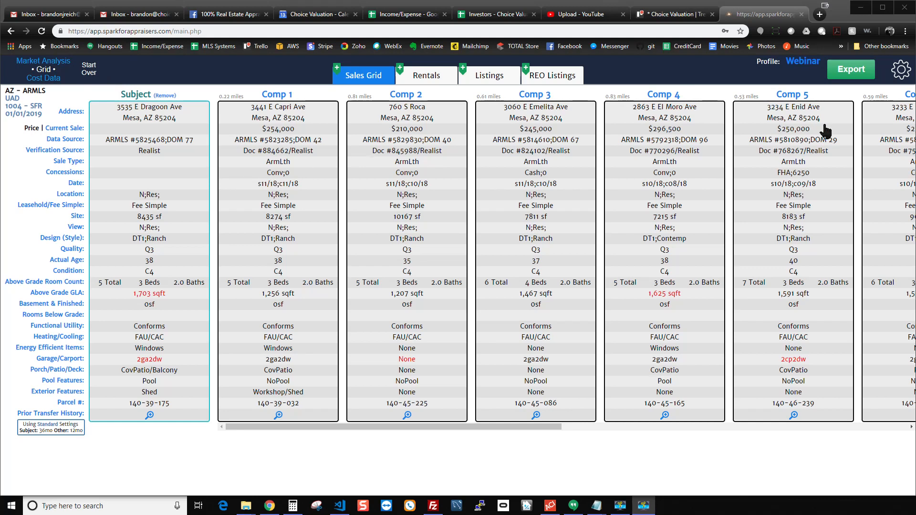
pyautogui.moveTo(316, 155)
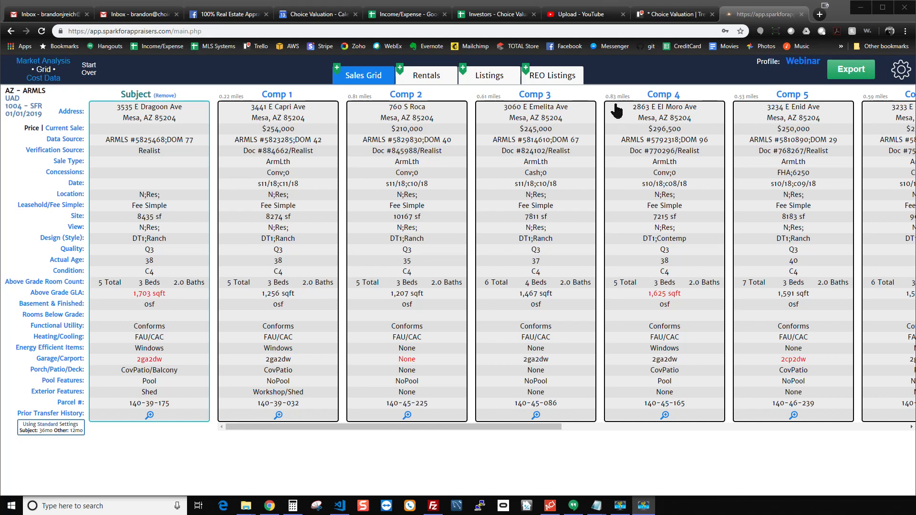
pyautogui.moveTo(620, 108)
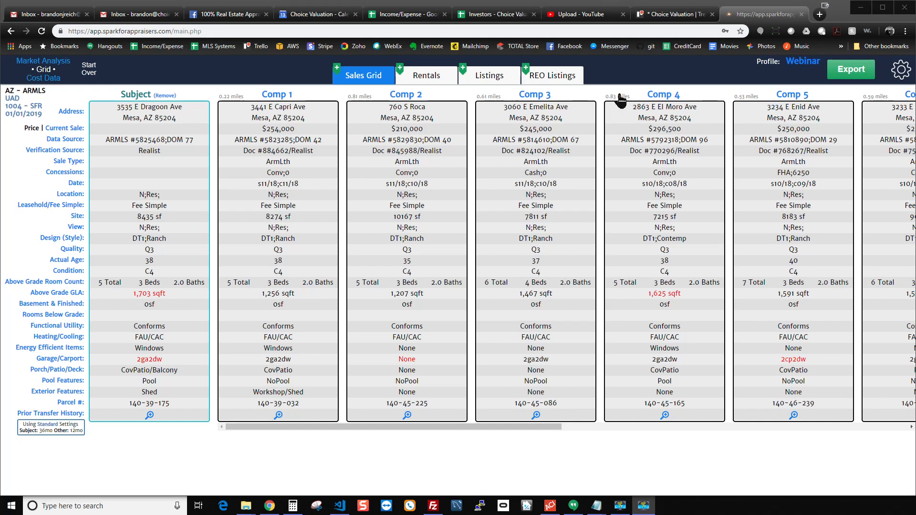
pyautogui.moveTo(622, 94)
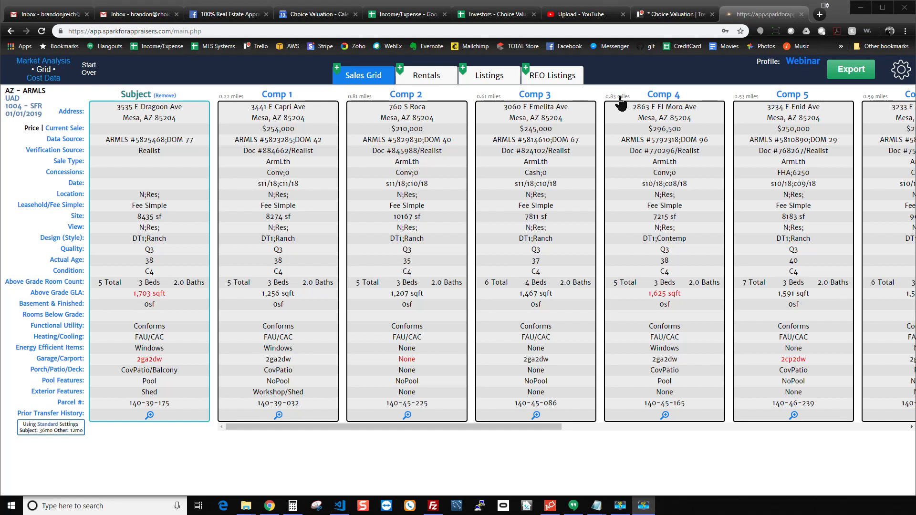
pyautogui.moveTo(617, 111)
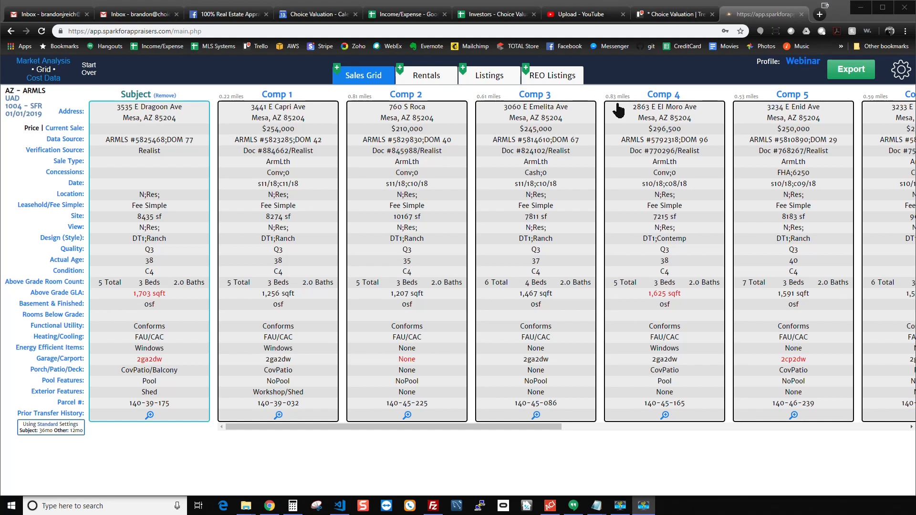
pyautogui.moveTo(617, 104)
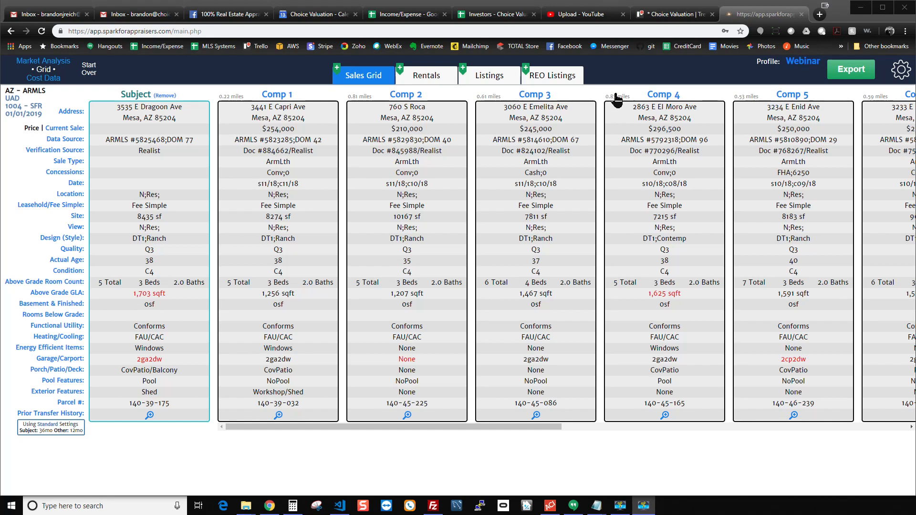
pyautogui.moveTo(615, 100)
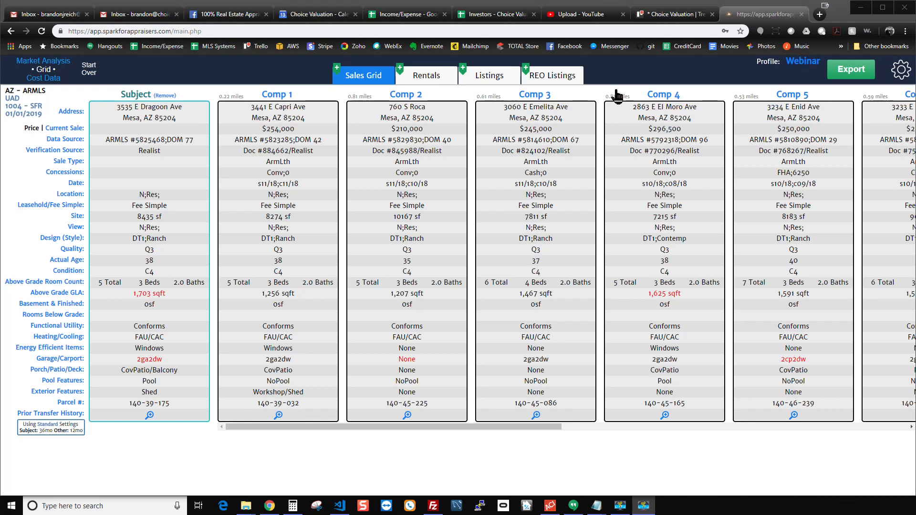
pyautogui.moveTo(677, 78)
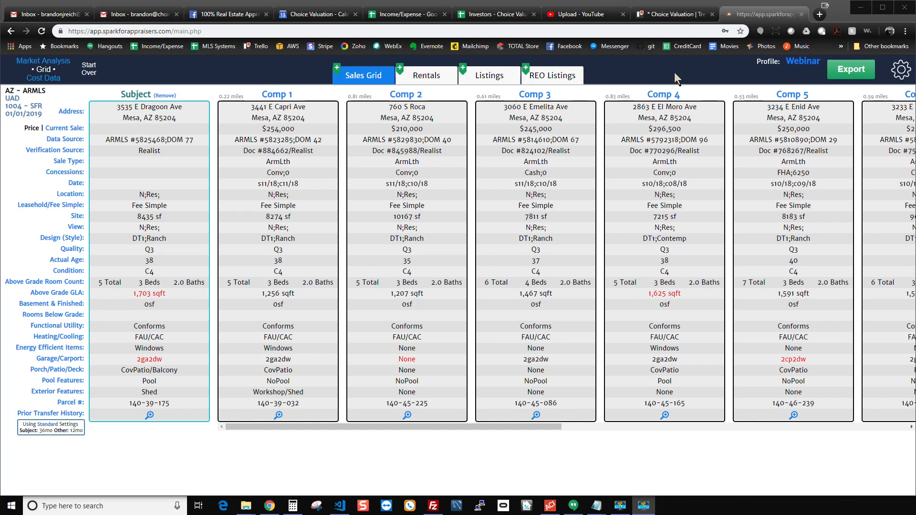
pyautogui.moveTo(696, 72)
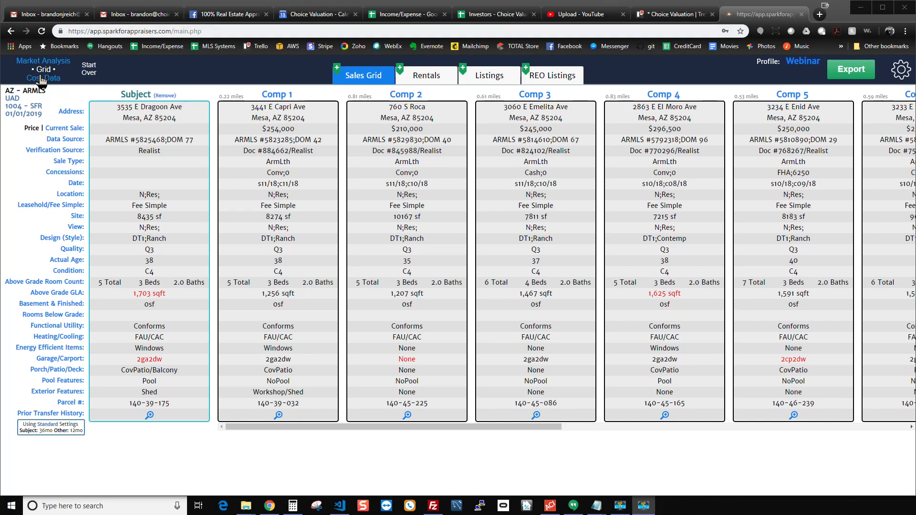
pyautogui.moveTo(800, 115)
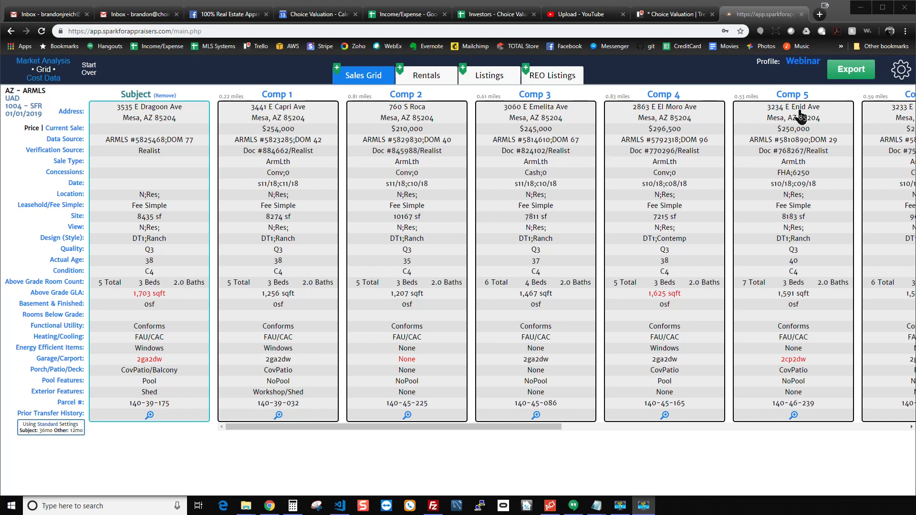
pyautogui.moveTo(792, 88)
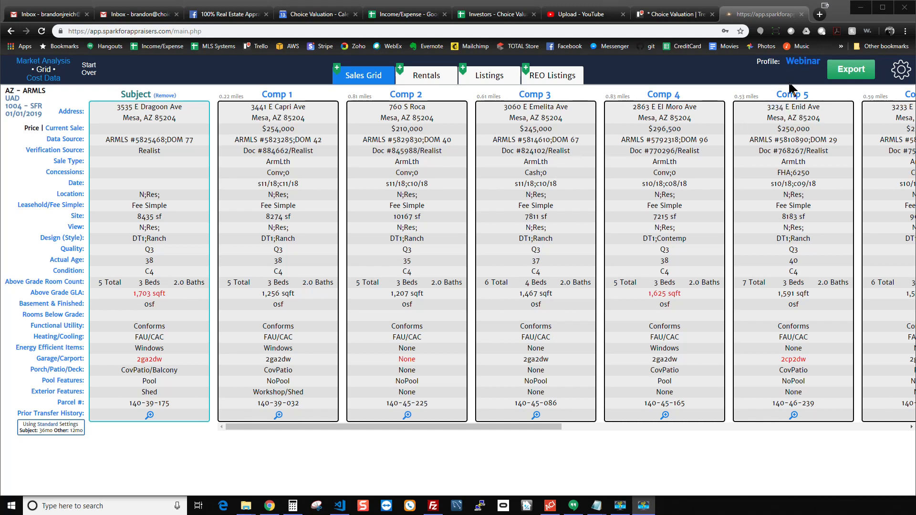
pyautogui.moveTo(727, 114)
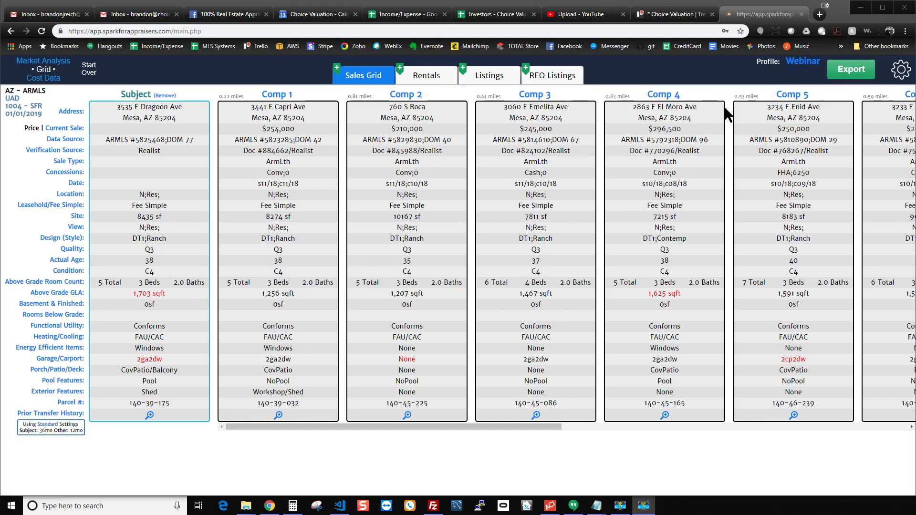
pyautogui.moveTo(146, 69)
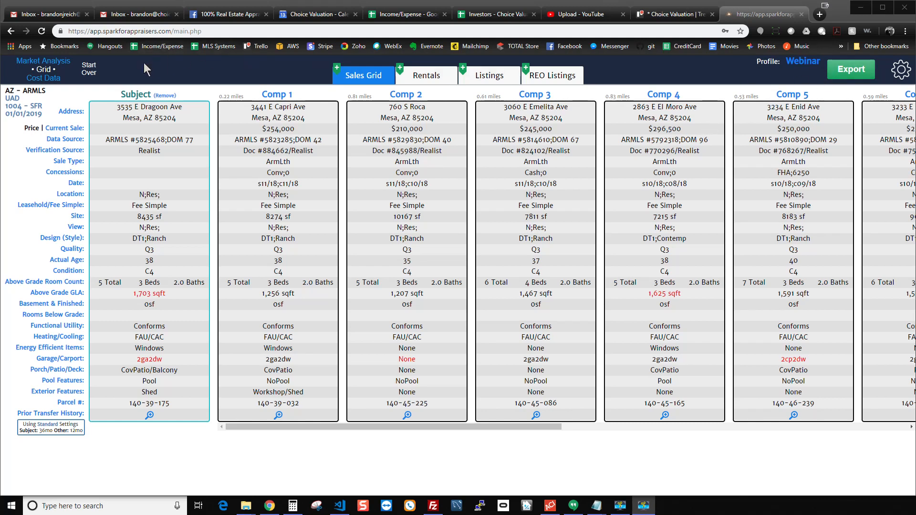
pyautogui.moveTo(93, 57)
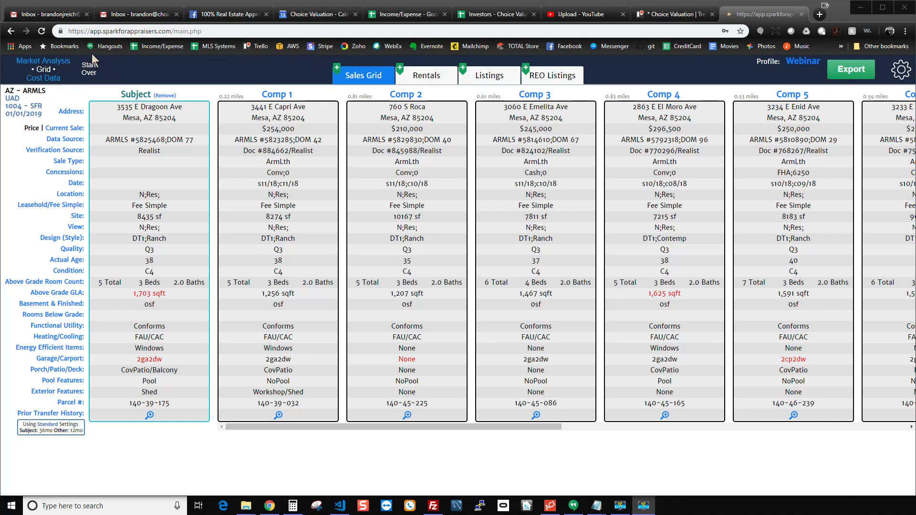
pyautogui.moveTo(600, 155)
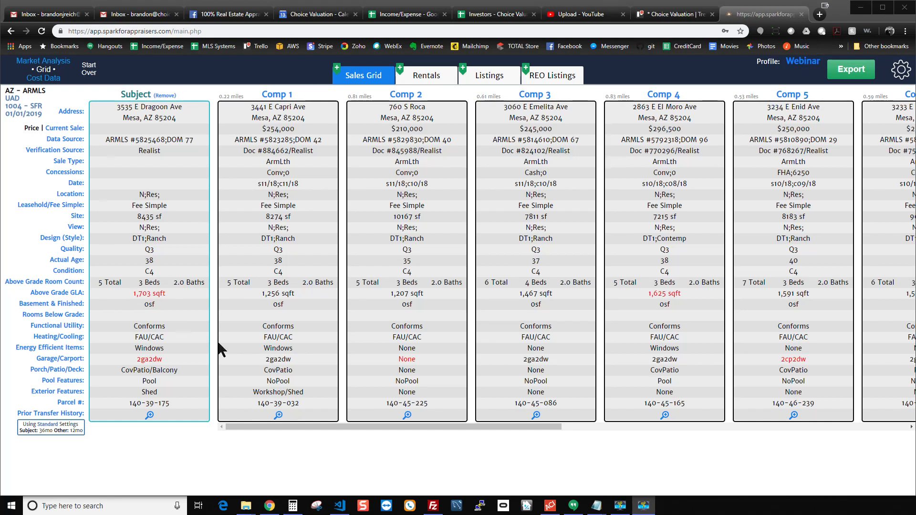
pyautogui.moveTo(591, 262)
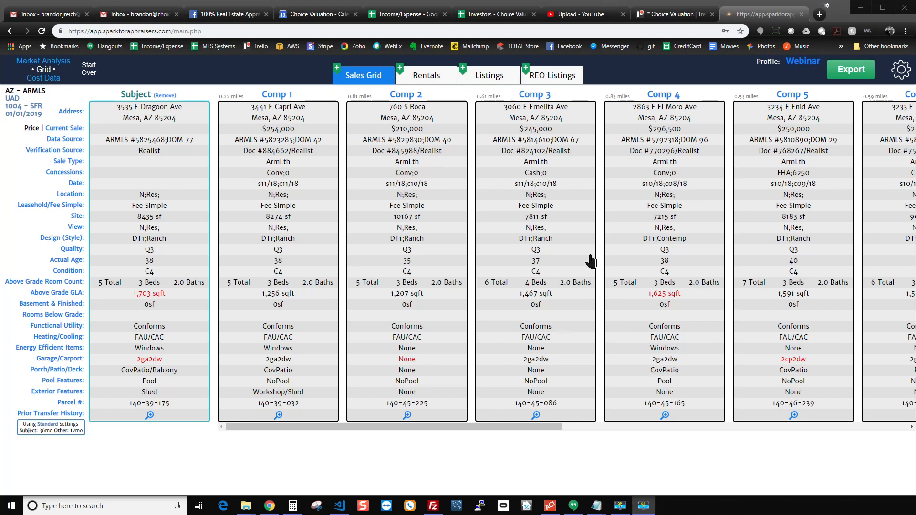
pyautogui.moveTo(715, 155)
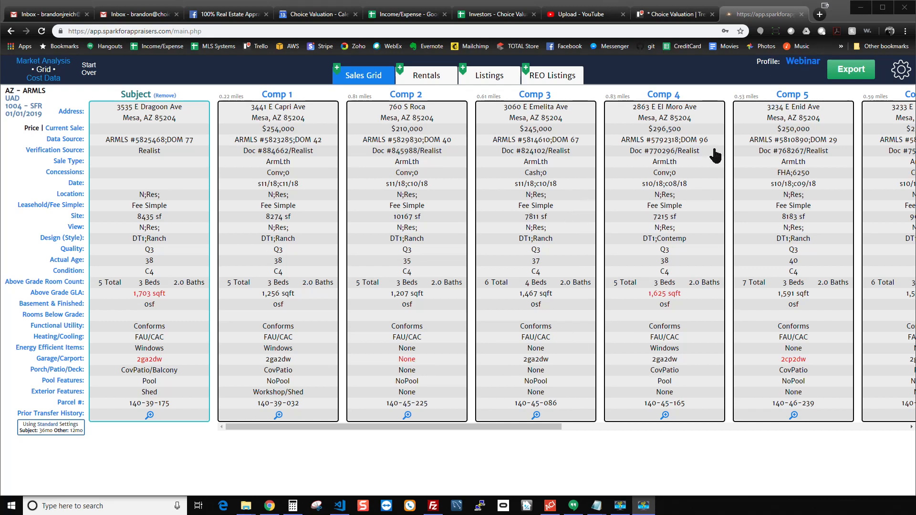
pyautogui.moveTo(812, 149)
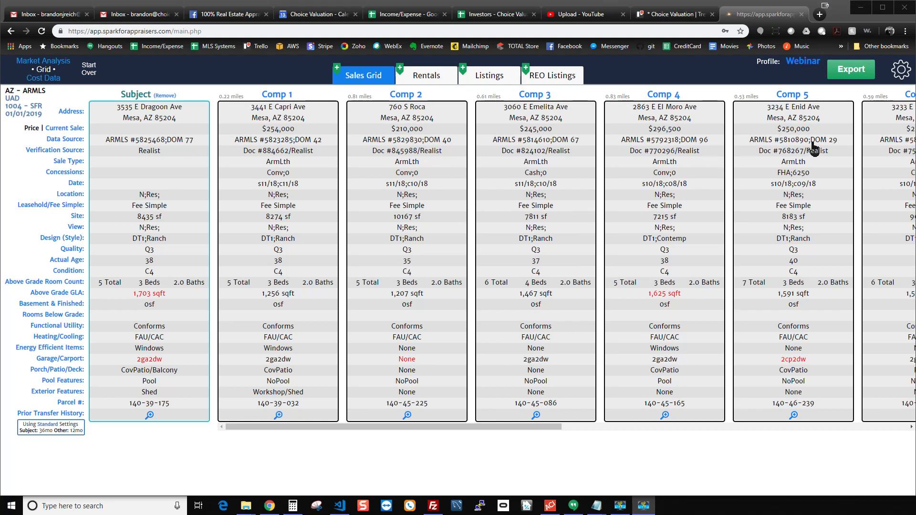
pyautogui.moveTo(664, 163)
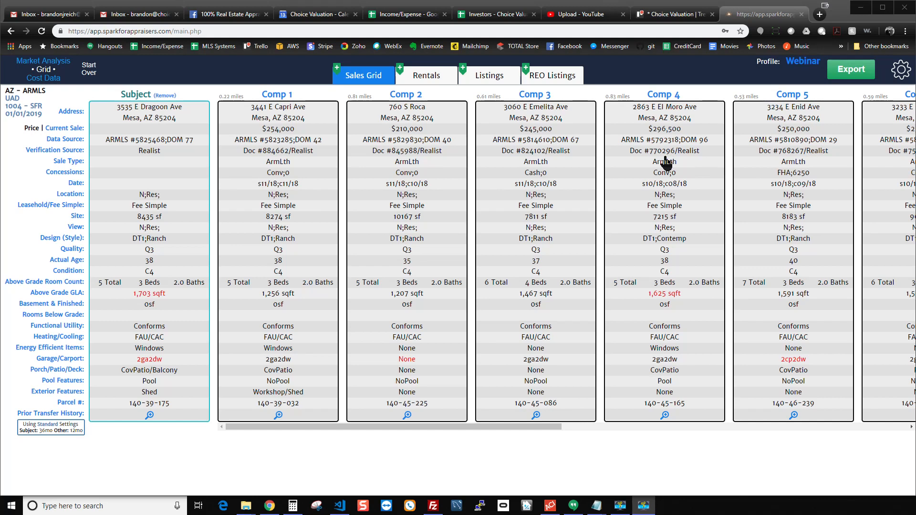
pyautogui.moveTo(500, 199)
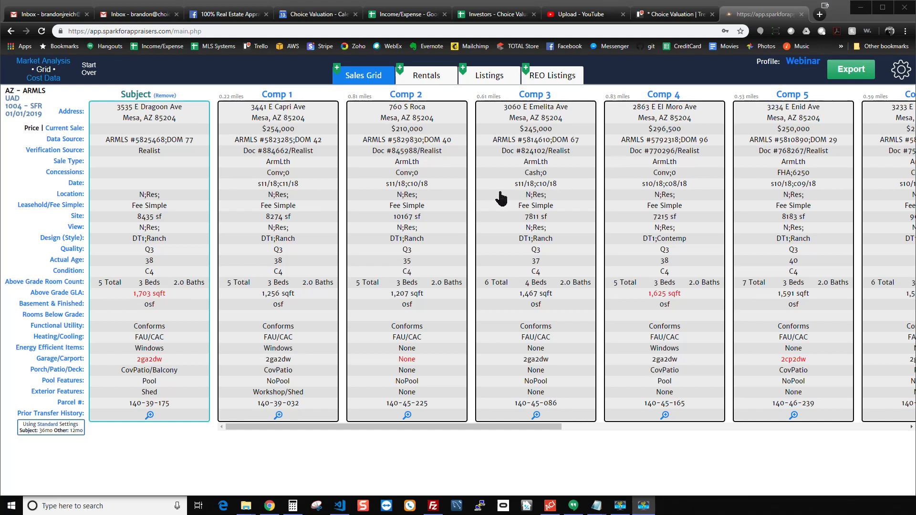
pyautogui.moveTo(650, 183)
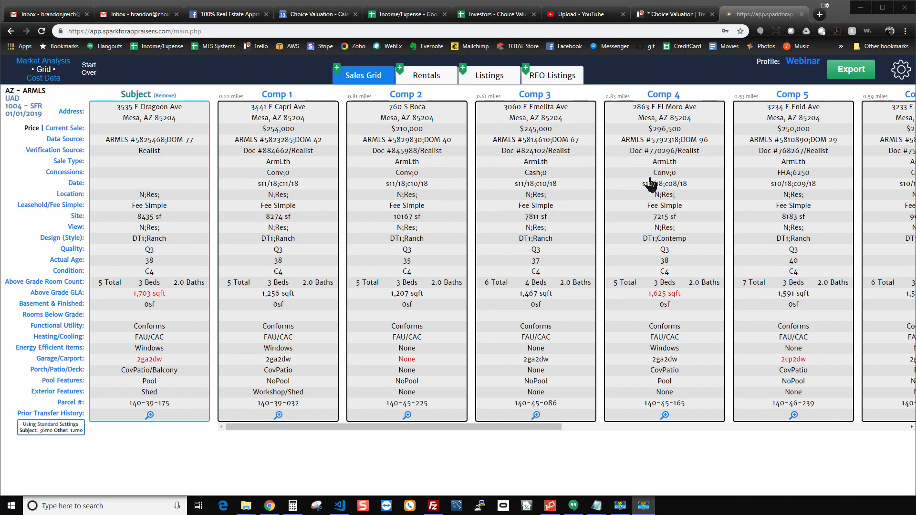
pyautogui.moveTo(441, 179)
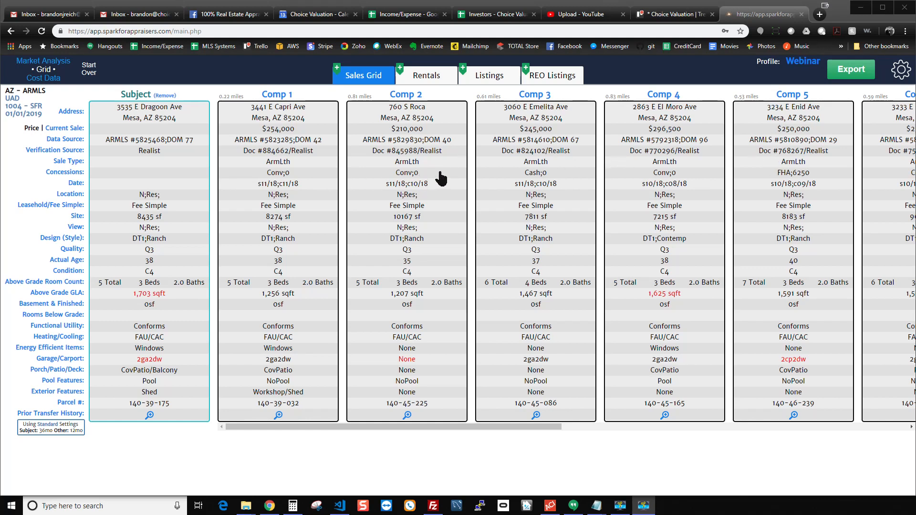
pyautogui.moveTo(243, 169)
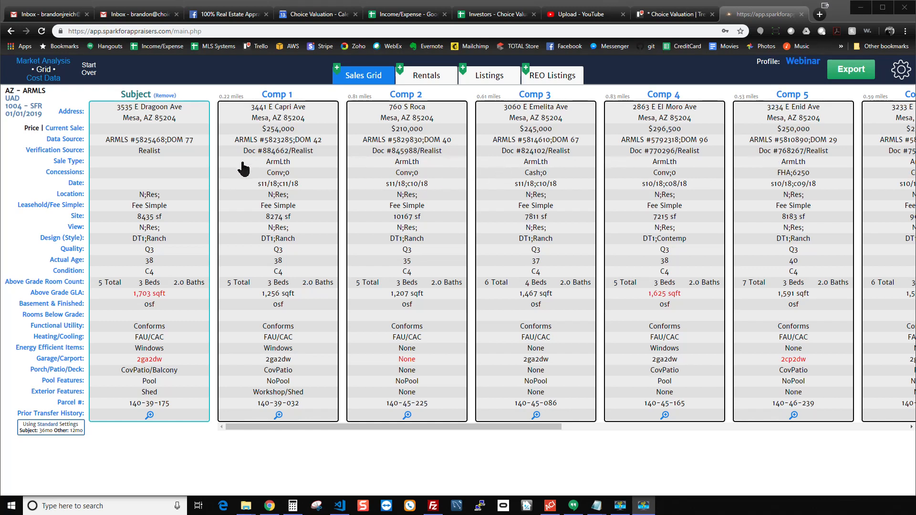
pyautogui.moveTo(513, 162)
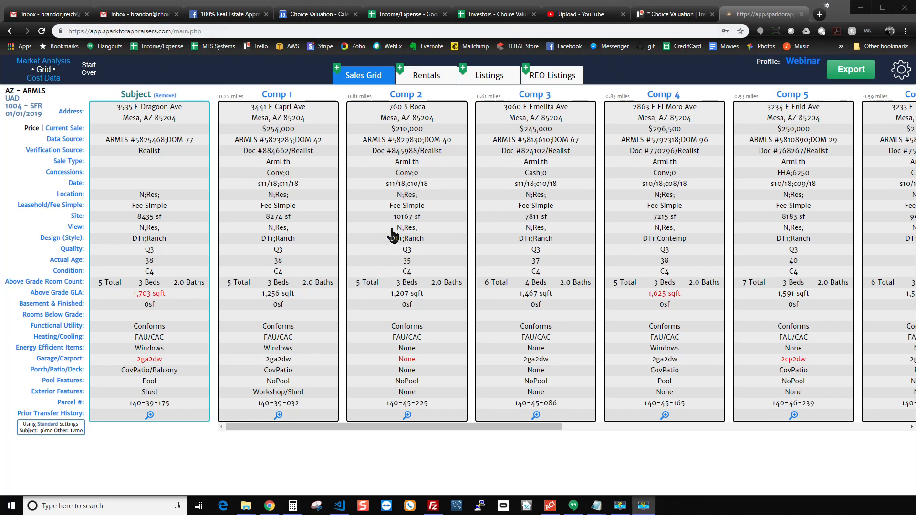
pyautogui.moveTo(385, 187)
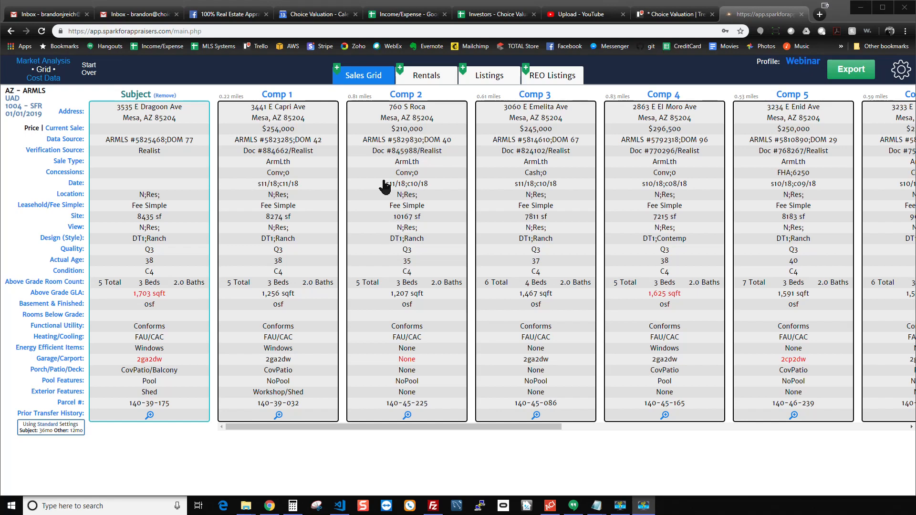
pyautogui.moveTo(51, 87)
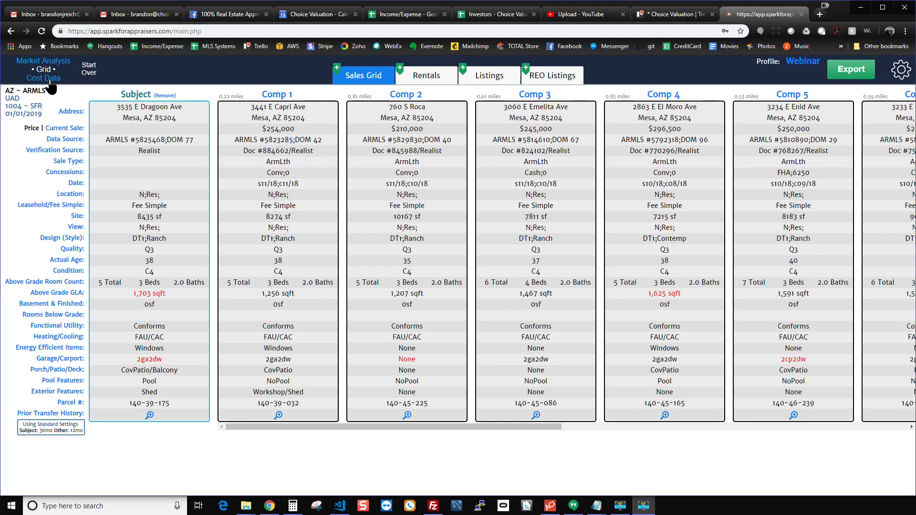
# Switch from the Sales Grid to the Cost Data view for subject and comps.
pyautogui.click(43, 77)
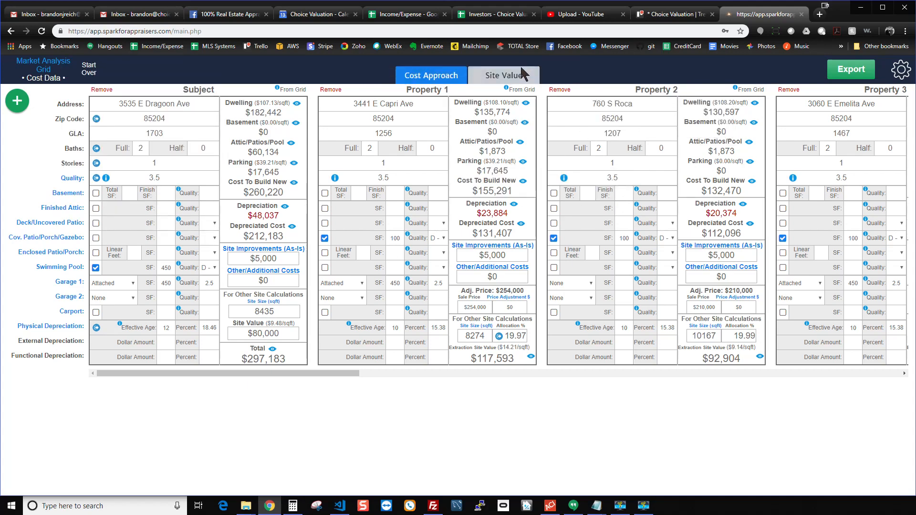
# Switch to Market Analysis to show the legacy 1004MC trend dashboard.
pyautogui.click(503, 75)
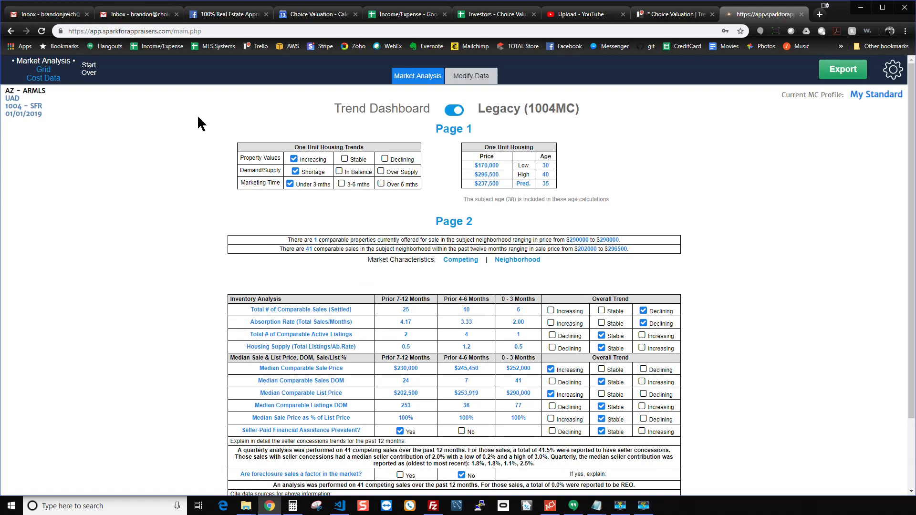
pyautogui.moveTo(769, 184)
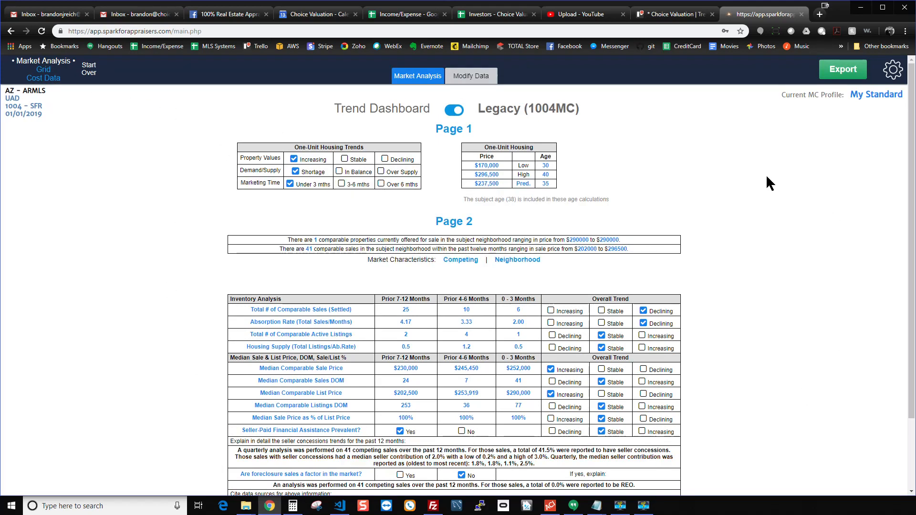
pyautogui.moveTo(113, 136)
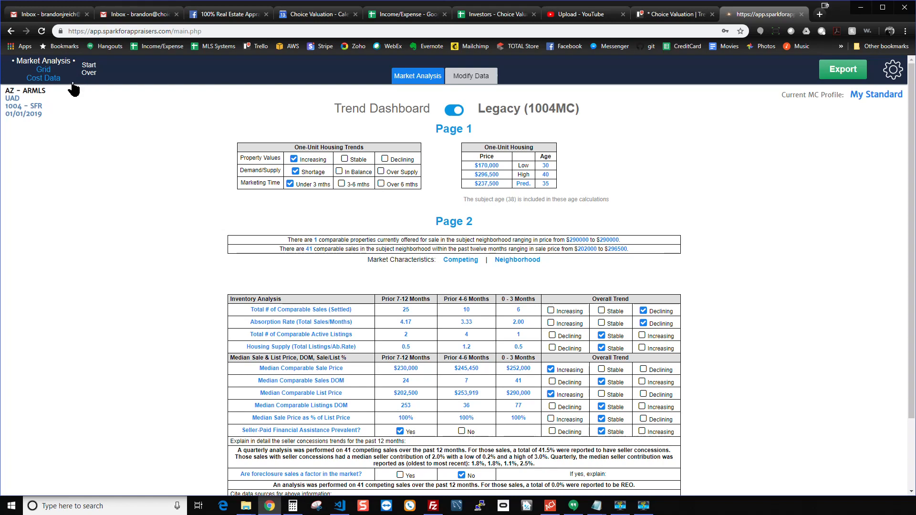
pyautogui.moveTo(142, 150)
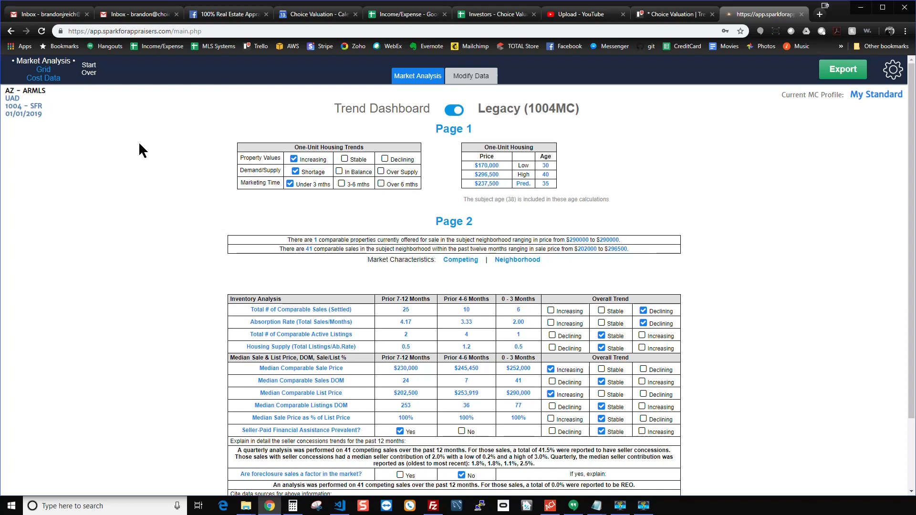
pyautogui.moveTo(136, 143)
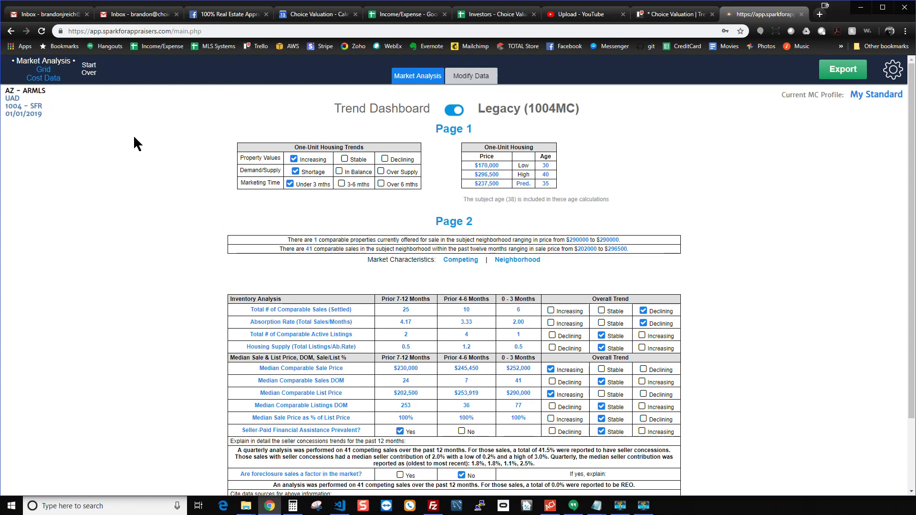
pyautogui.moveTo(85, 96)
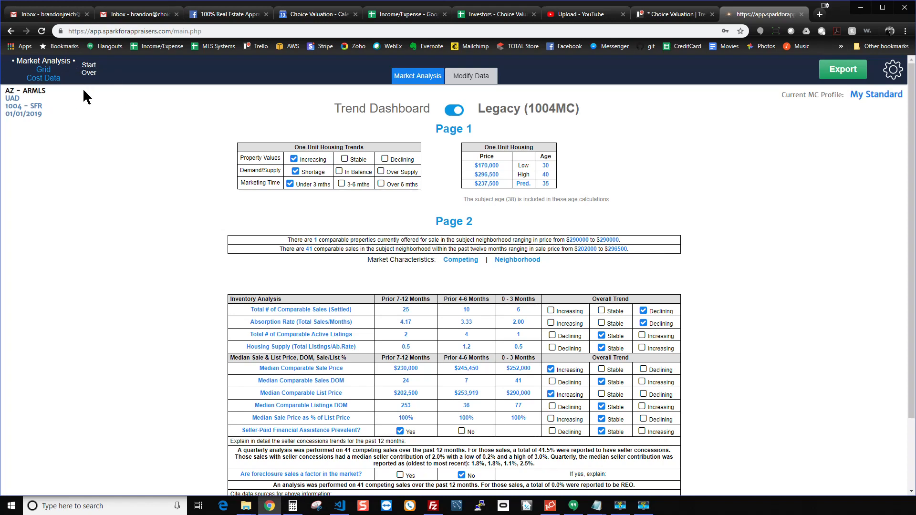
pyautogui.moveTo(228, 115)
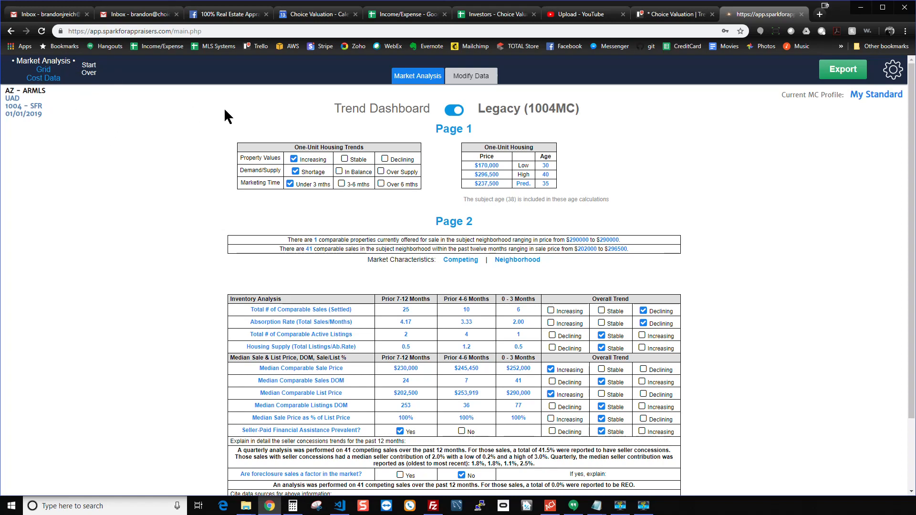
pyautogui.moveTo(663, 145)
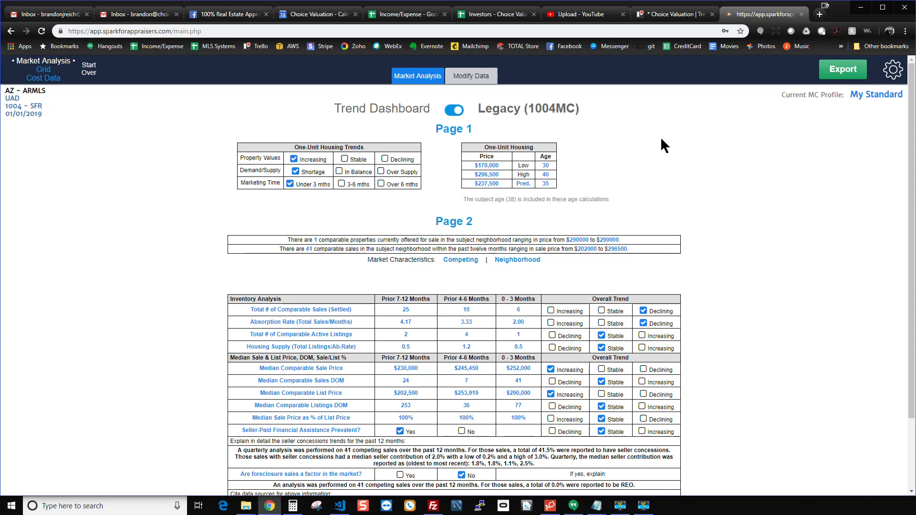
pyautogui.moveTo(800, 134)
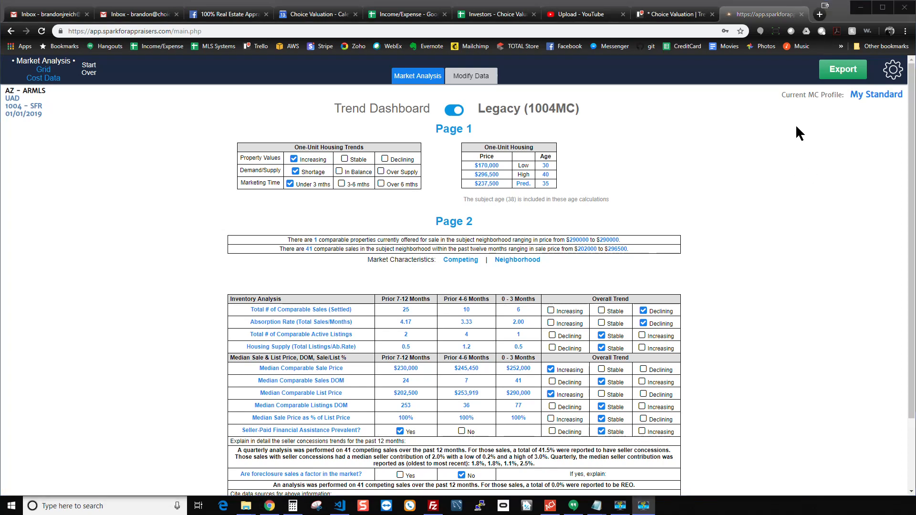
# In Grid/Cost Export Settings, report additional transfers in a Separate Text Addendum.
pyautogui.click(843, 68)
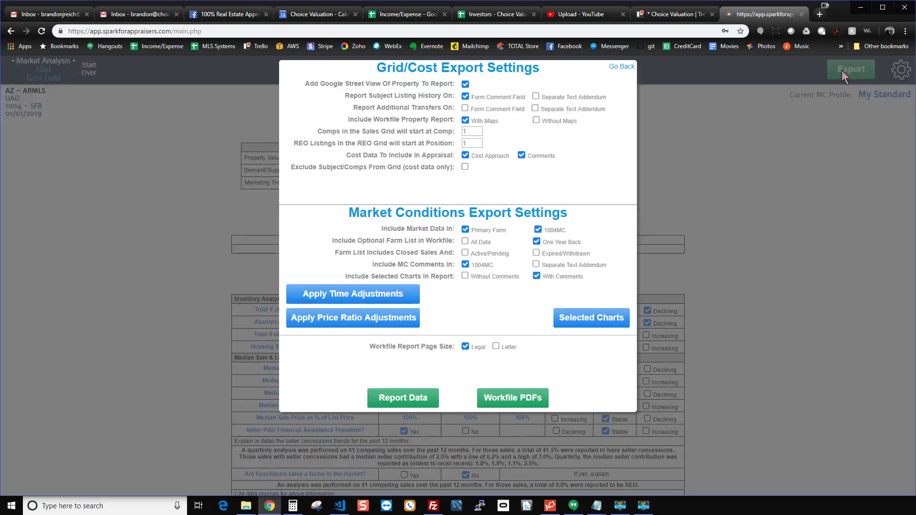
pyautogui.click(537, 109)
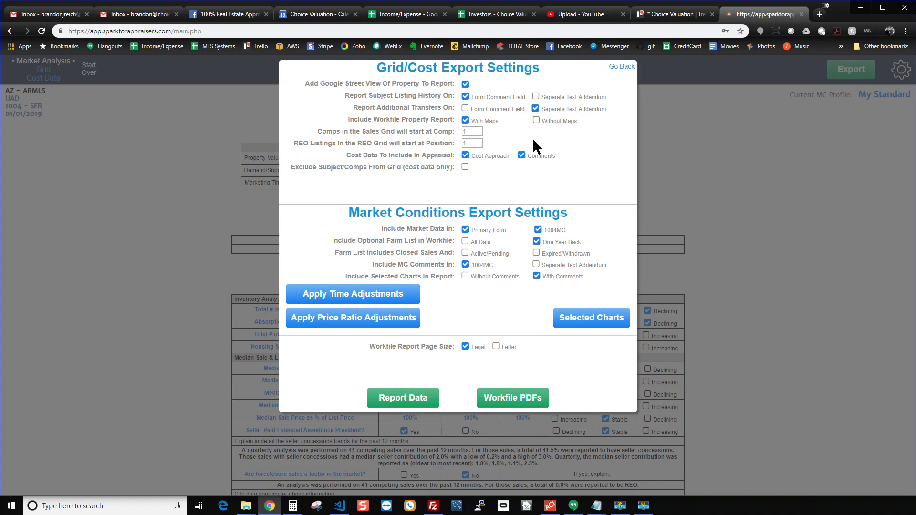
pyautogui.moveTo(535, 138)
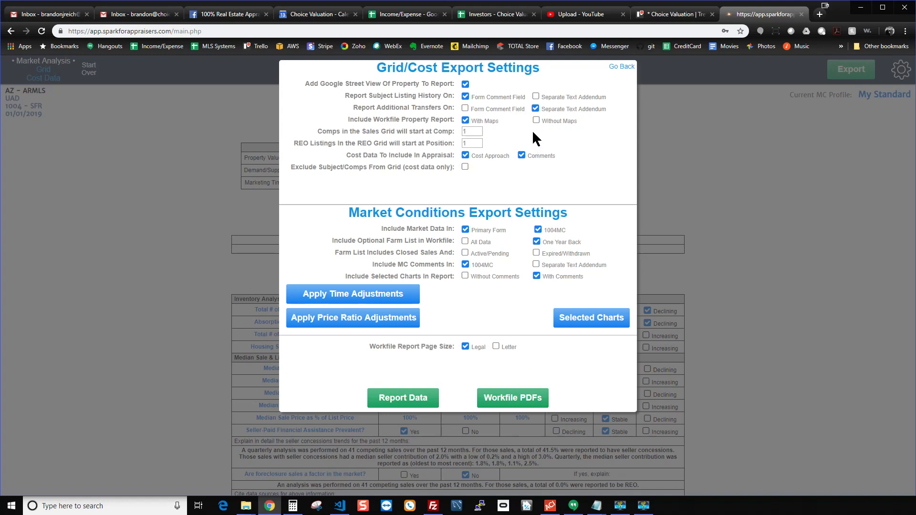
pyautogui.moveTo(509, 146)
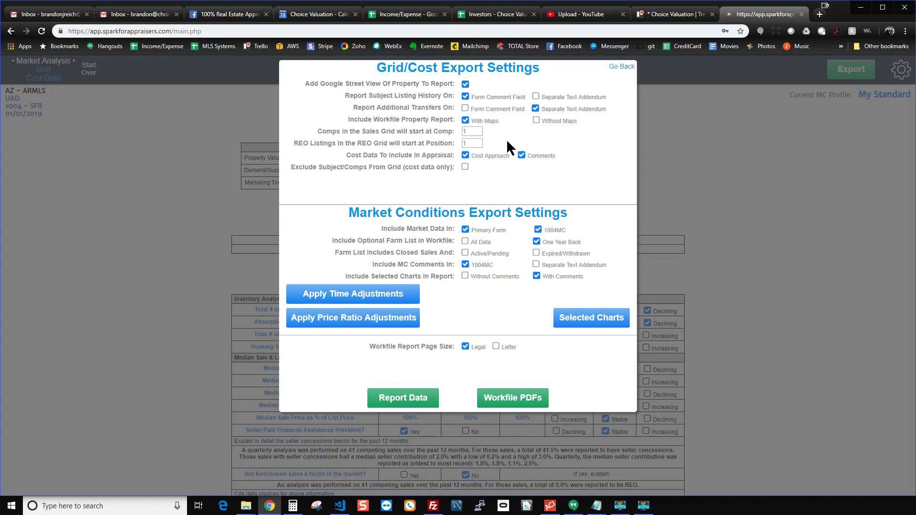
pyautogui.moveTo(512, 168)
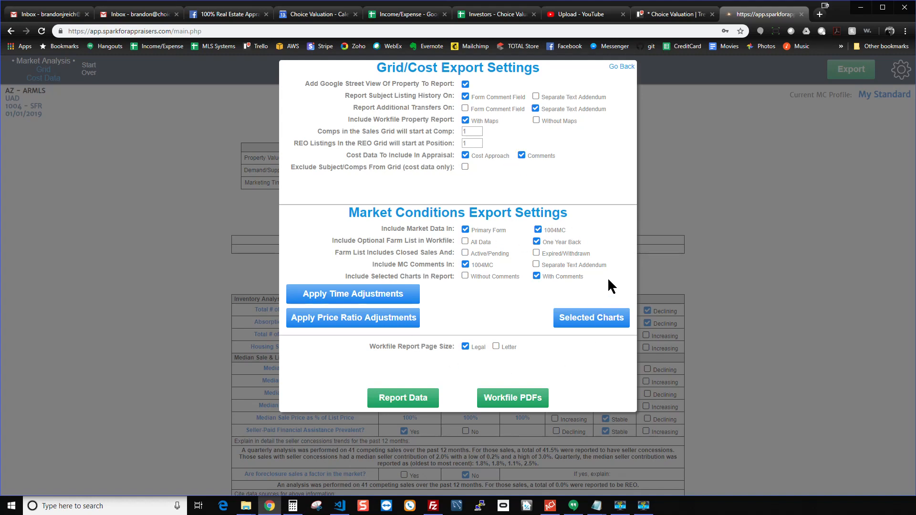
pyautogui.moveTo(591, 318)
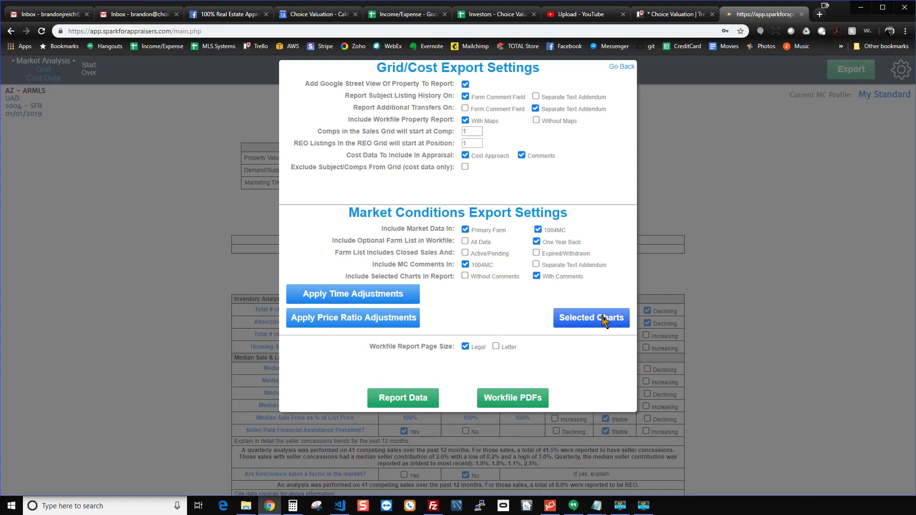
pyautogui.click(591, 317)
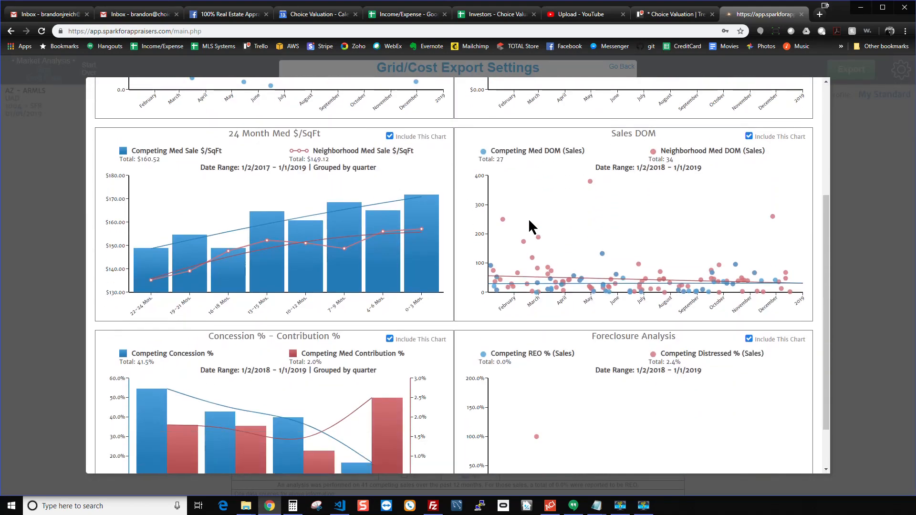
pyautogui.scroll(3)
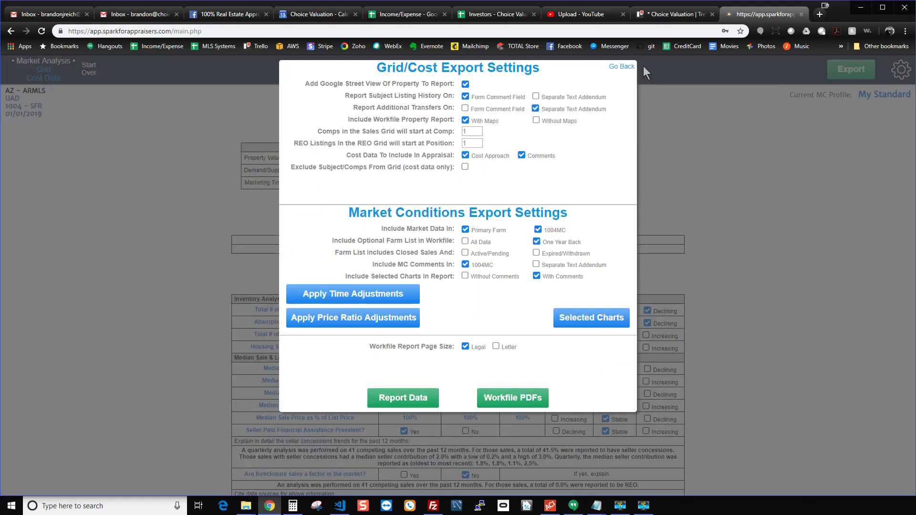
# Leave export settings, review the MC Help video list from the gear menu, then dismiss it.
pyautogui.click(622, 65)
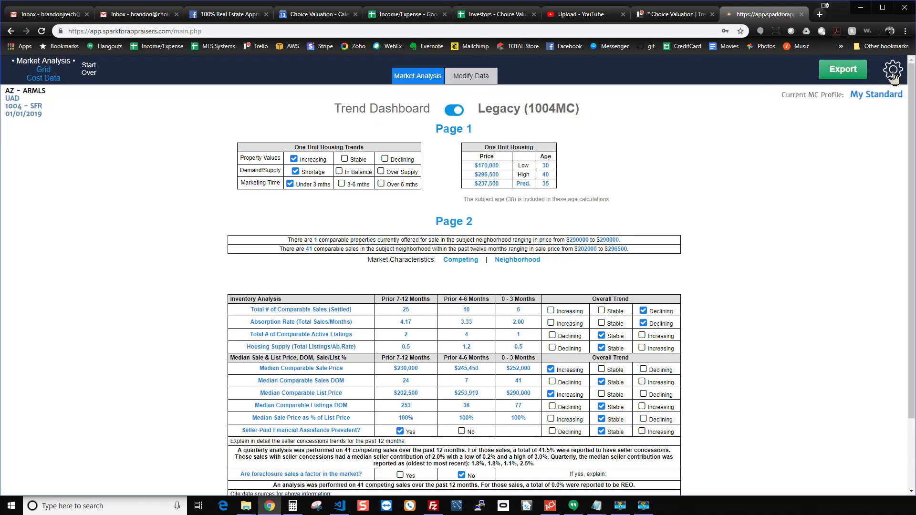
pyautogui.click(893, 70)
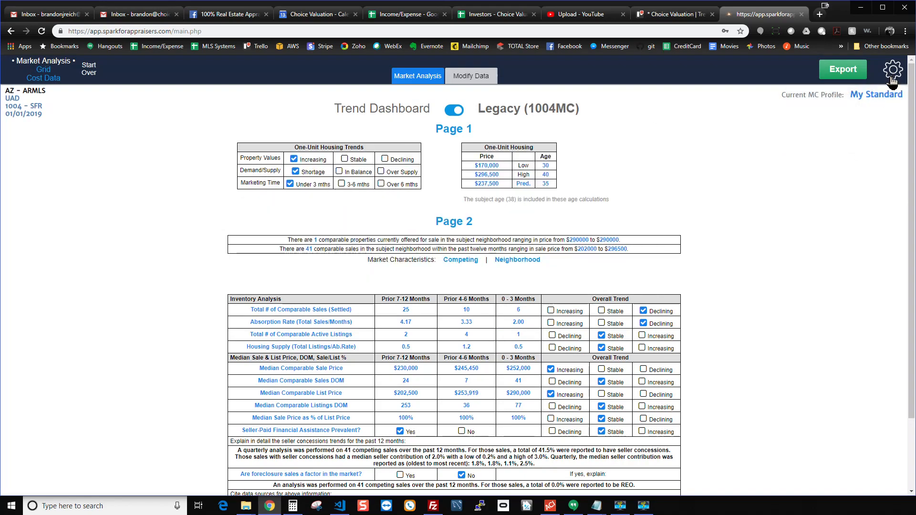
pyautogui.click(892, 70)
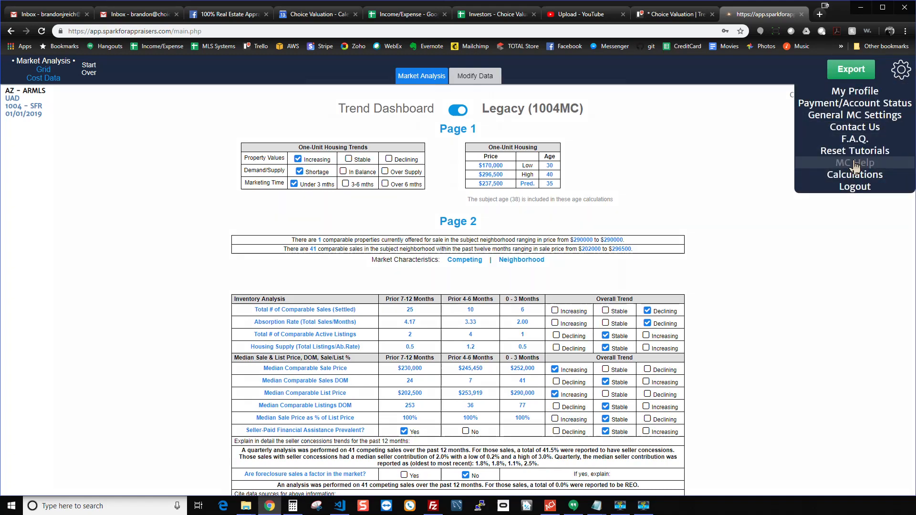
pyautogui.click(855, 162)
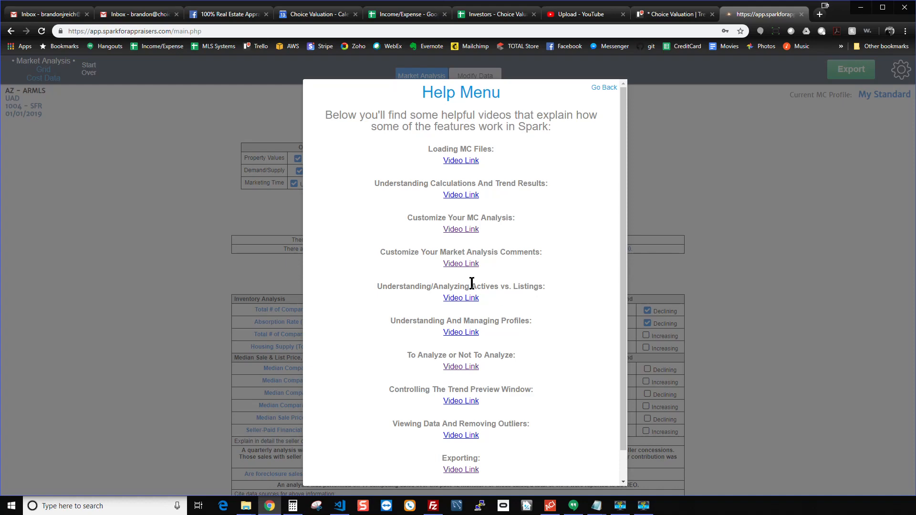
pyautogui.click(603, 88)
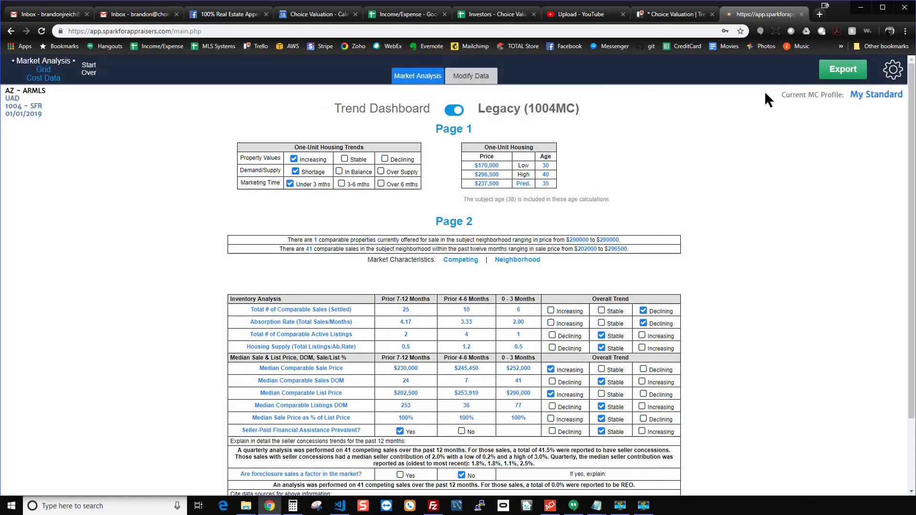
pyautogui.moveTo(683, 220)
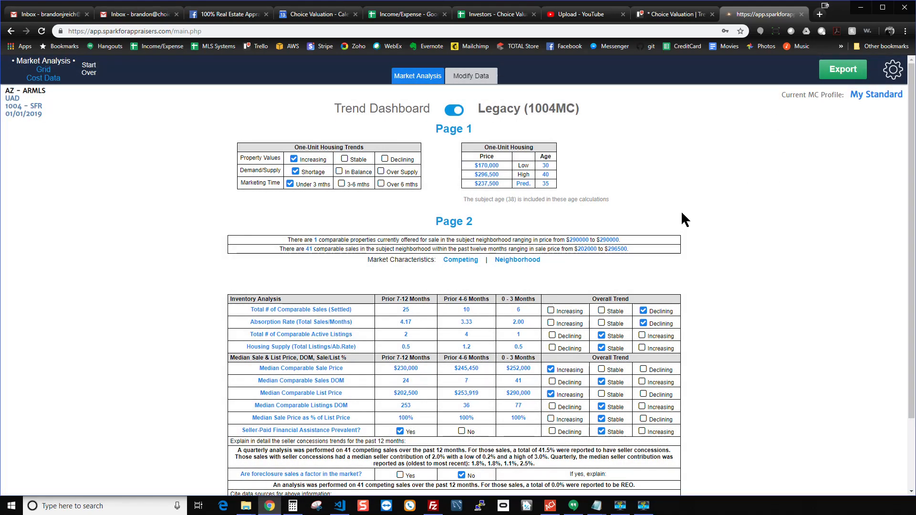
# Reopen the Grid/Cost Export Settings over the trend dashboard.
pyautogui.click(842, 70)
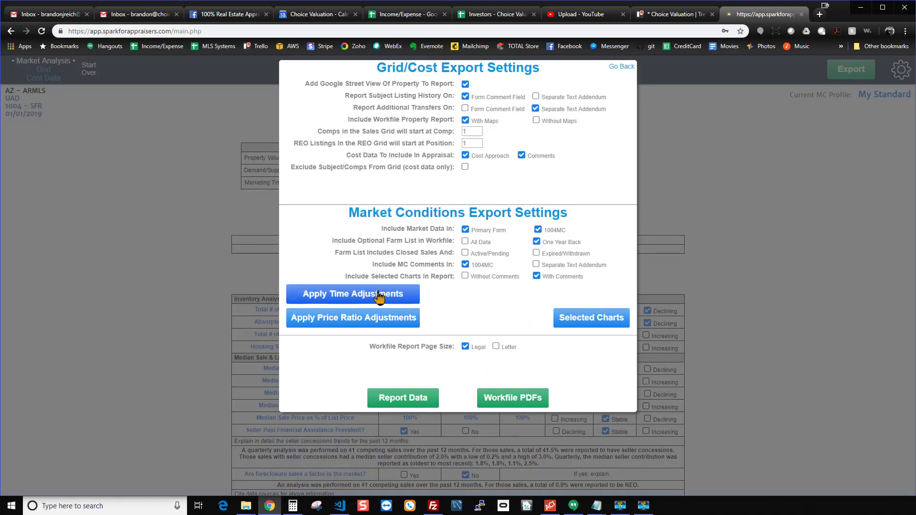
pyautogui.moveTo(355, 300)
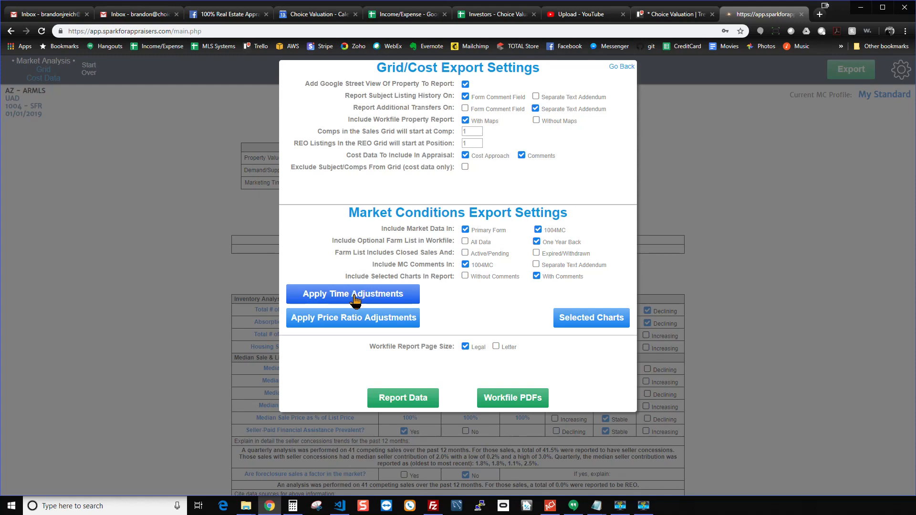
# Apply time adjustments of 1.0% per month to closed sales and confirm.
pyautogui.click(354, 293)
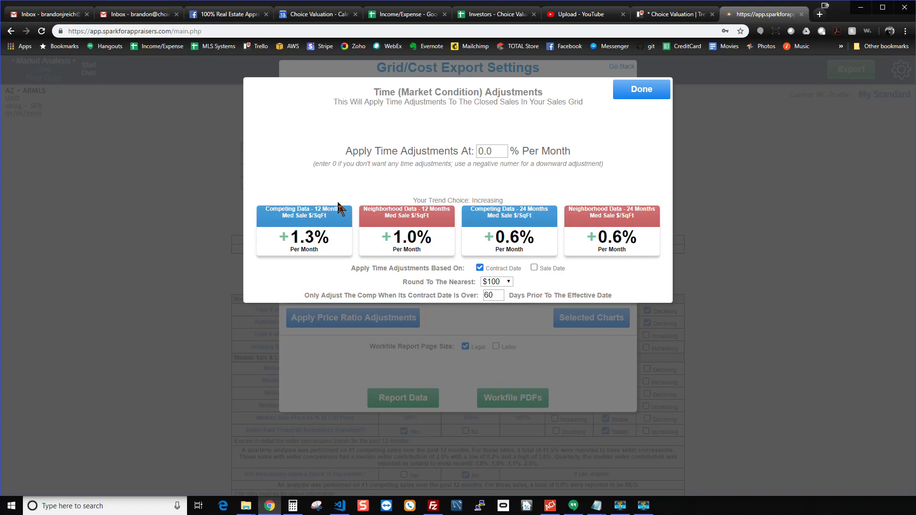
pyautogui.moveTo(439, 256)
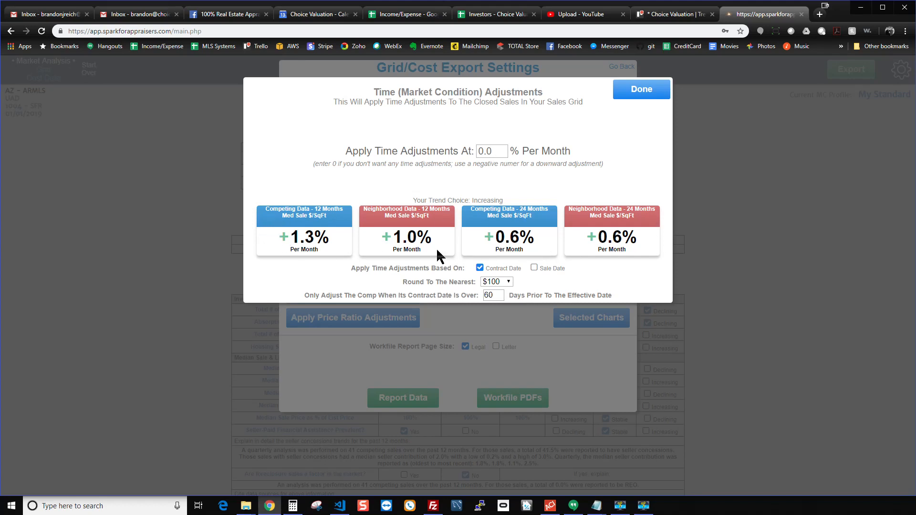
pyautogui.moveTo(526, 254)
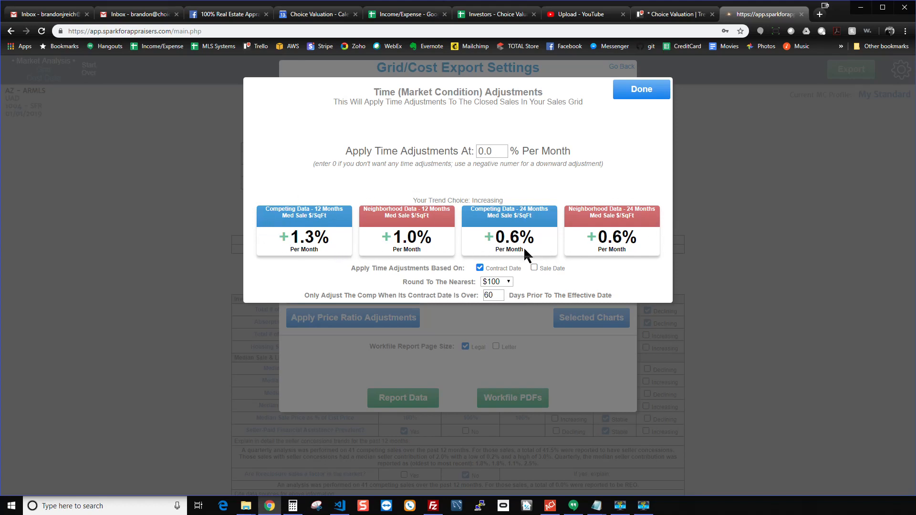
pyautogui.doubleClick(508, 249)
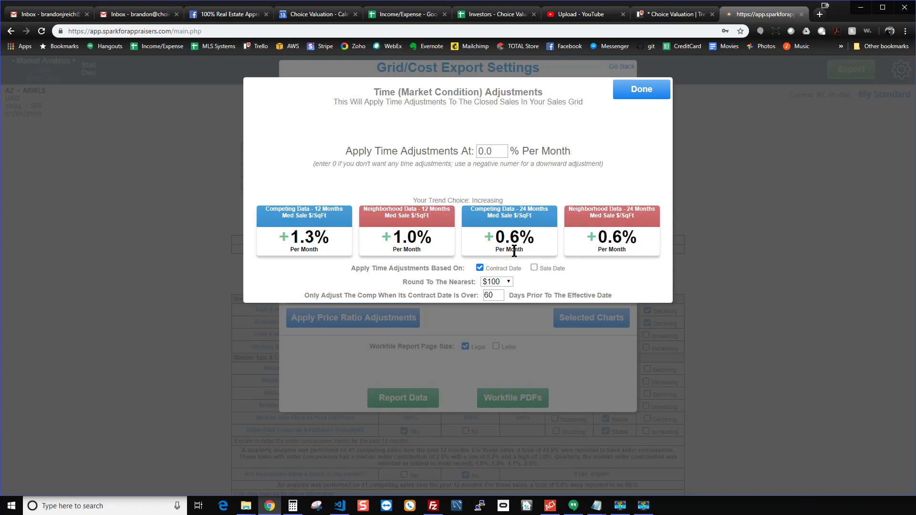
pyautogui.moveTo(528, 261)
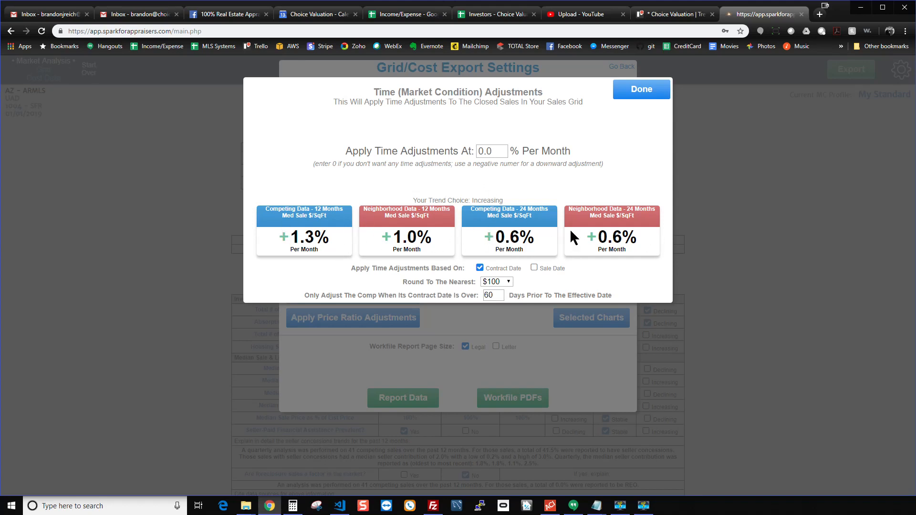
pyautogui.moveTo(298, 212)
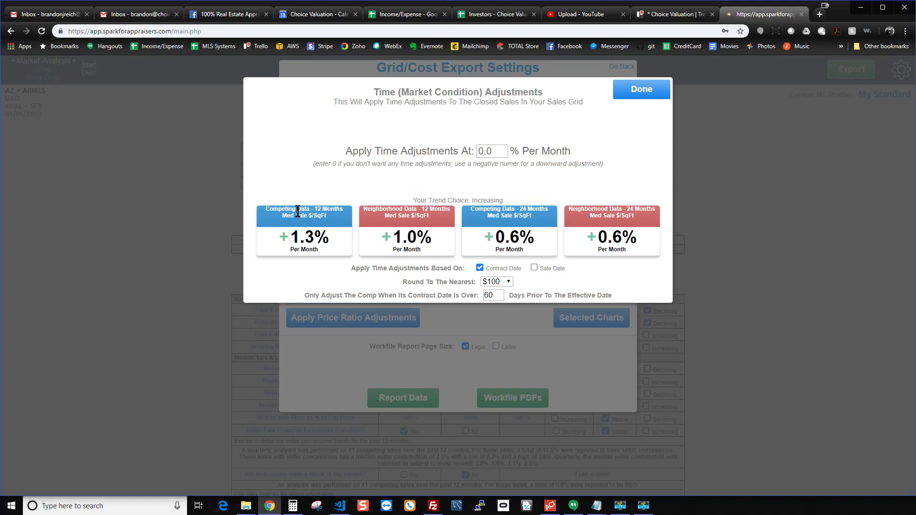
pyautogui.moveTo(306, 234)
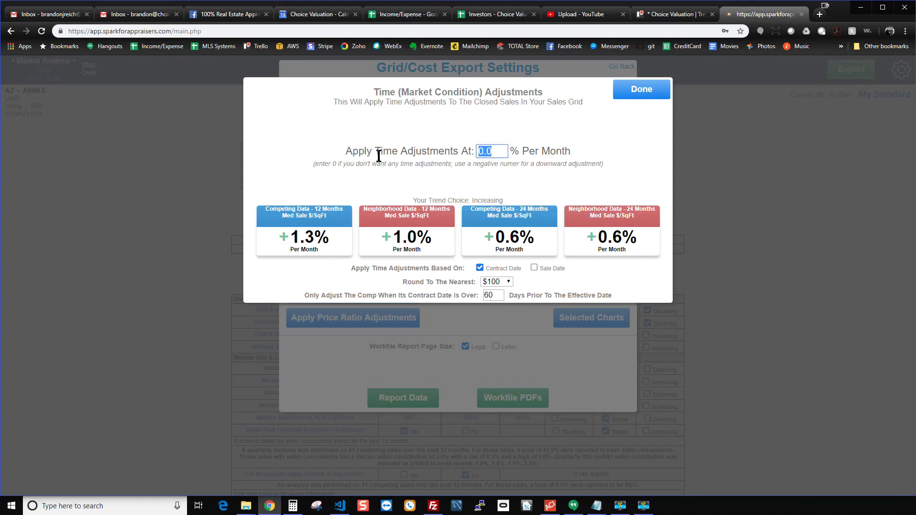
pyautogui.write('1.0')
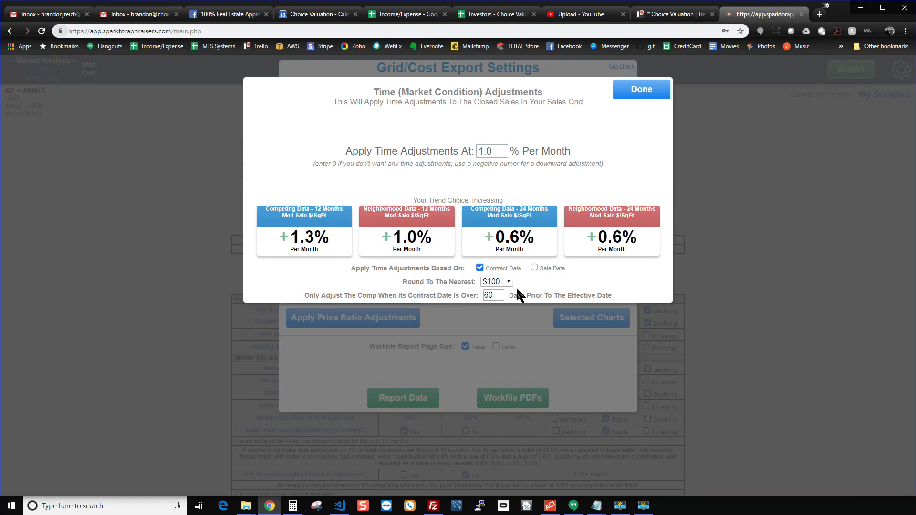
pyautogui.click(641, 90)
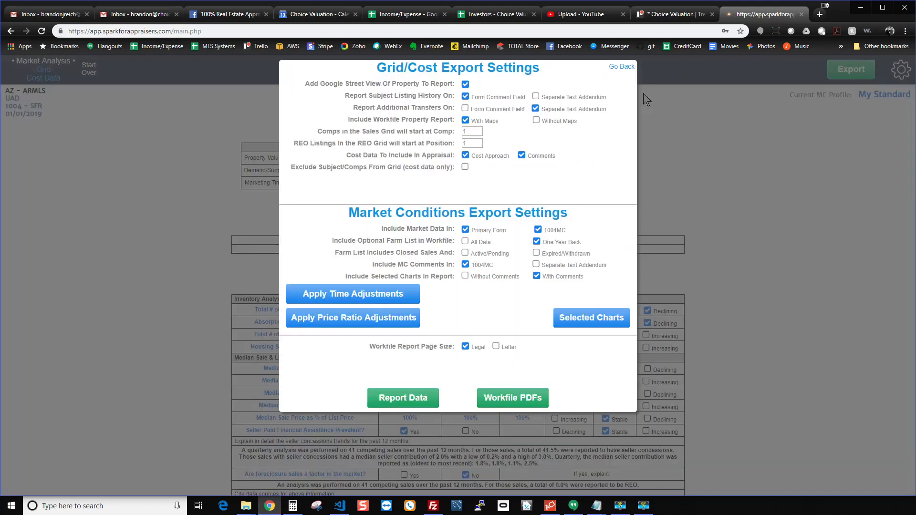
pyautogui.moveTo(353, 318)
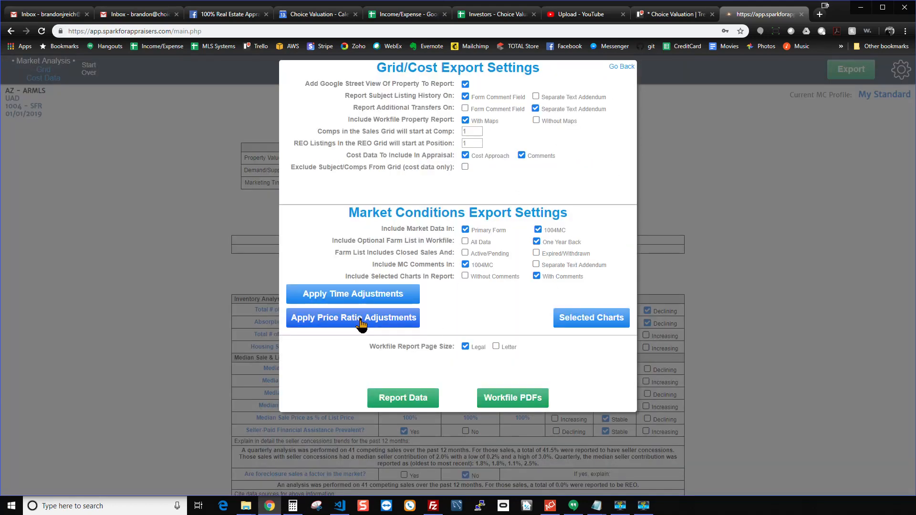
# Set the sale-to-list price ratio adjustment from 100.0 to 99.0% and confirm.
pyautogui.click(353, 318)
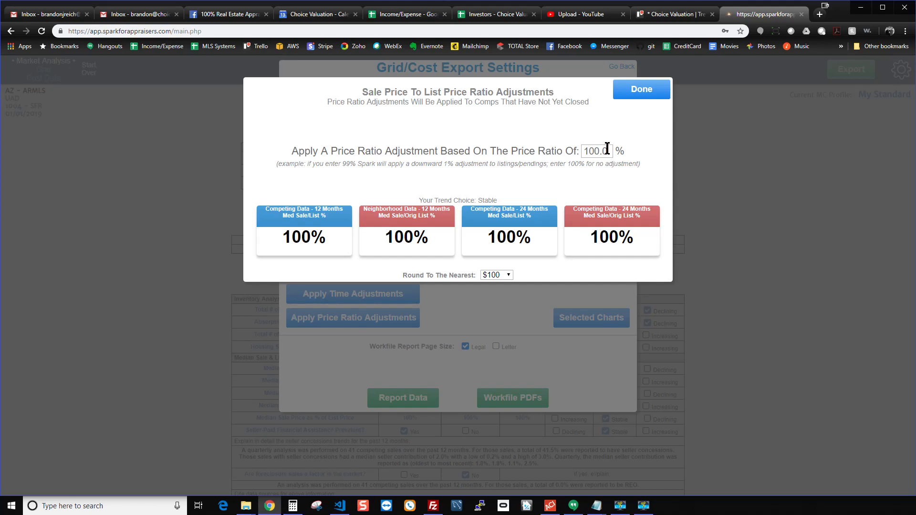
pyautogui.tripleClick(596, 151)
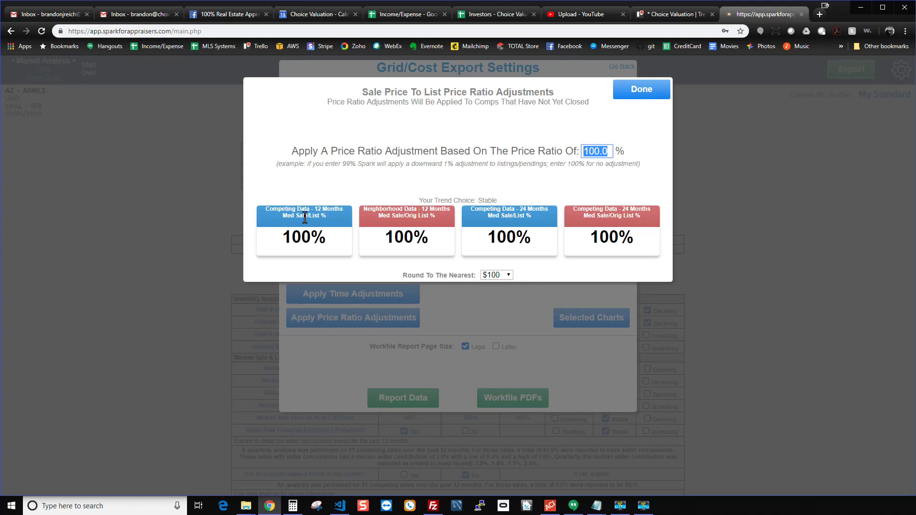
pyautogui.moveTo(389, 254)
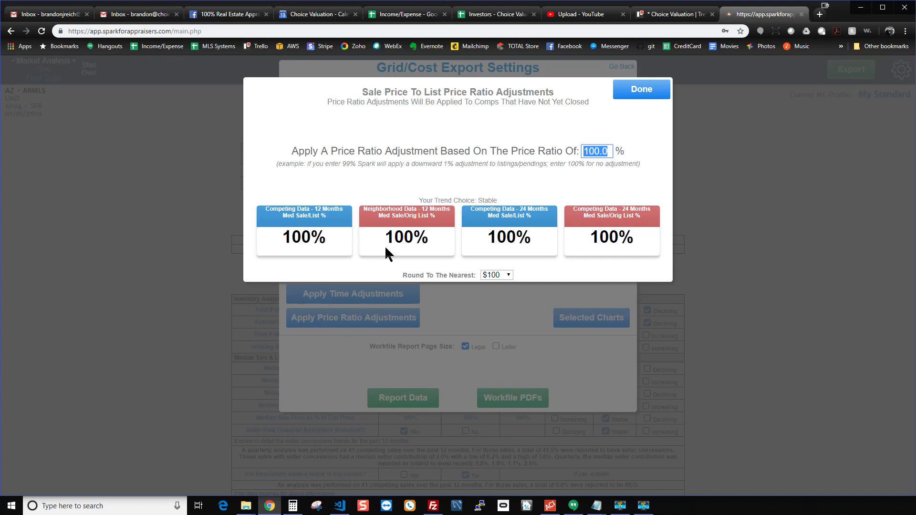
pyautogui.moveTo(472, 228)
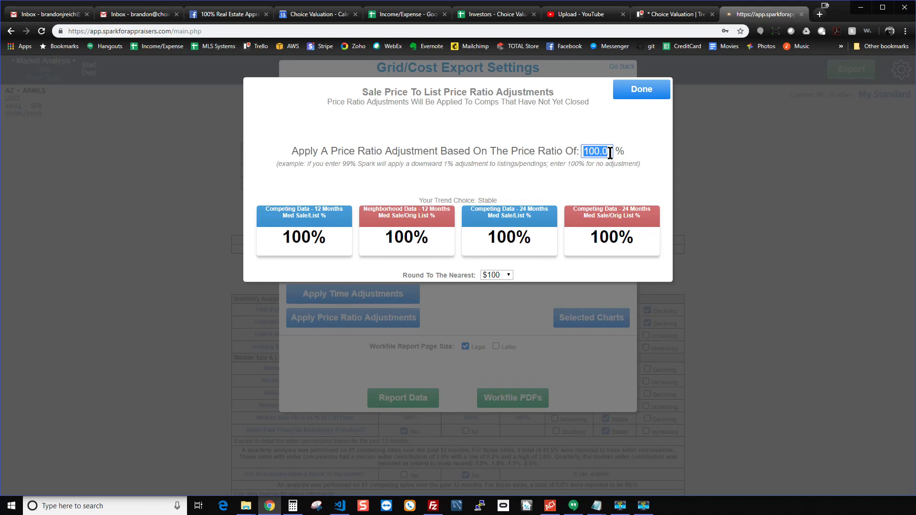
pyautogui.write('99.0')
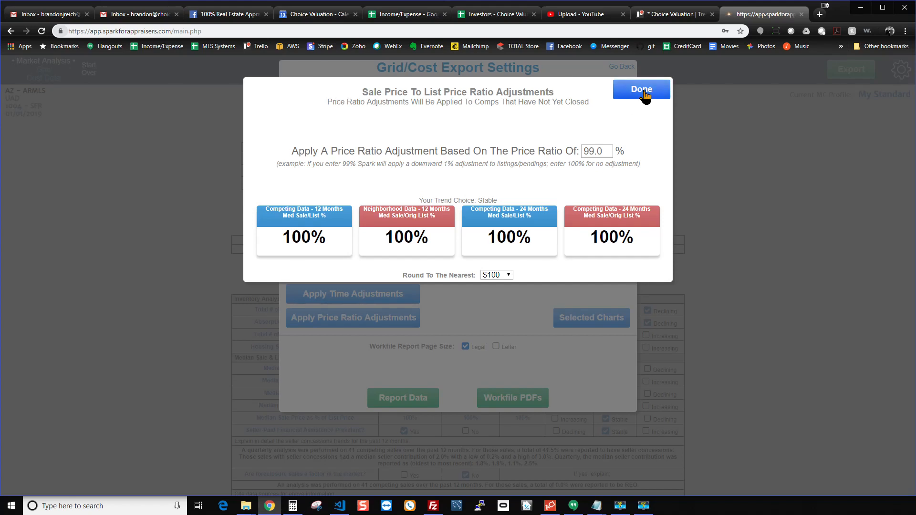
pyautogui.click(641, 89)
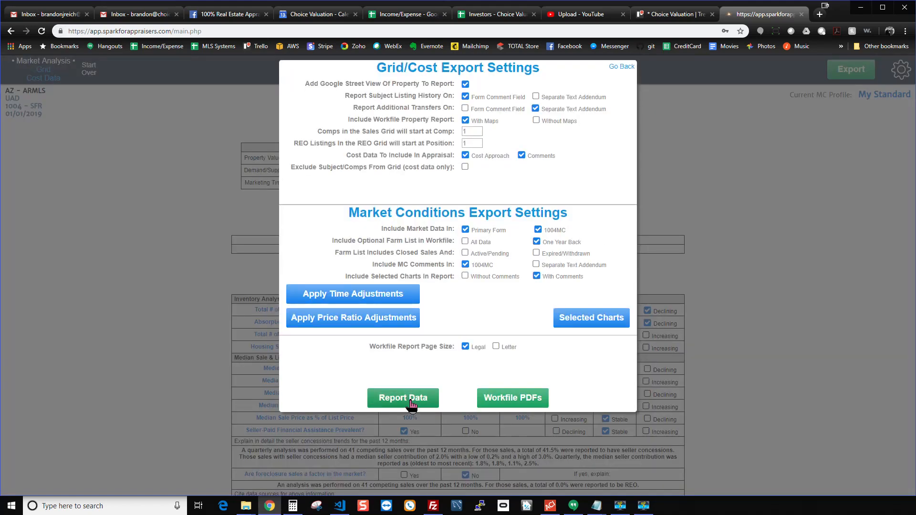
# Export Report Data so the subject's XML data file downloads.
pyautogui.click(403, 398)
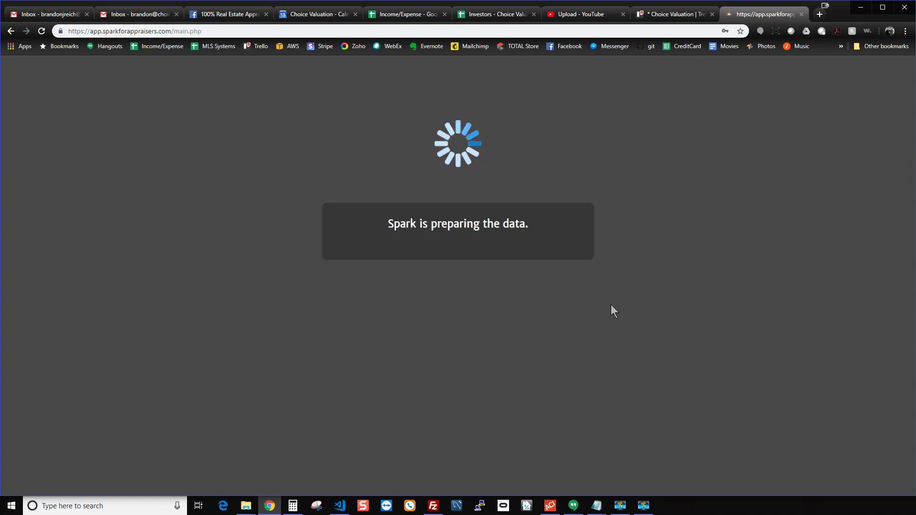
pyautogui.moveTo(553, 322)
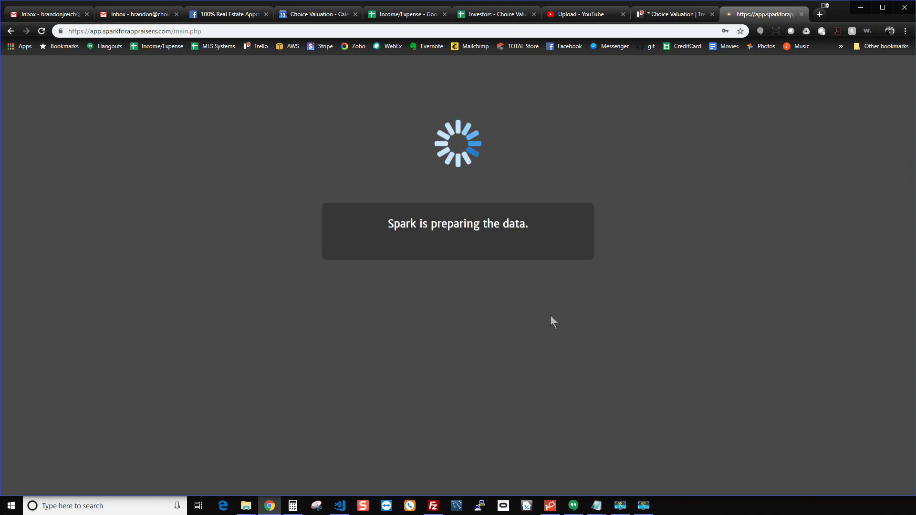
pyautogui.moveTo(684, 298)
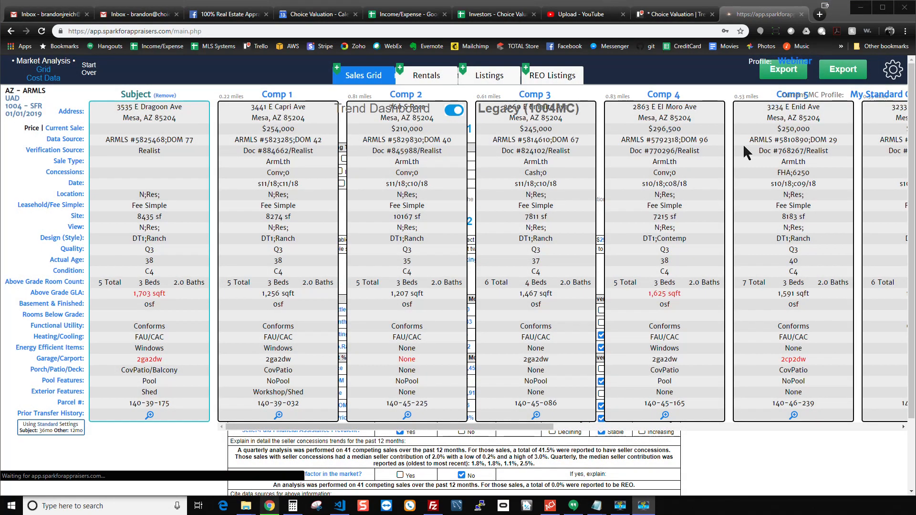
pyautogui.click(417, 76)
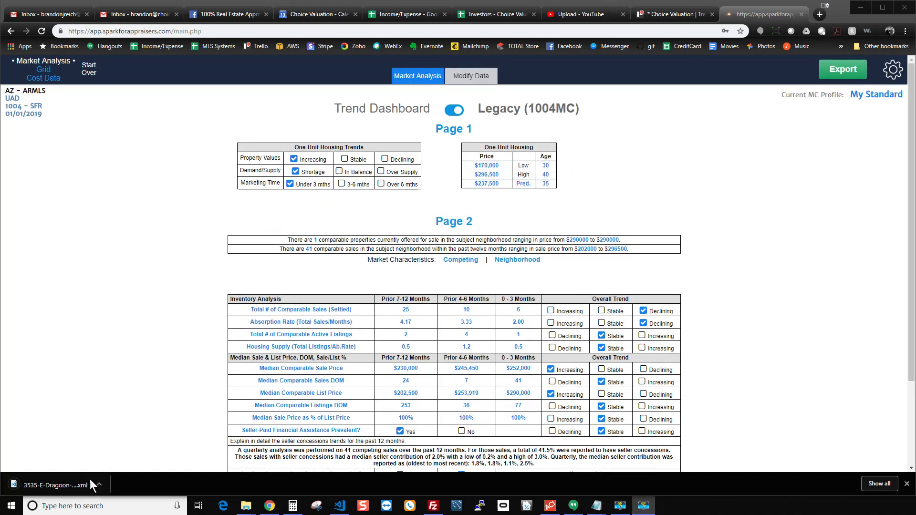
pyautogui.moveTo(41, 501)
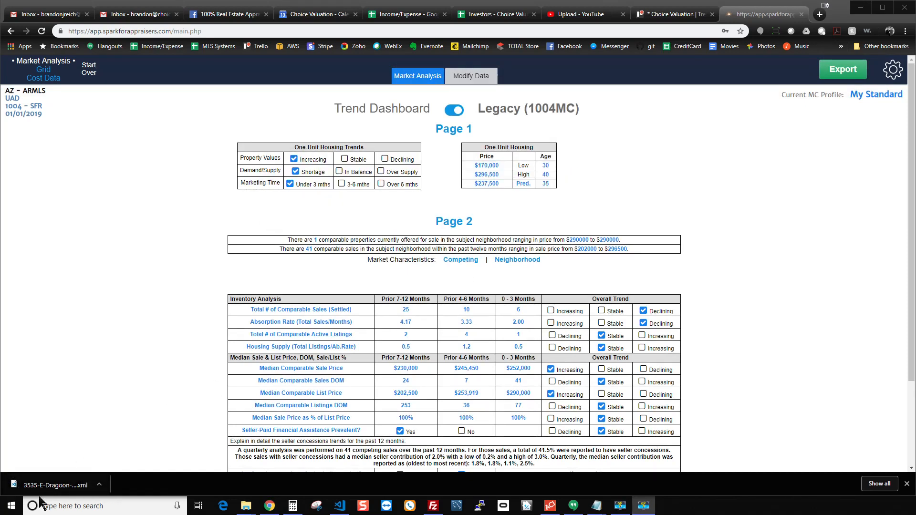
pyautogui.moveTo(756, 203)
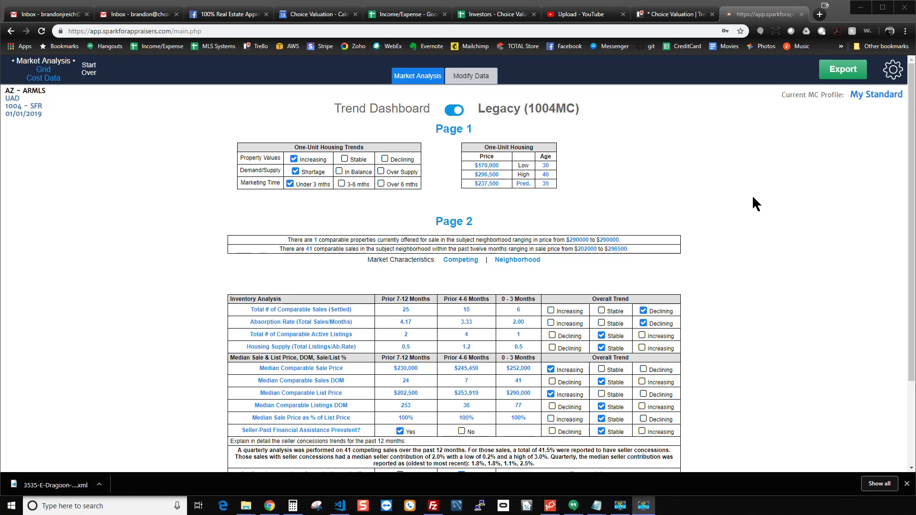
pyautogui.moveTo(110, 462)
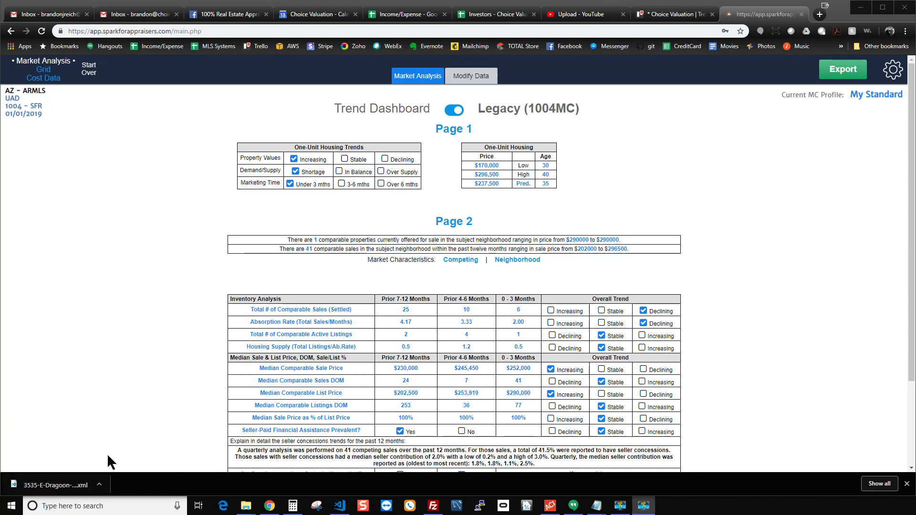
pyautogui.moveTo(82, 465)
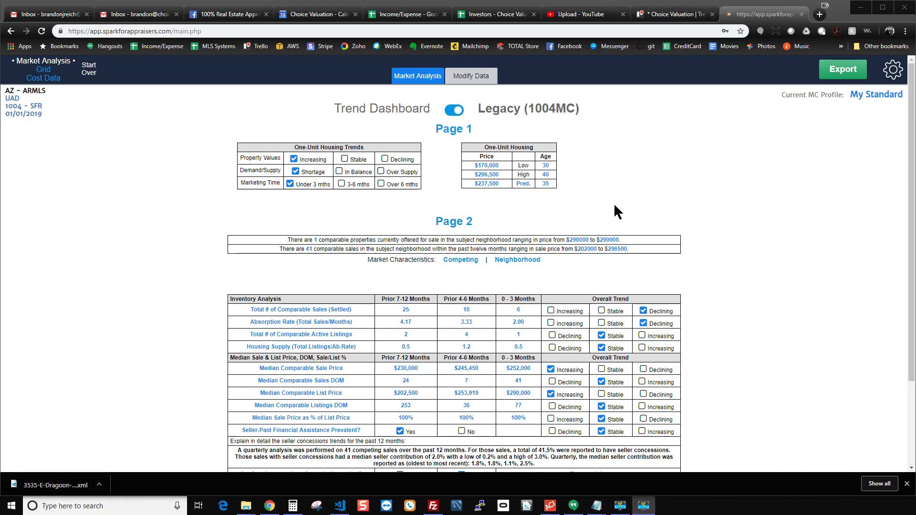
pyautogui.moveTo(647, 178)
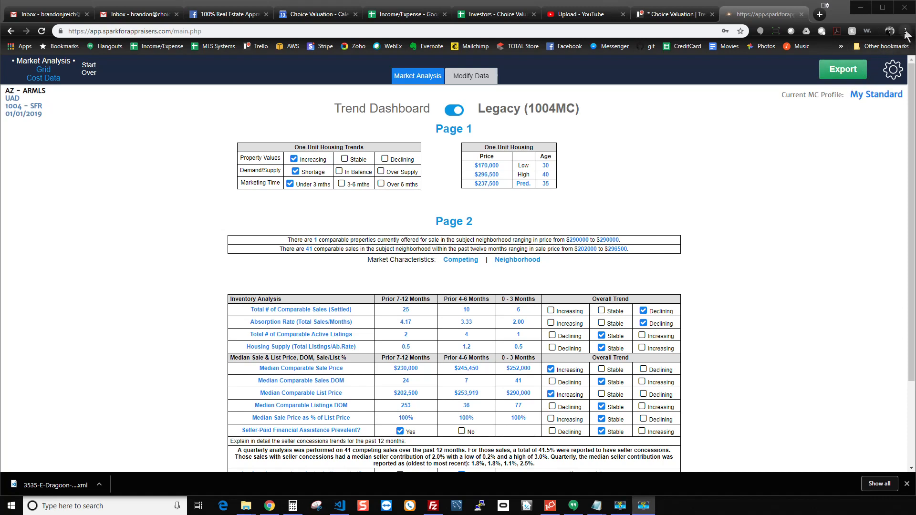
pyautogui.moveTo(636, 145)
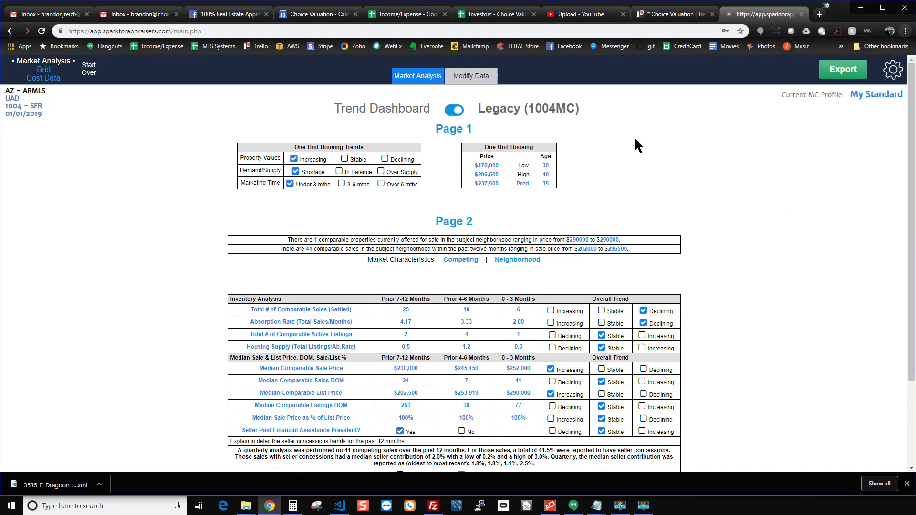
pyautogui.moveTo(630, 228)
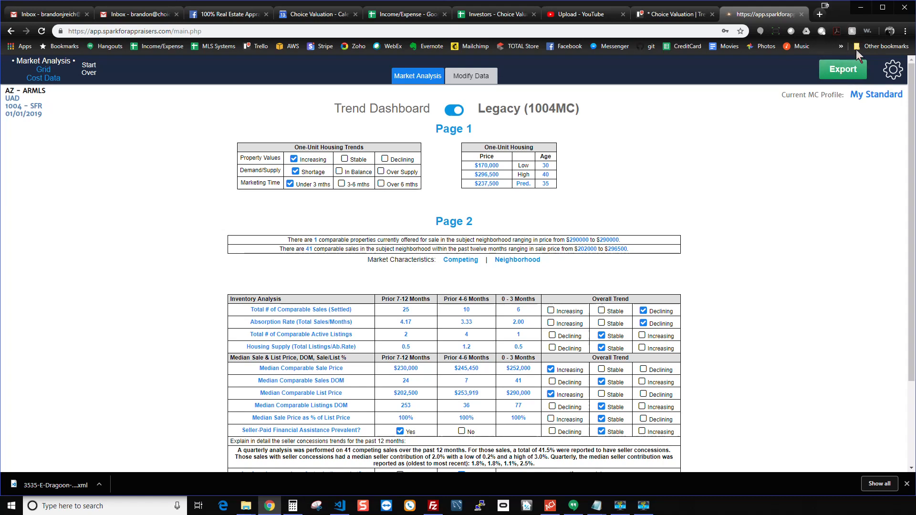
pyautogui.moveTo(875, 20)
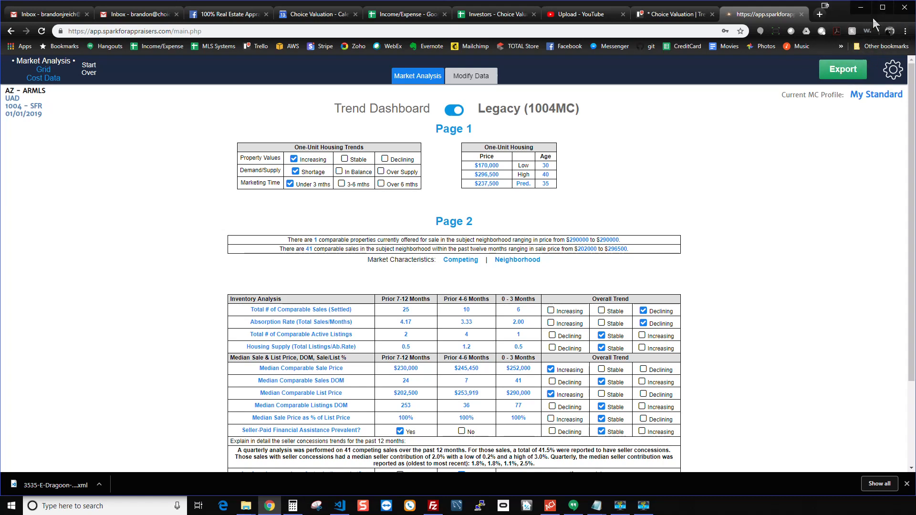
pyautogui.moveTo(672, 174)
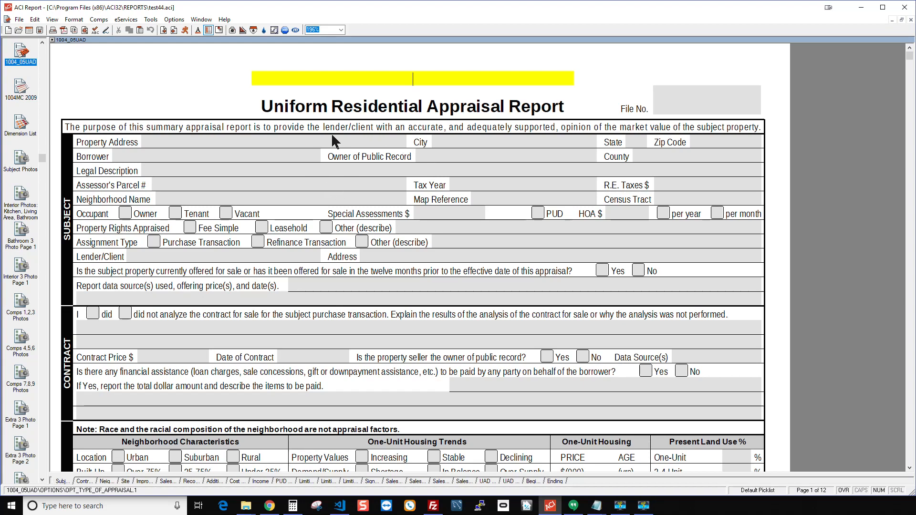
pyautogui.moveTo(373, 196)
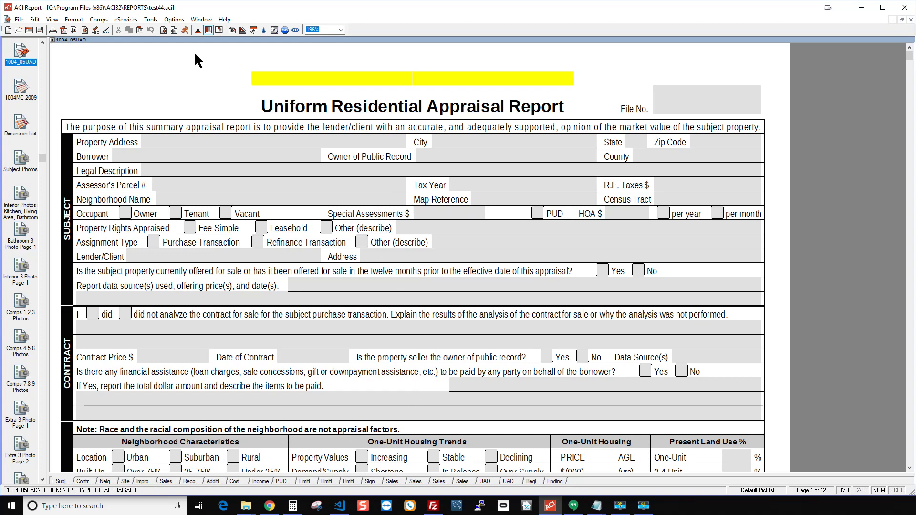
# In ACI Report, browse eServices import sources and Help, returning to eServices.
pyautogui.click(126, 19)
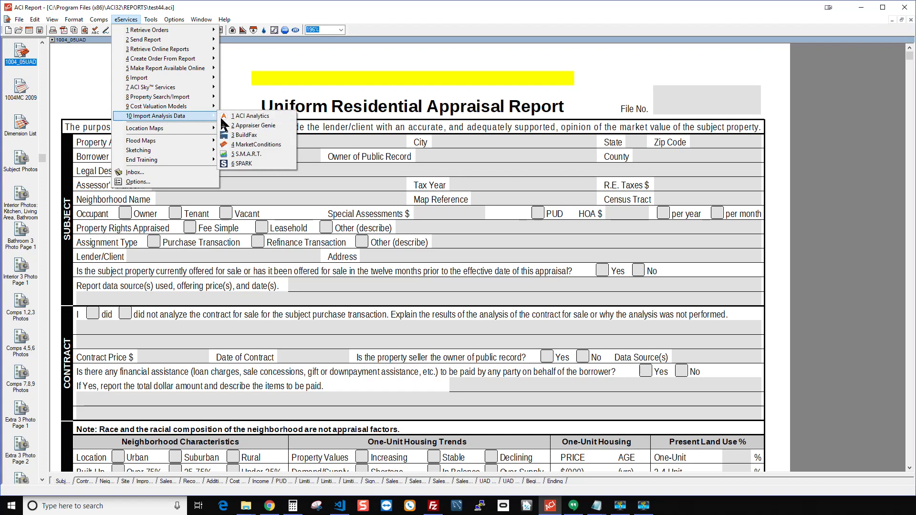
pyautogui.moveTo(246, 154)
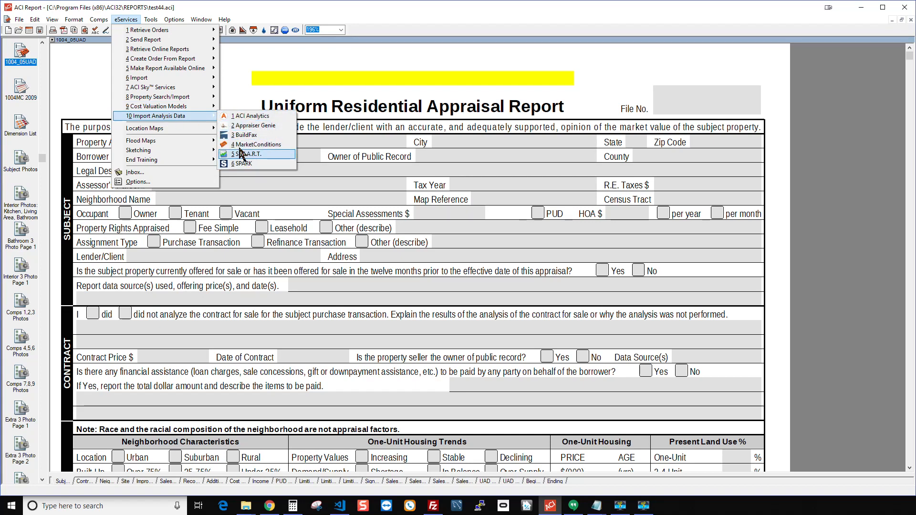
pyautogui.moveTo(242, 164)
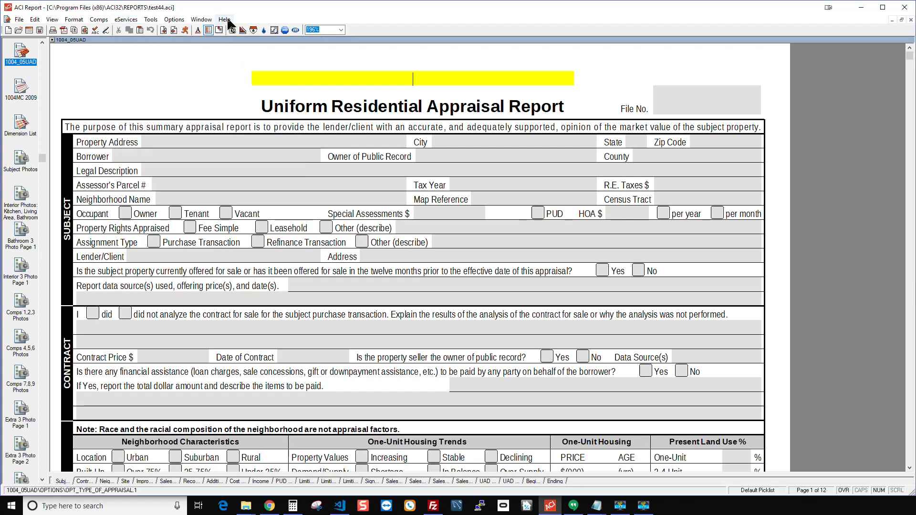
pyautogui.click(223, 19)
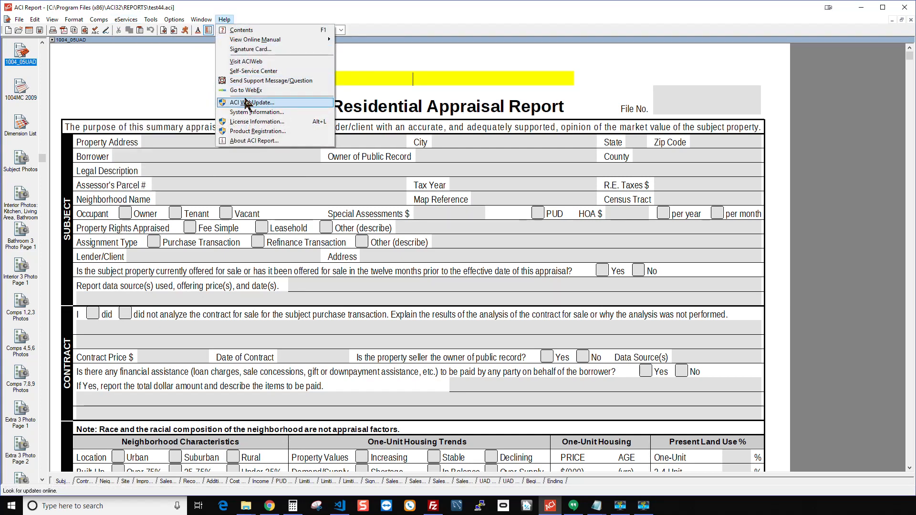
pyautogui.click(125, 19)
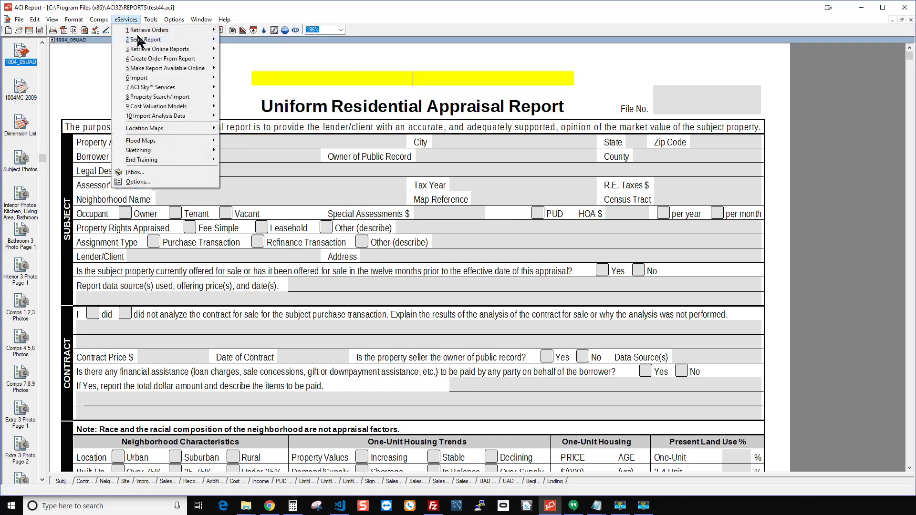
pyautogui.moveTo(156, 116)
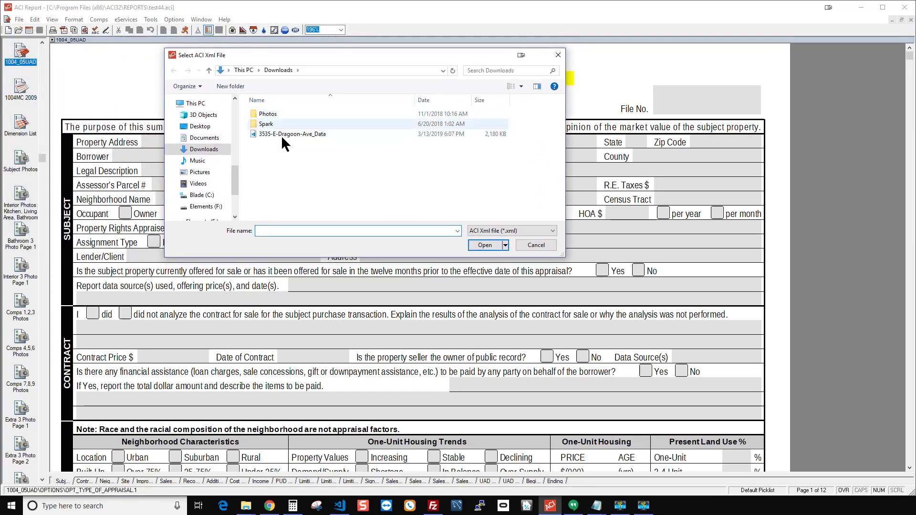
pyautogui.click(293, 134)
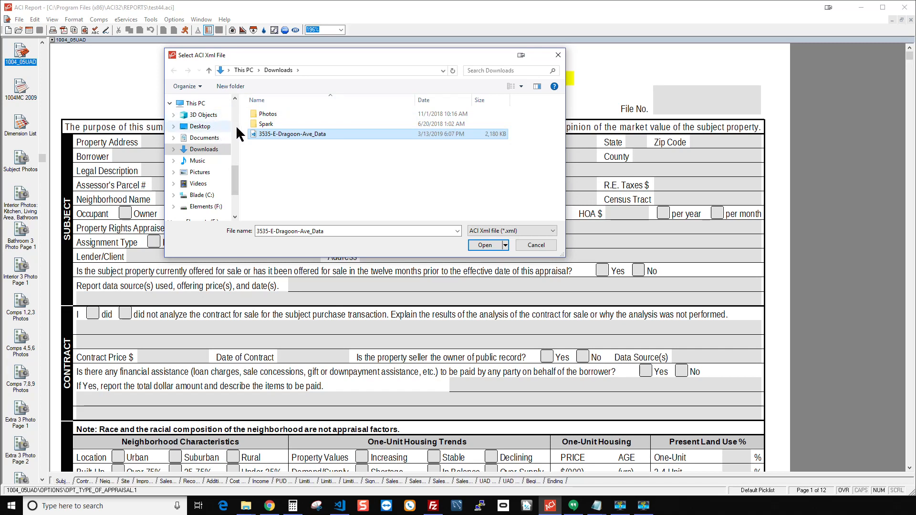
pyautogui.moveTo(210, 150)
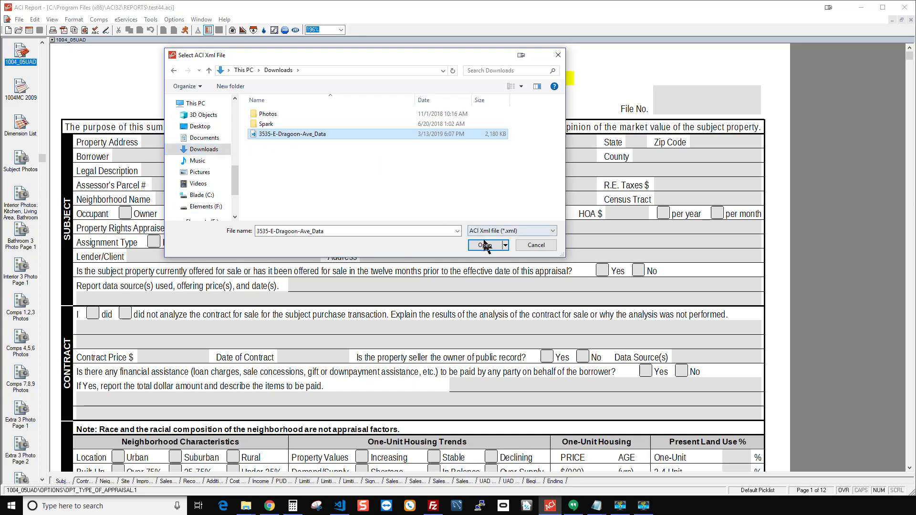
pyautogui.click(484, 245)
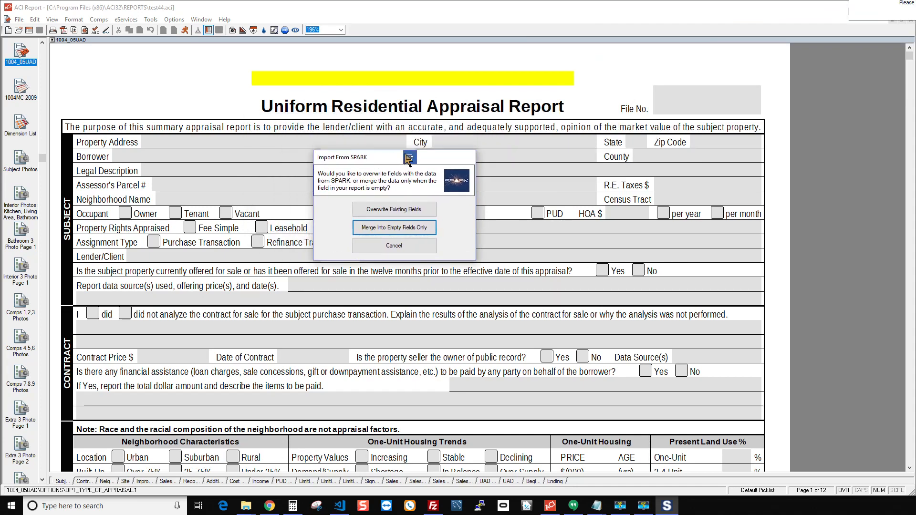
pyautogui.moveTo(379, 189)
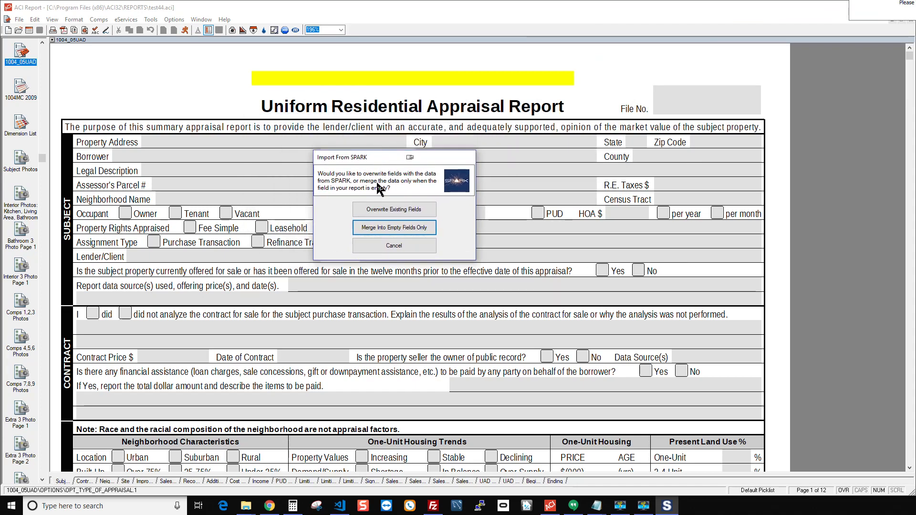
pyautogui.moveTo(416, 242)
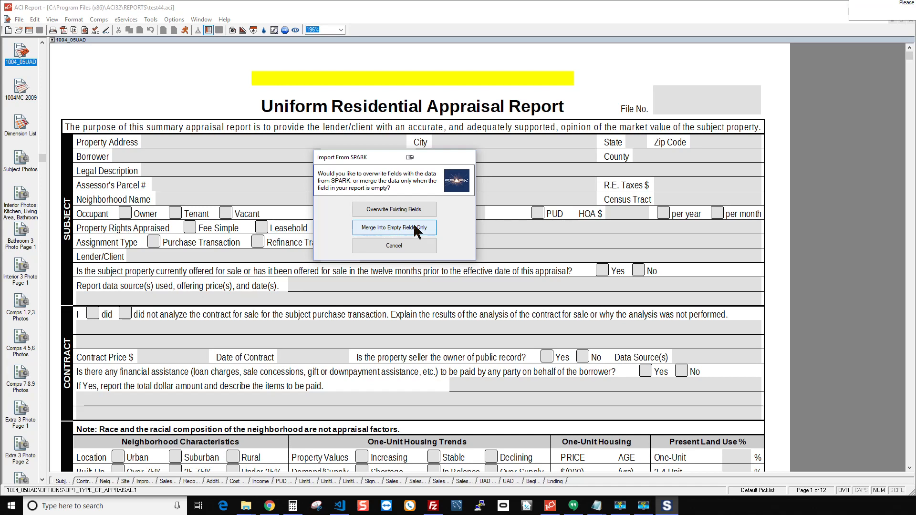
pyautogui.click(395, 227)
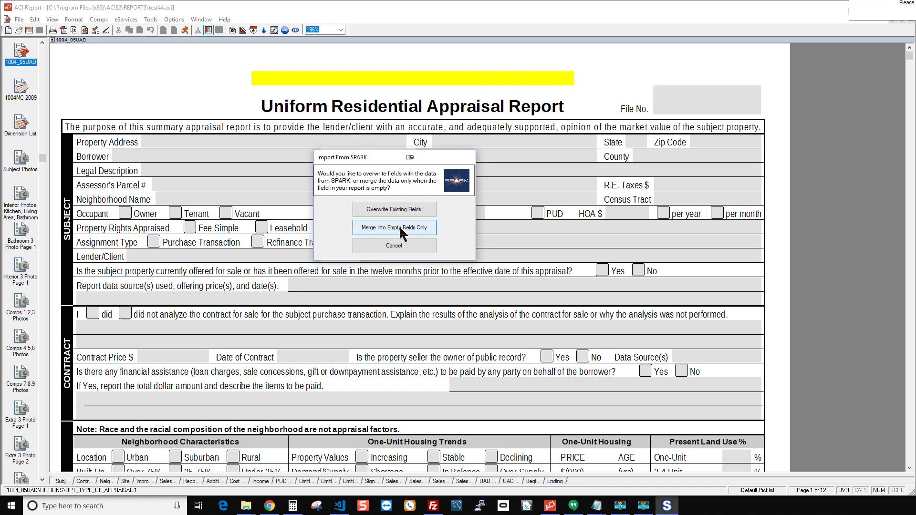
pyautogui.click(394, 228)
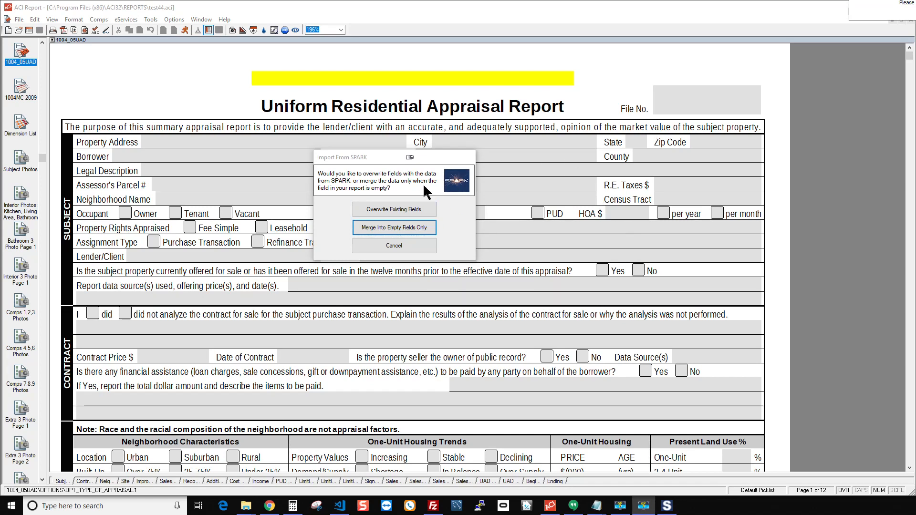
pyautogui.moveTo(400, 222)
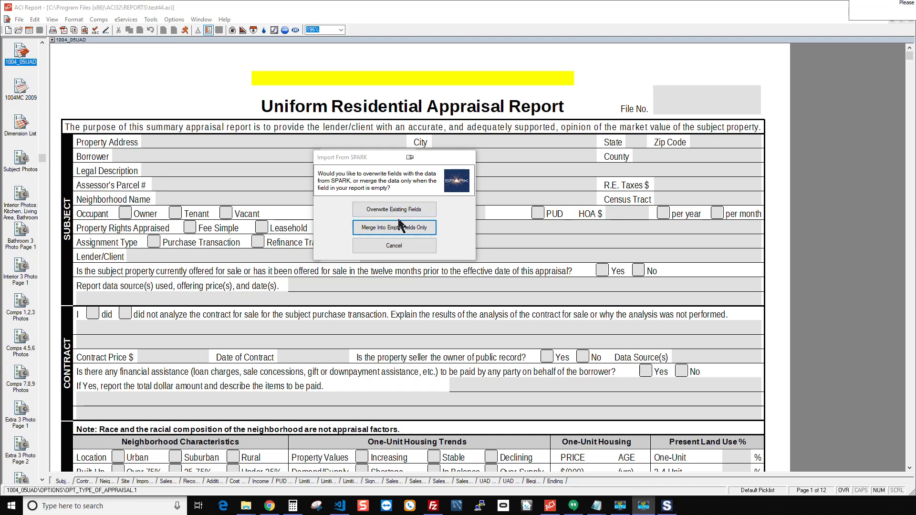
pyautogui.click(395, 228)
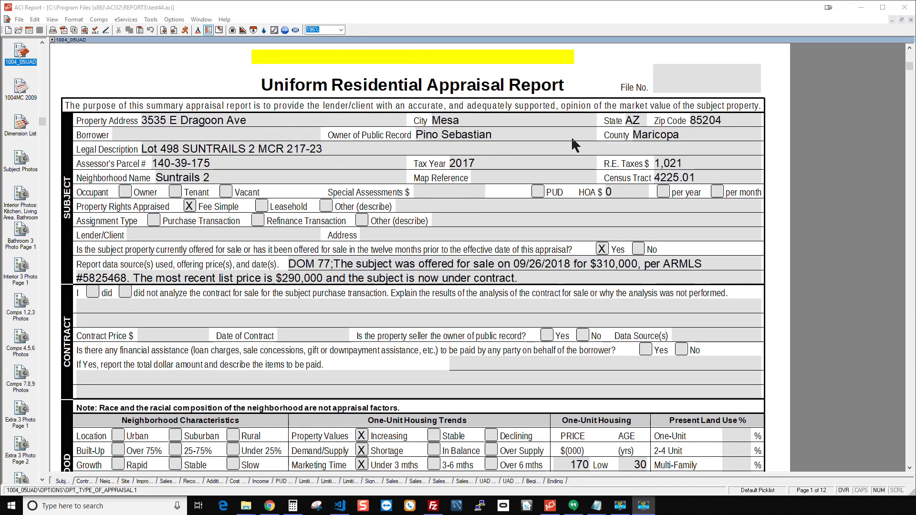
pyautogui.scroll(-3)
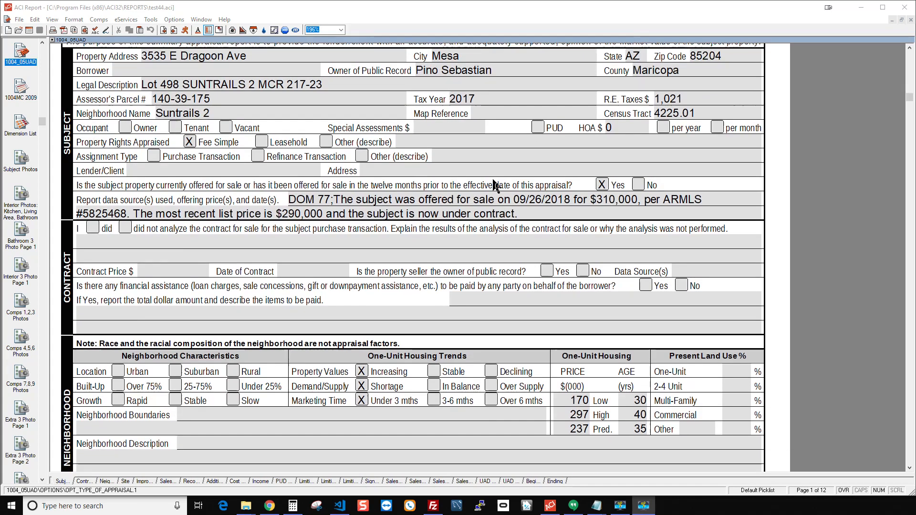
pyautogui.scroll(-3)
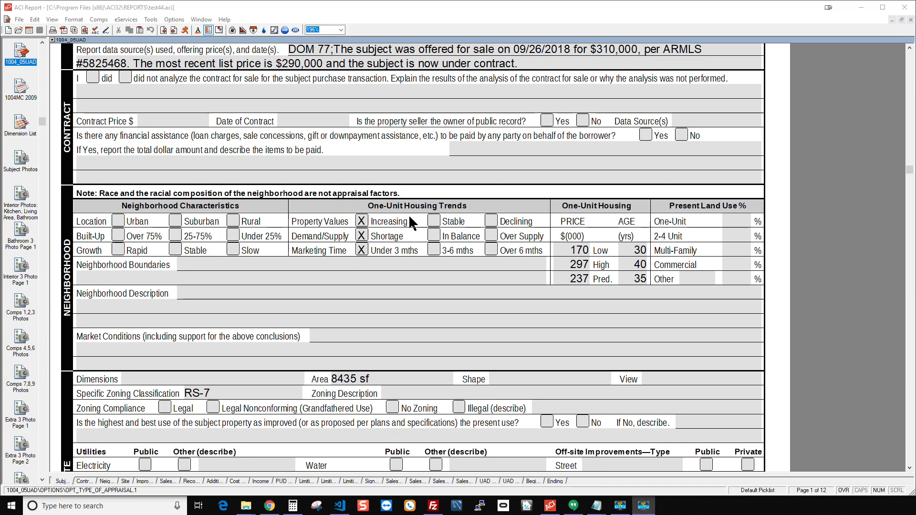
pyautogui.moveTo(475, 267)
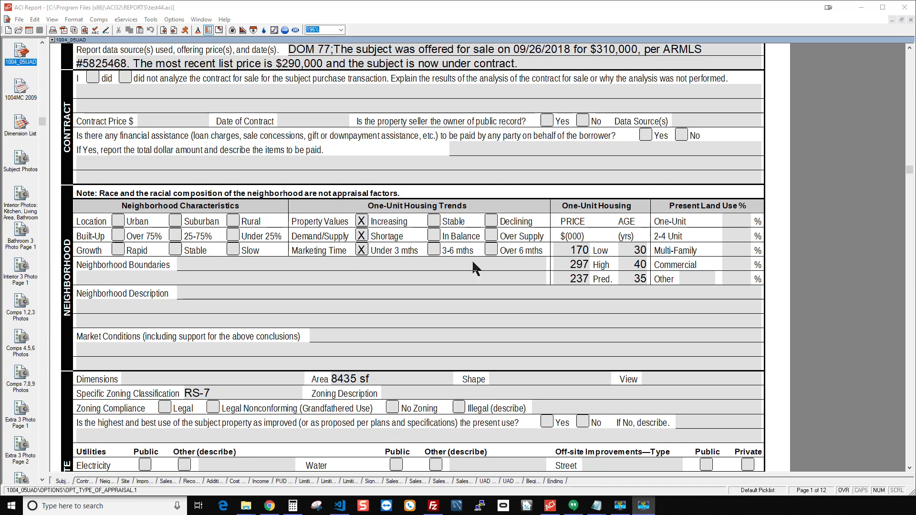
pyautogui.moveTo(360, 199)
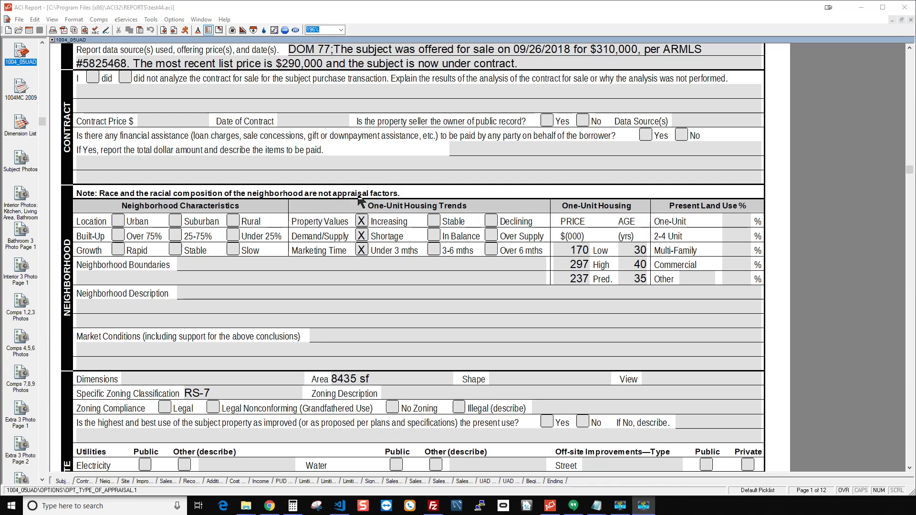
pyautogui.moveTo(460, 209)
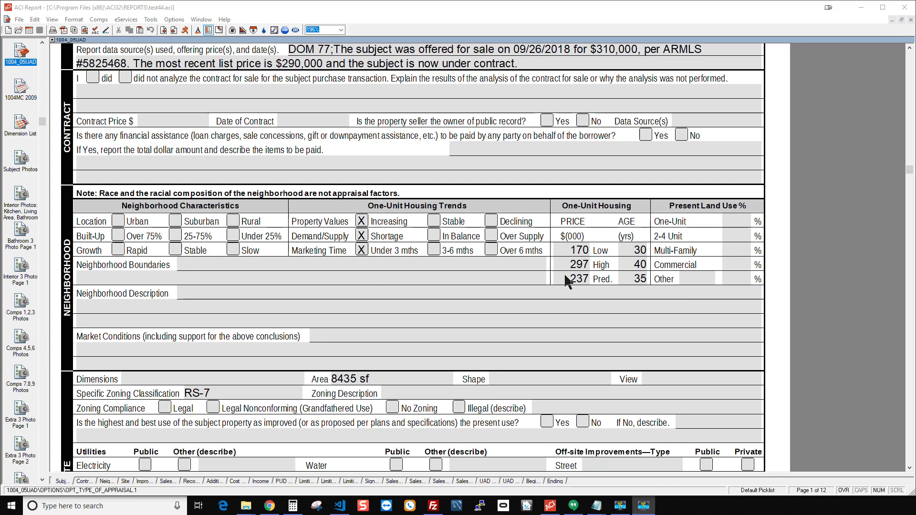
pyautogui.click(578, 279)
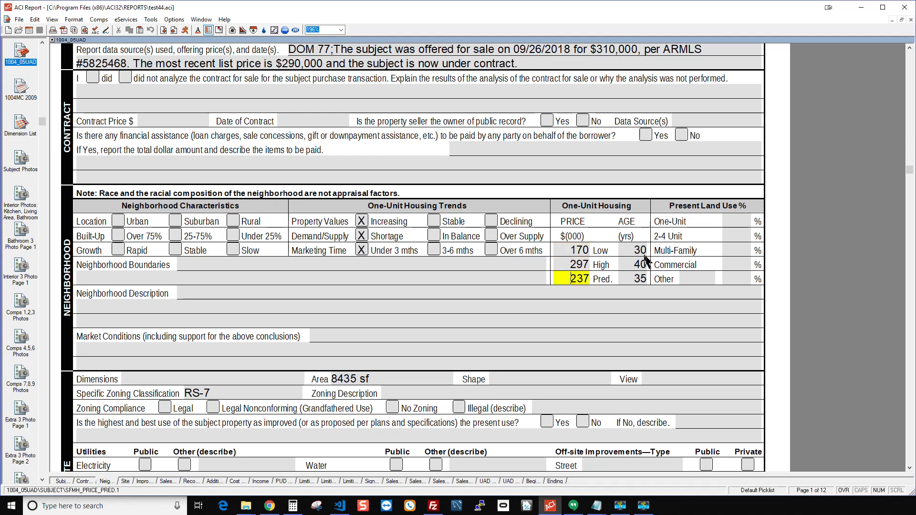
pyautogui.scroll(-3)
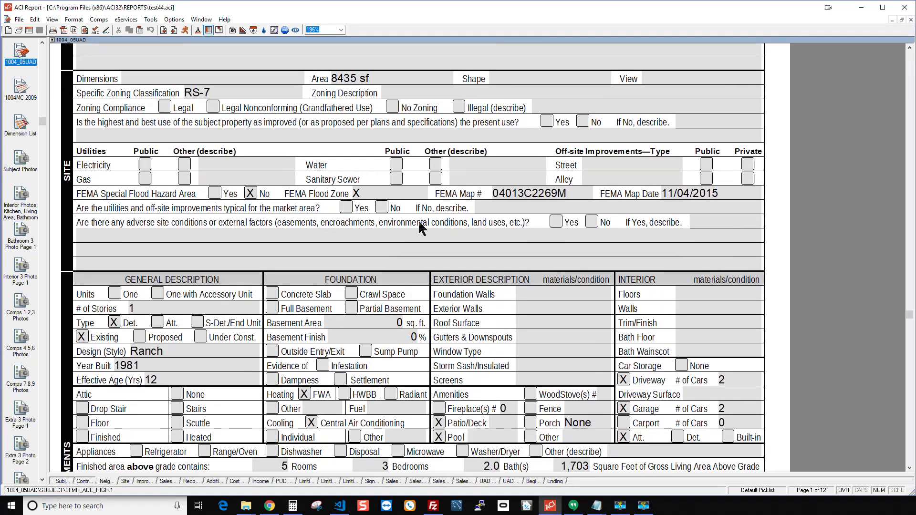
pyautogui.scroll(-3)
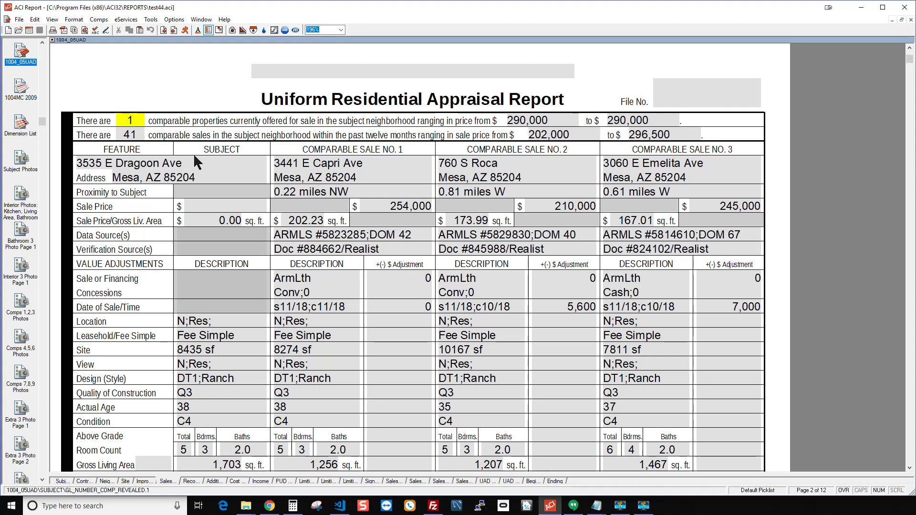
# Review comparable 1's sale-date adjustment and comparable 2's prior sale date in the imported grid.
pyautogui.scroll(-3)
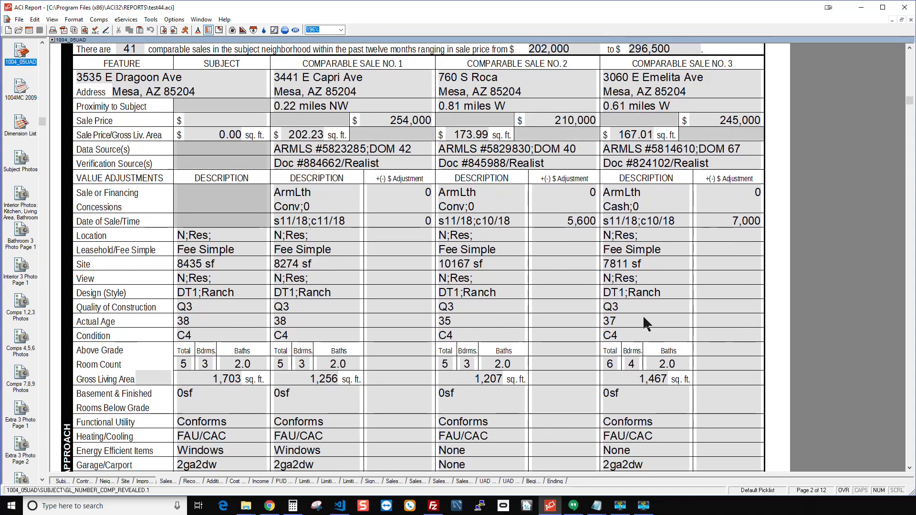
pyautogui.click(736, 221)
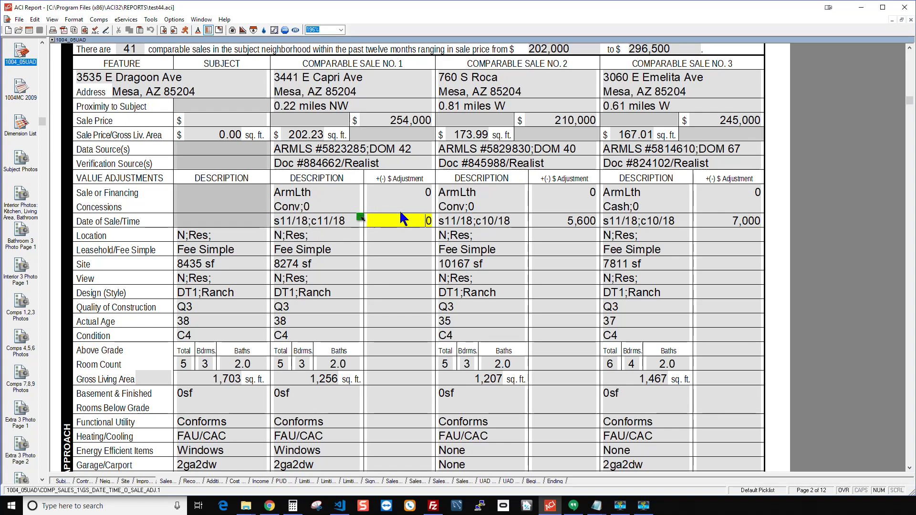
pyautogui.scroll(-3)
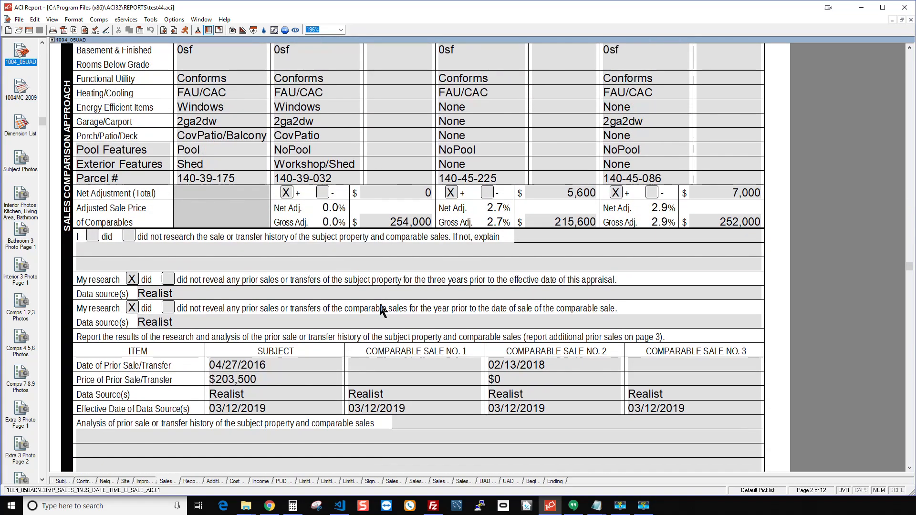
pyautogui.scroll(-3)
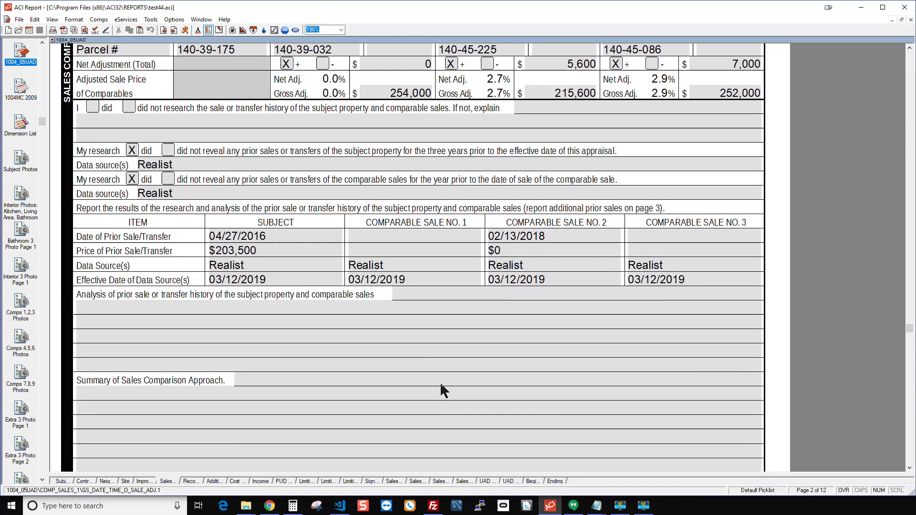
pyautogui.scroll(3)
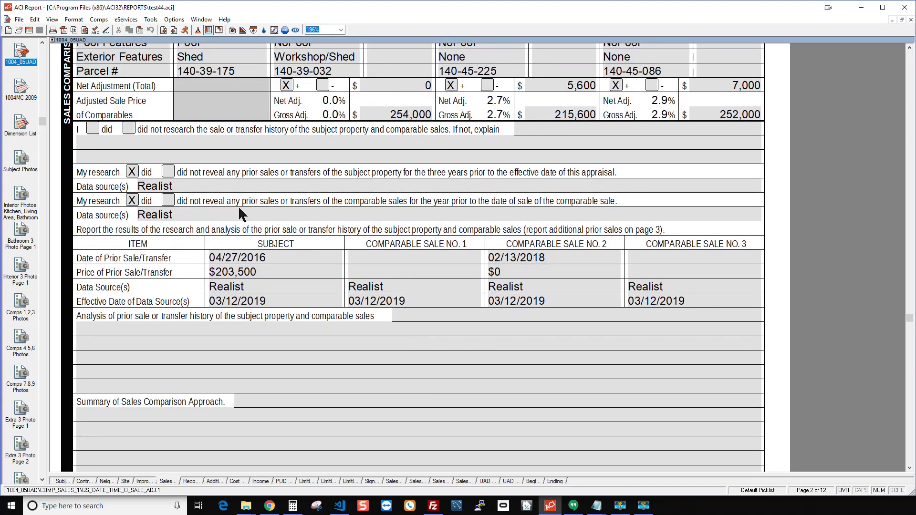
pyautogui.click(275, 271)
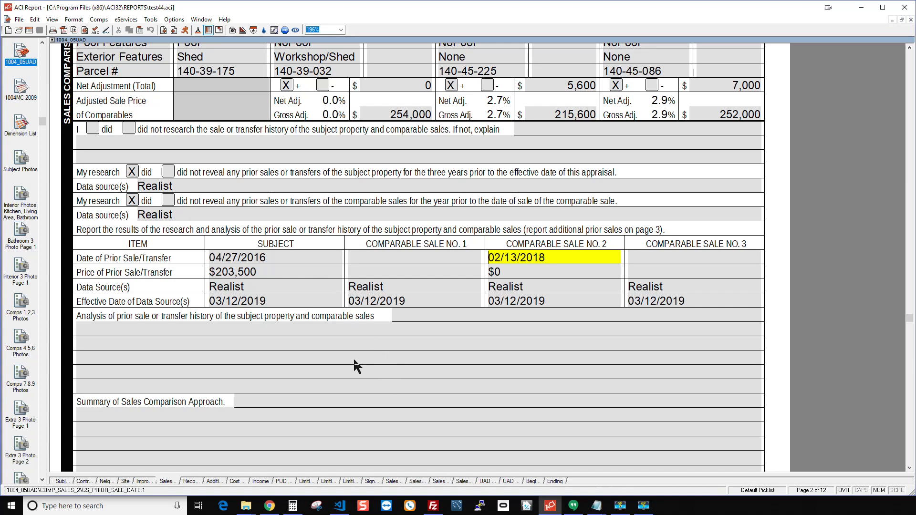
pyautogui.moveTo(289, 291)
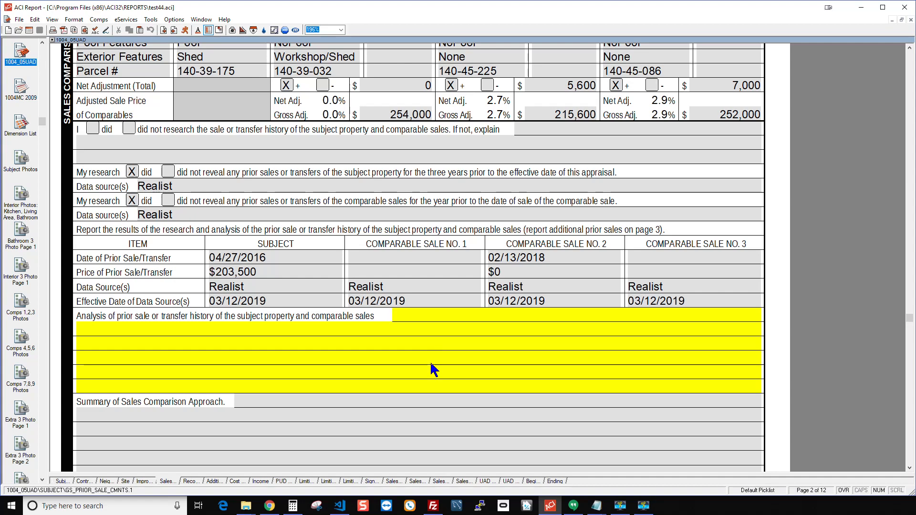
pyautogui.moveTo(441, 338)
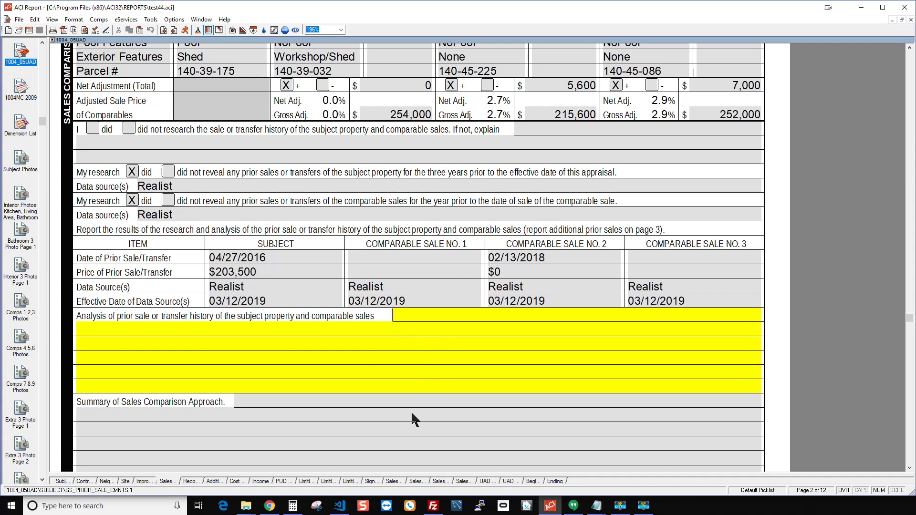
pyautogui.moveTo(397, 481)
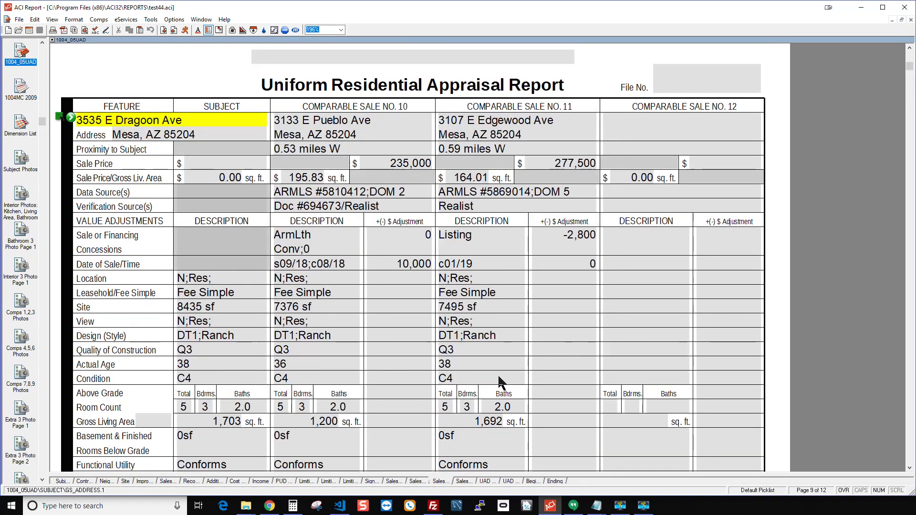
pyautogui.scroll(-3)
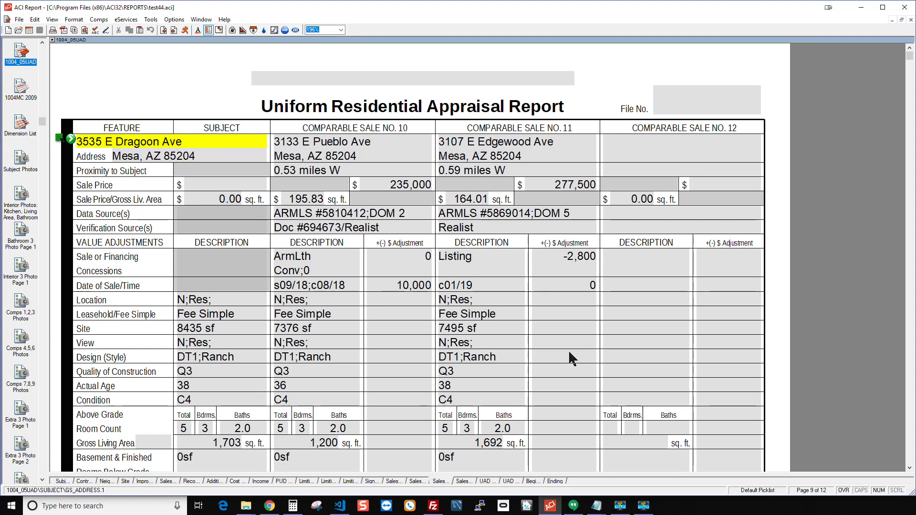
pyautogui.moveTo(309, 308)
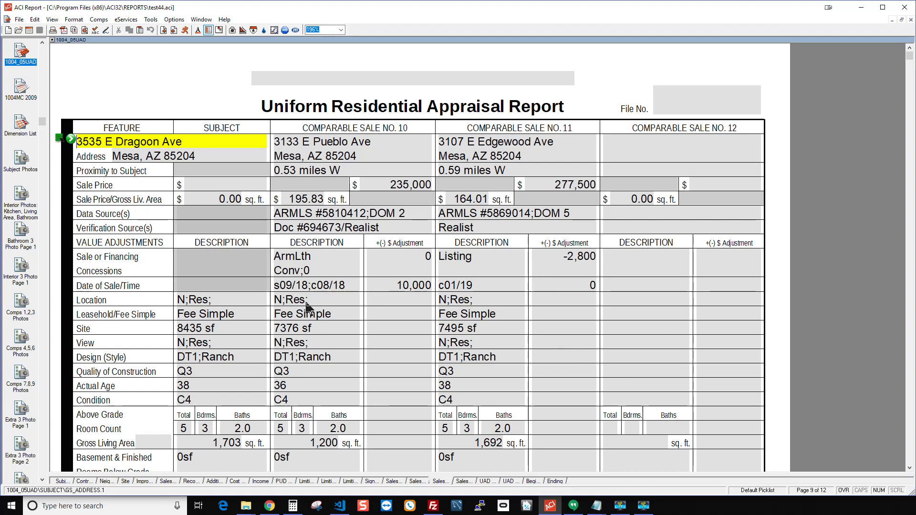
pyautogui.moveTo(407, 344)
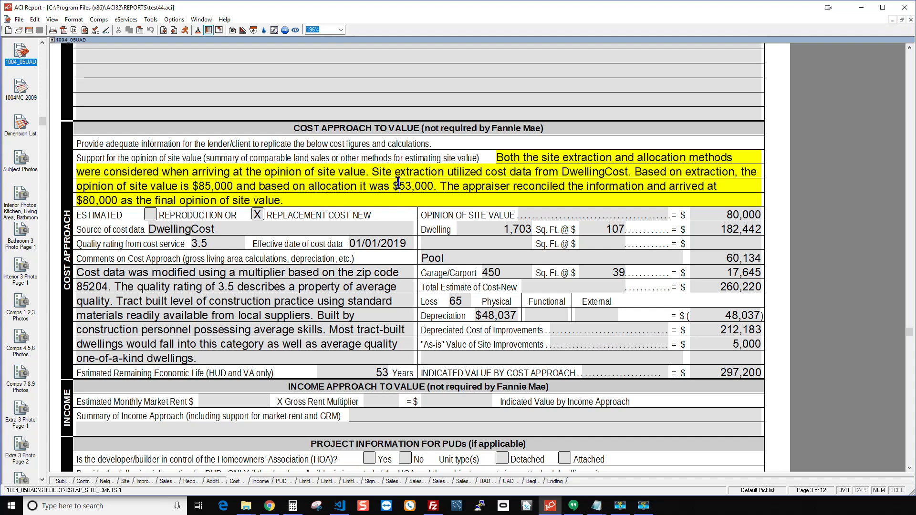
pyautogui.moveTo(233, 261)
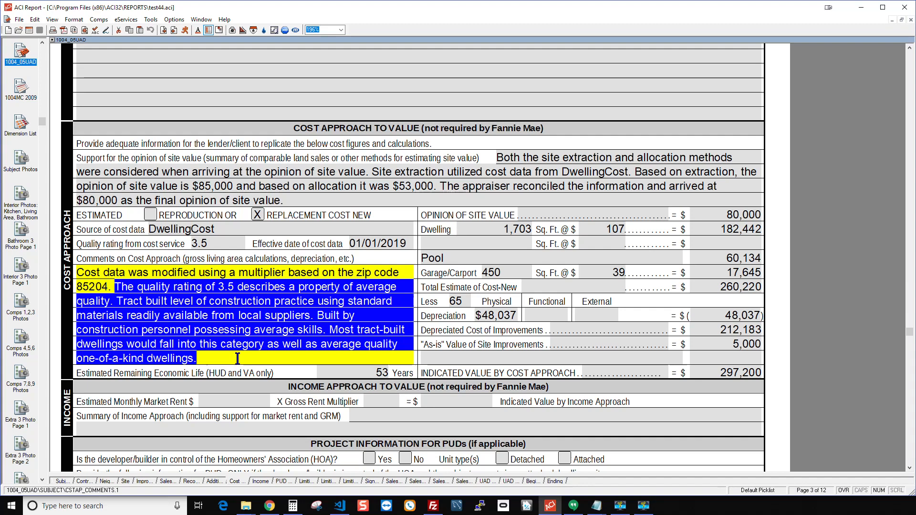
# Show the Cost Approach comments and the $297,200 indicated value with text deselected.
pyautogui.click(363, 316)
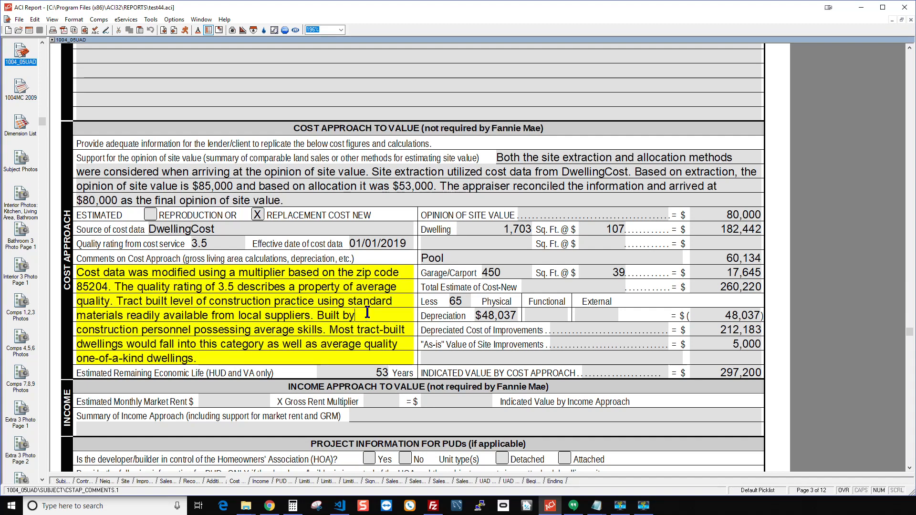
pyautogui.scroll(-3)
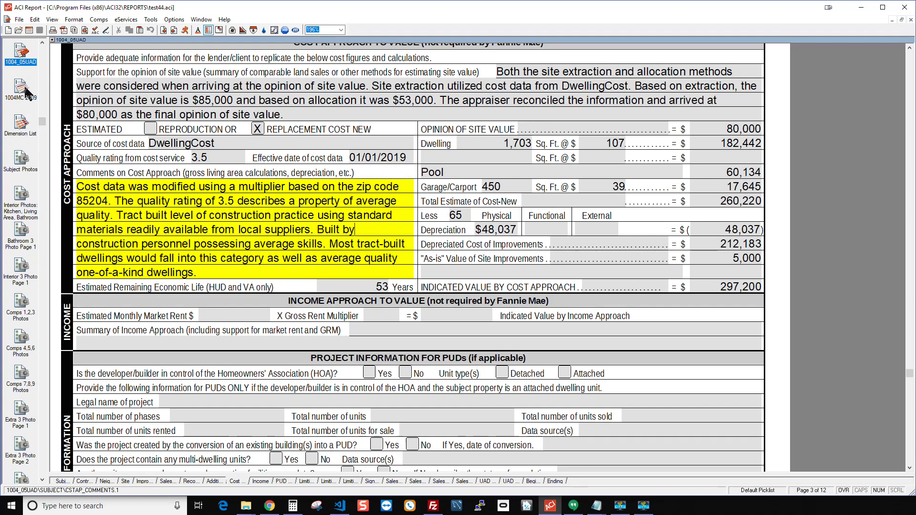
pyautogui.click(20, 83)
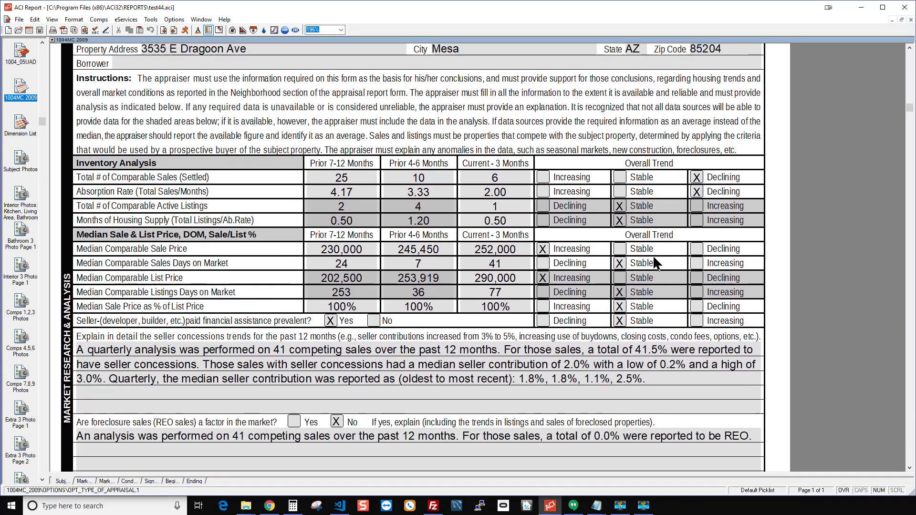
pyautogui.moveTo(664, 150)
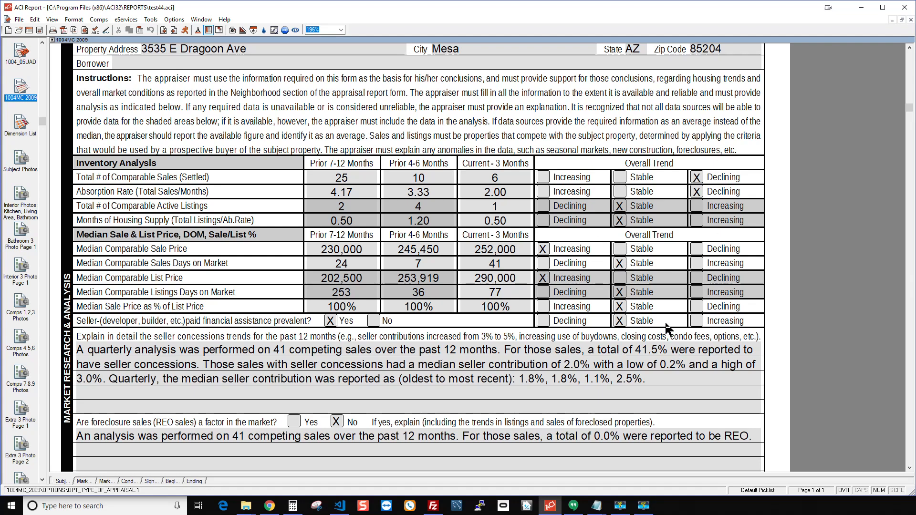
pyautogui.scroll(-3)
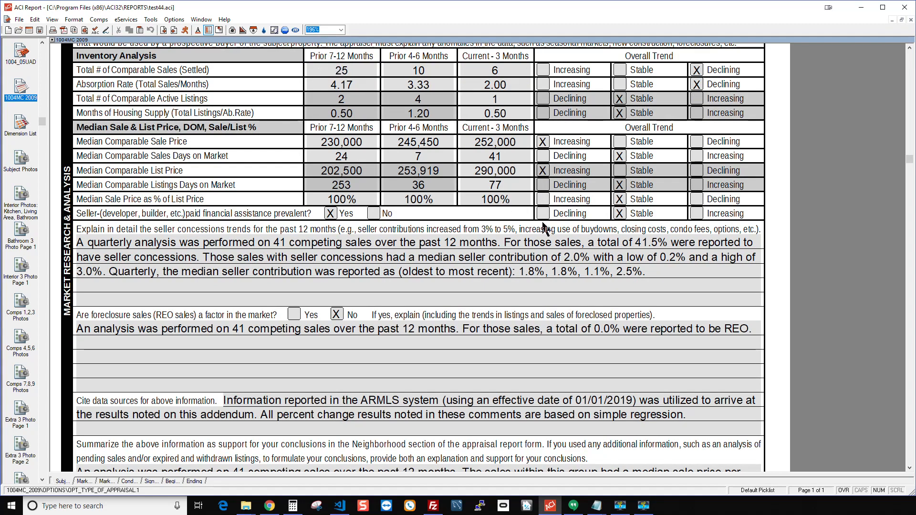
pyautogui.scroll(-3)
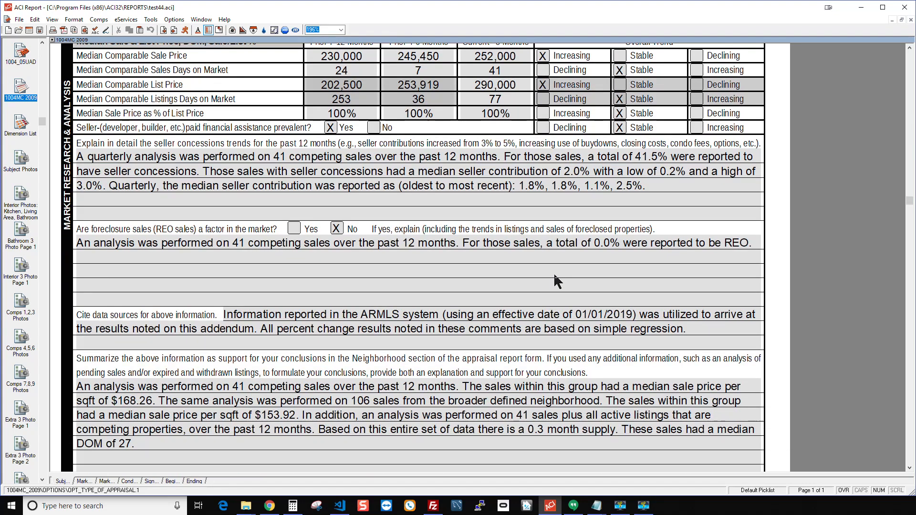
pyautogui.scroll(-3)
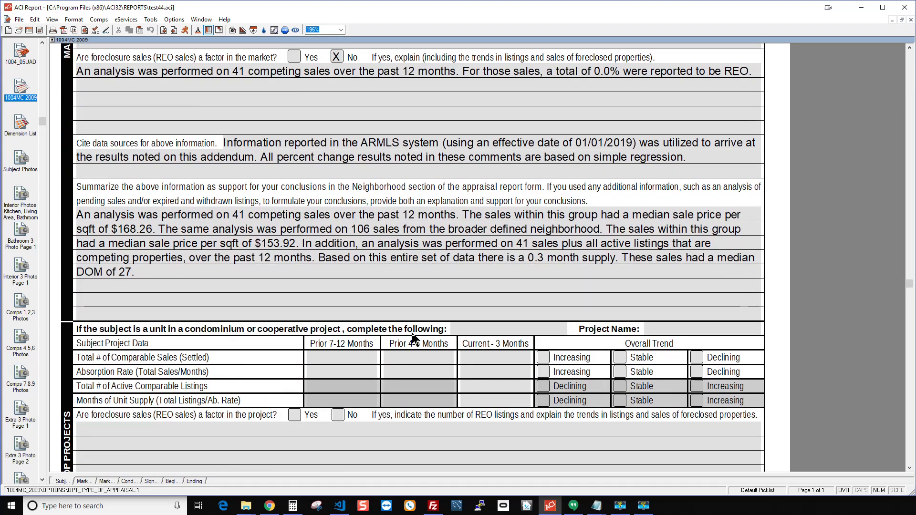
pyautogui.scroll(-3)
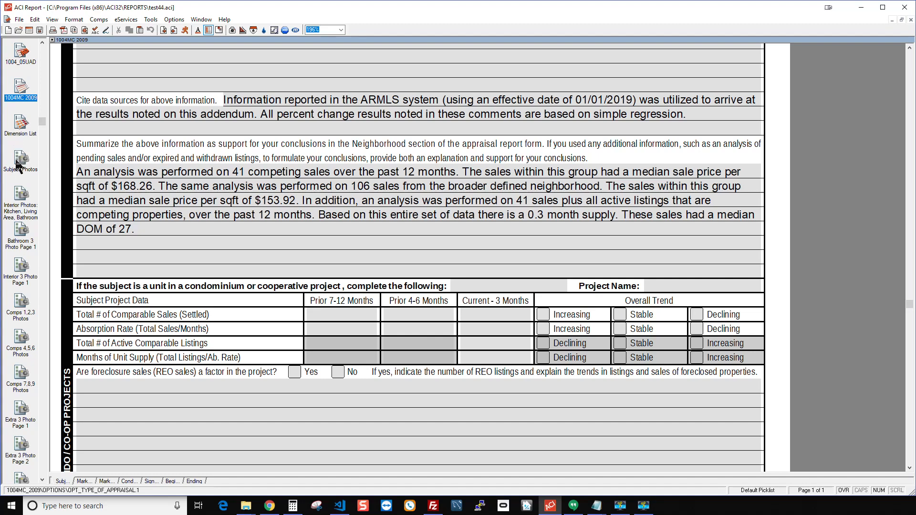
# View the subject front-view photo addendum, then the Comps 7,8,9 photo page with sale #7.
pyautogui.click(20, 160)
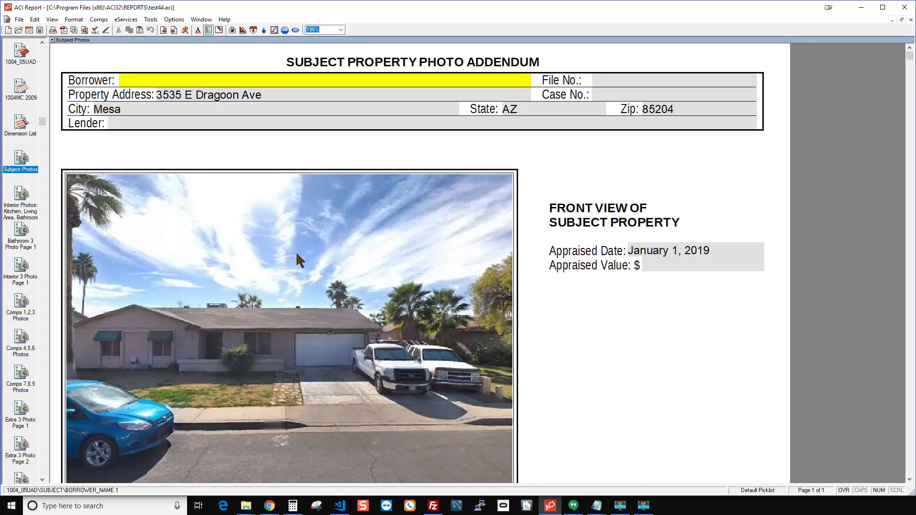
pyautogui.moveTo(180, 269)
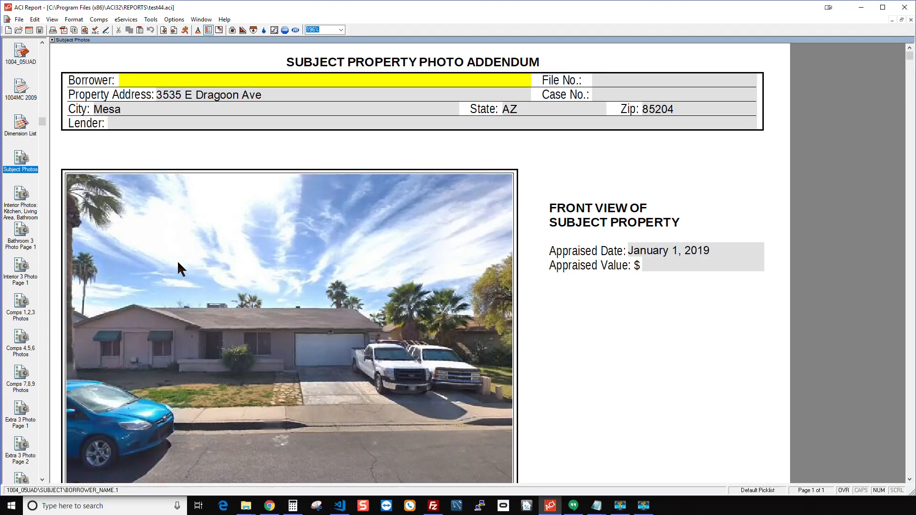
pyautogui.moveTo(245, 308)
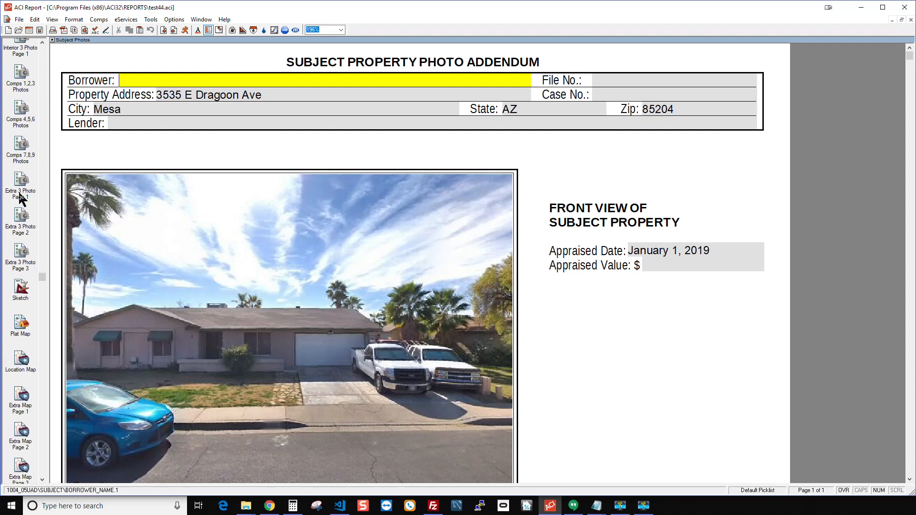
pyautogui.click(20, 151)
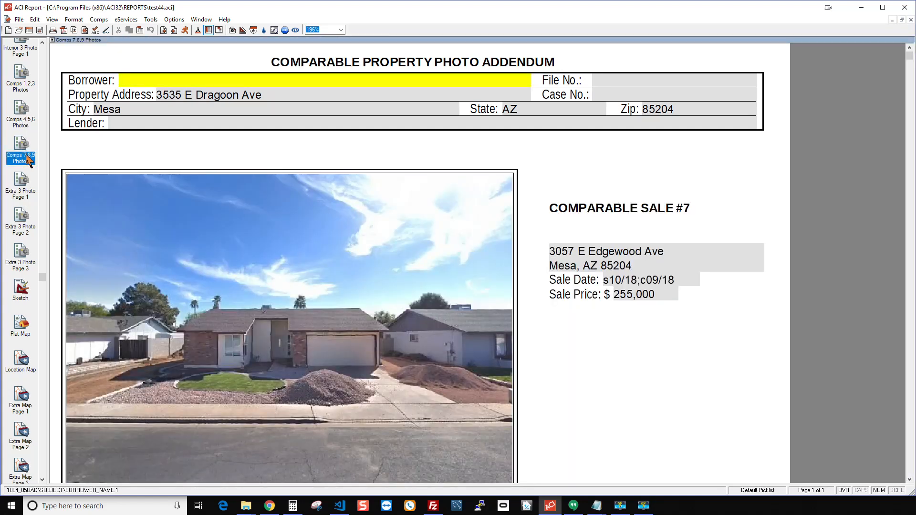
pyautogui.scroll(-3)
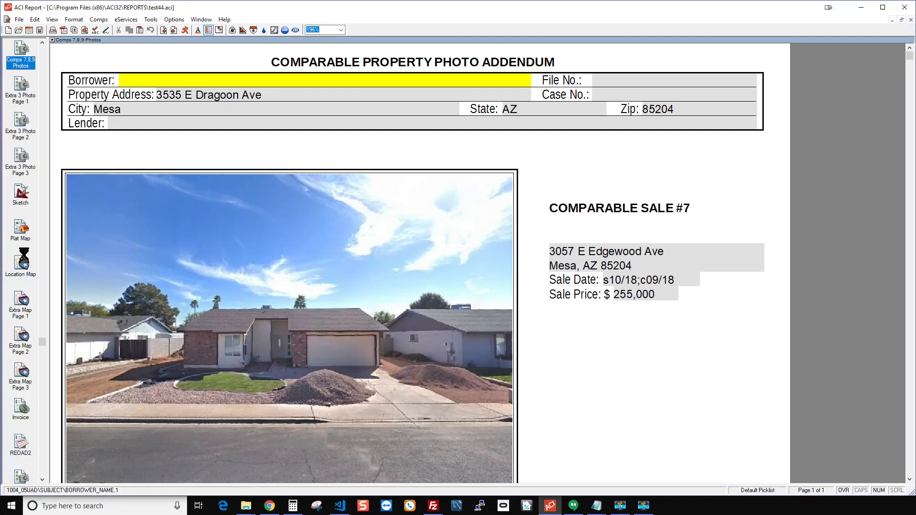
# View the REOAD2 addendum's competing listings grid, then Charts - Page 1.
pyautogui.click(20, 443)
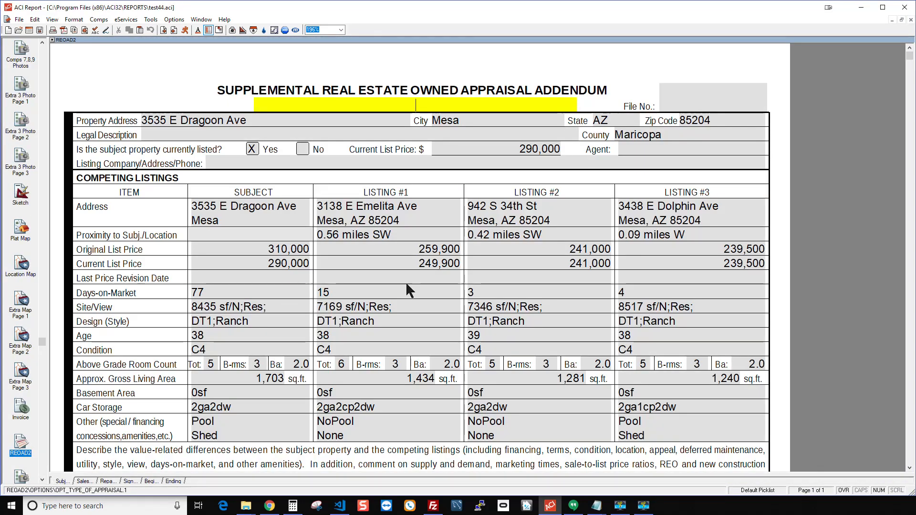
pyautogui.moveTo(396, 227)
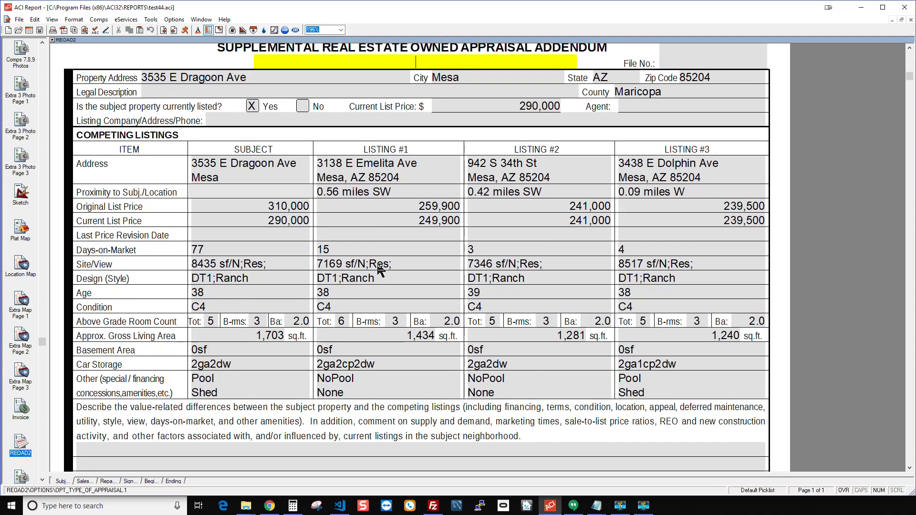
pyautogui.moveTo(403, 229)
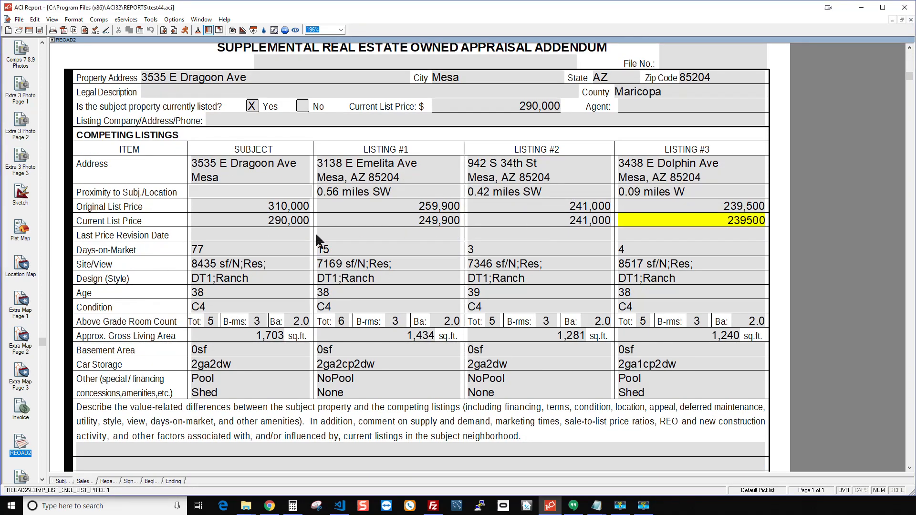
pyautogui.scroll(-3)
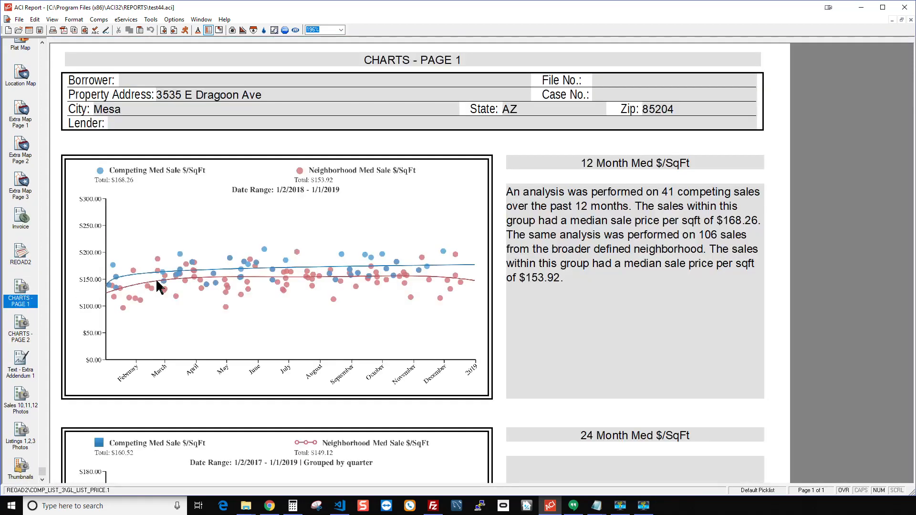
# Review the 12 Month Med $/SqFt commentary and charts, then show Charts - Page 2.
pyautogui.click(410, 59)
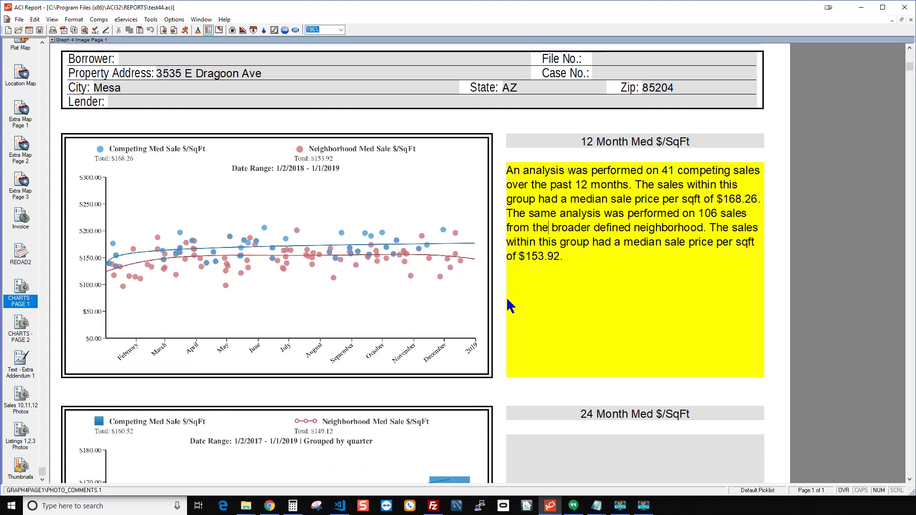
pyautogui.scroll(-3)
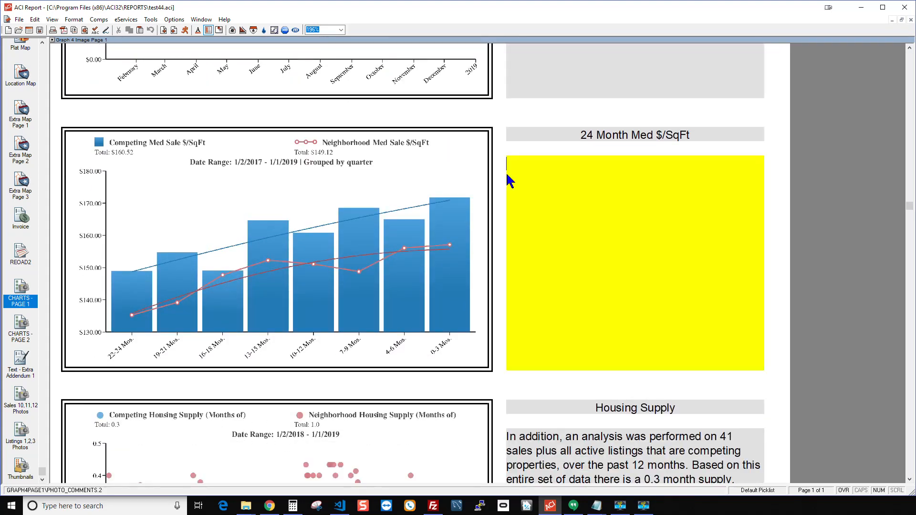
pyautogui.moveTo(439, 171)
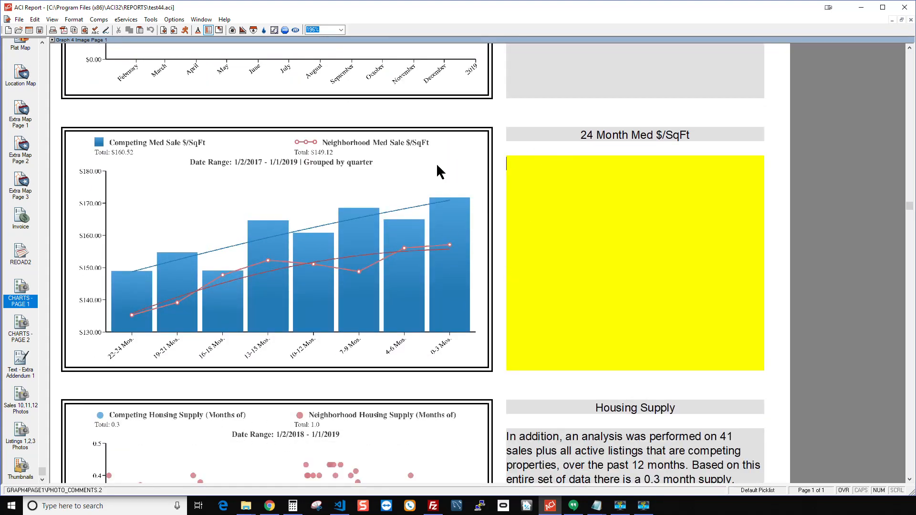
pyautogui.scroll(-3)
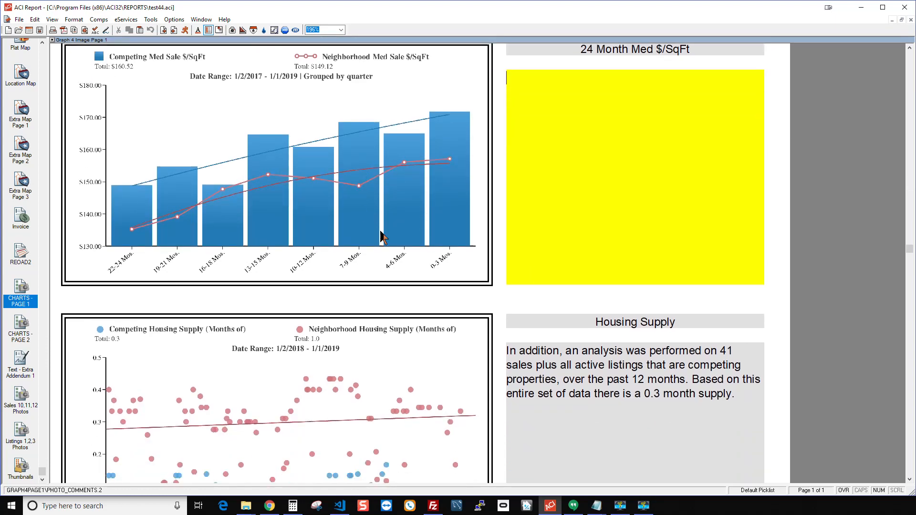
pyautogui.moveTo(416, 314)
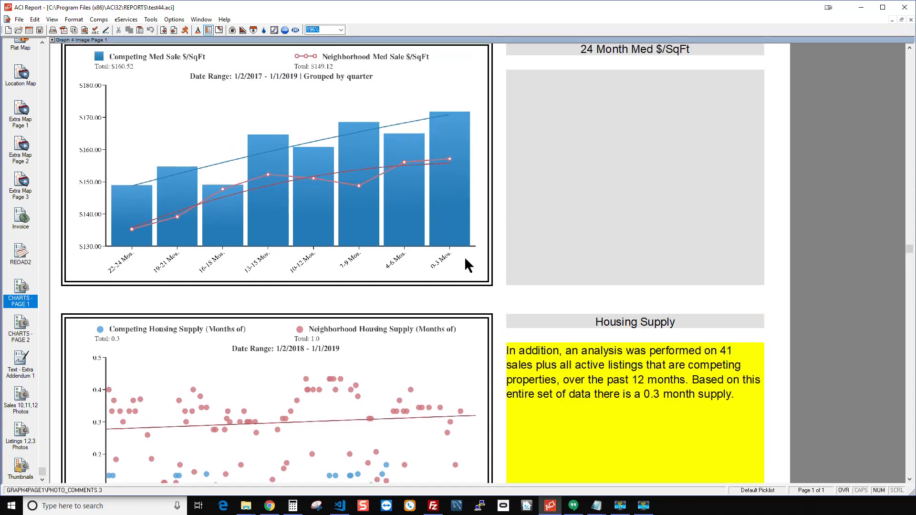
pyautogui.moveTo(100, 320)
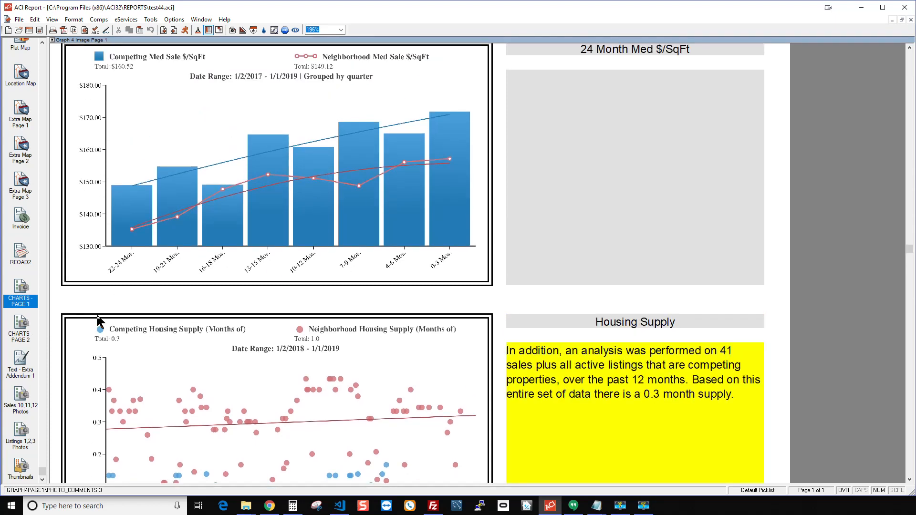
pyautogui.click(20, 328)
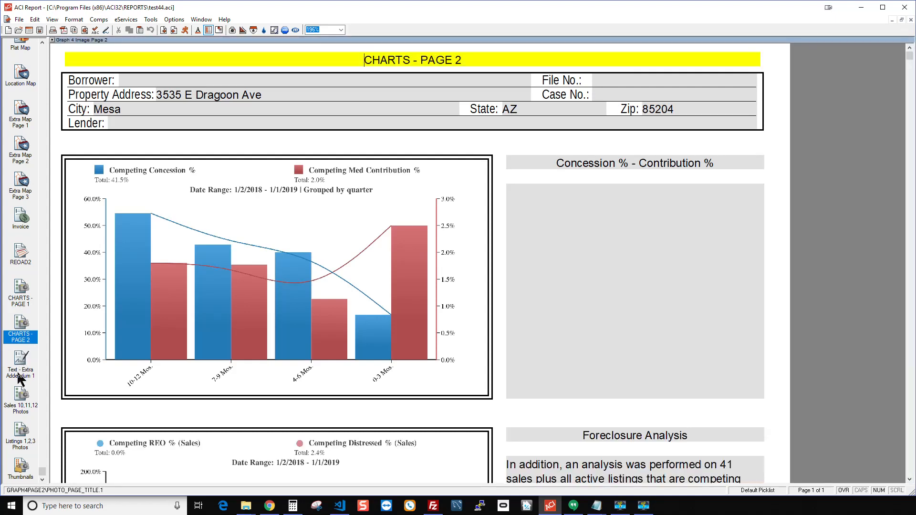
# Review the 36-month transfer history in Text - Extra Addendum 1, then show Sales 10,11,12 photos.
pyautogui.click(20, 363)
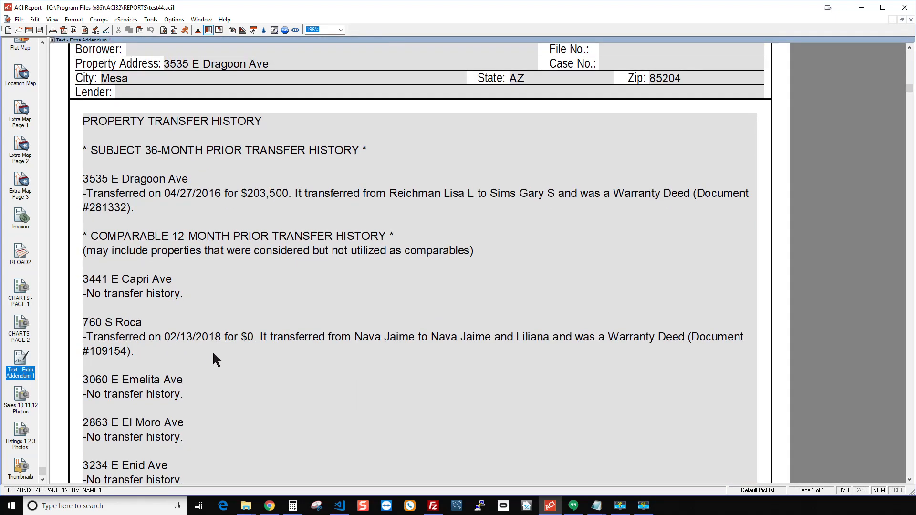
pyautogui.moveTo(187, 235)
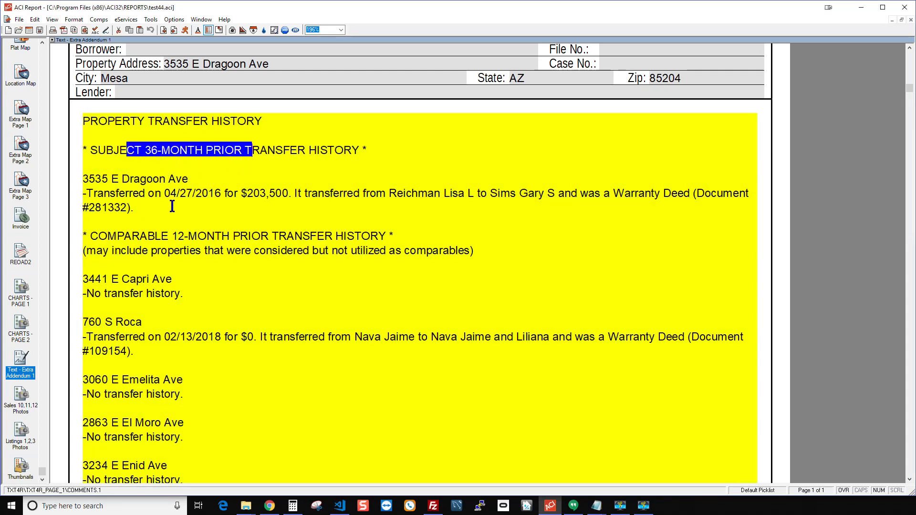
pyautogui.moveTo(142, 212)
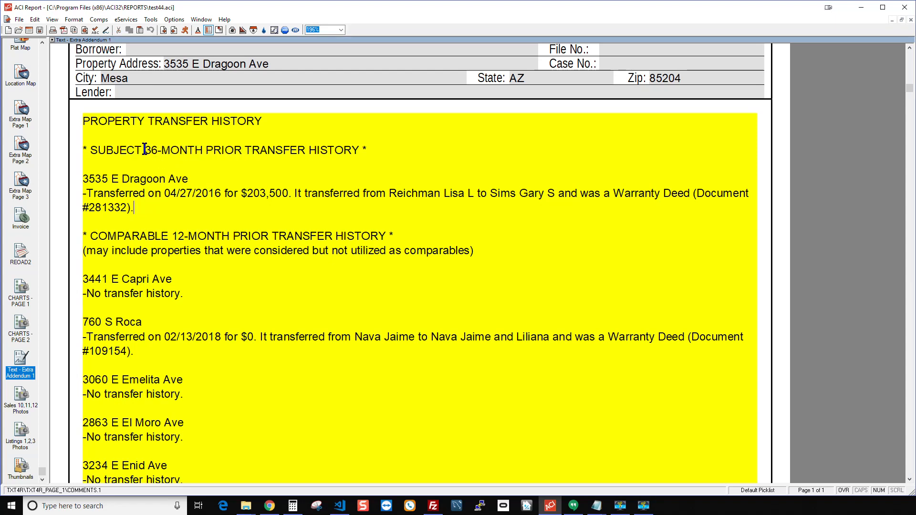
pyautogui.doubleClick(173, 149)
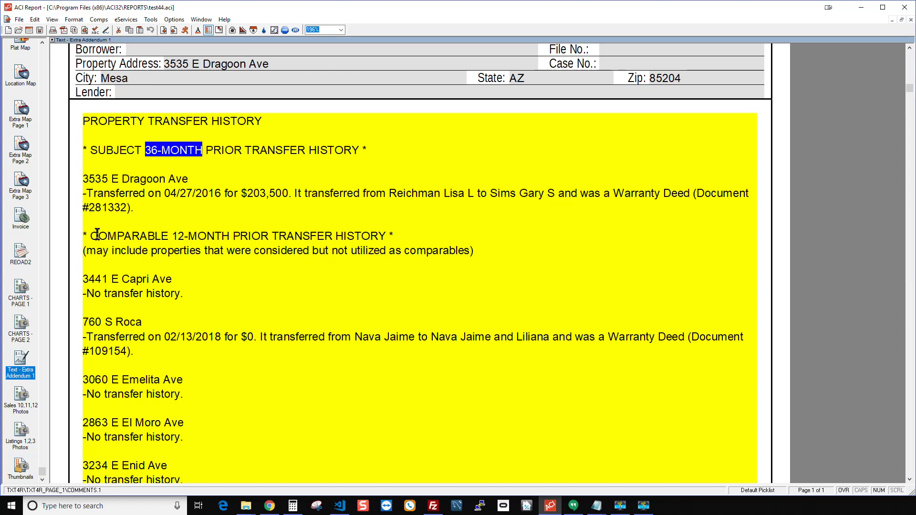
pyautogui.moveTo(96, 236); pyautogui.dragTo(353, 236)
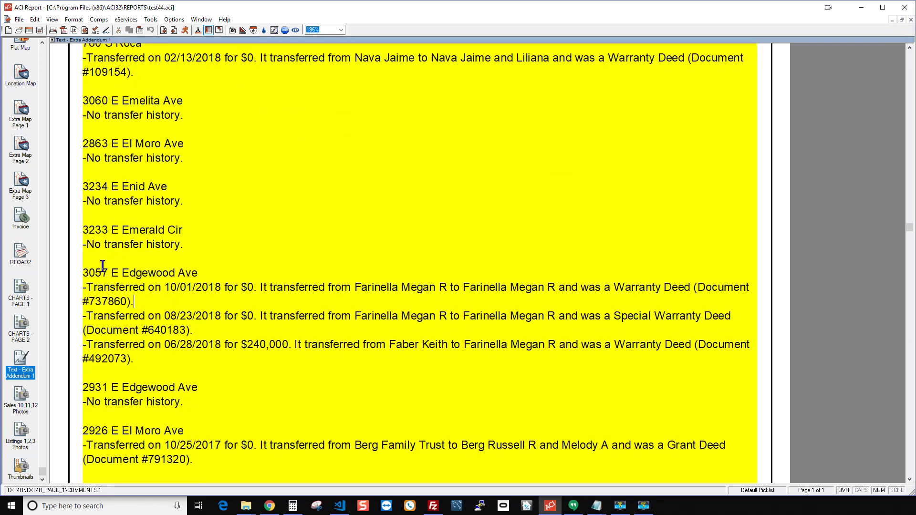
pyautogui.doubleClick(139, 273)
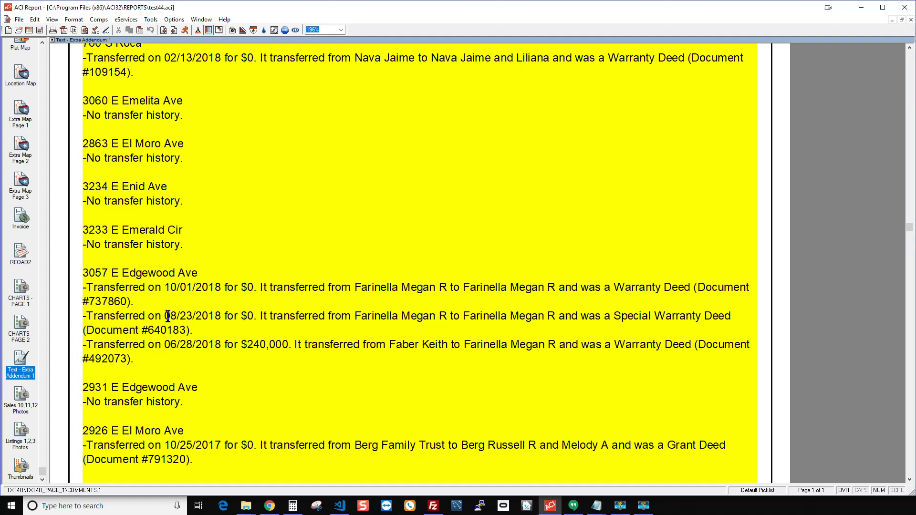
pyautogui.click(21, 408)
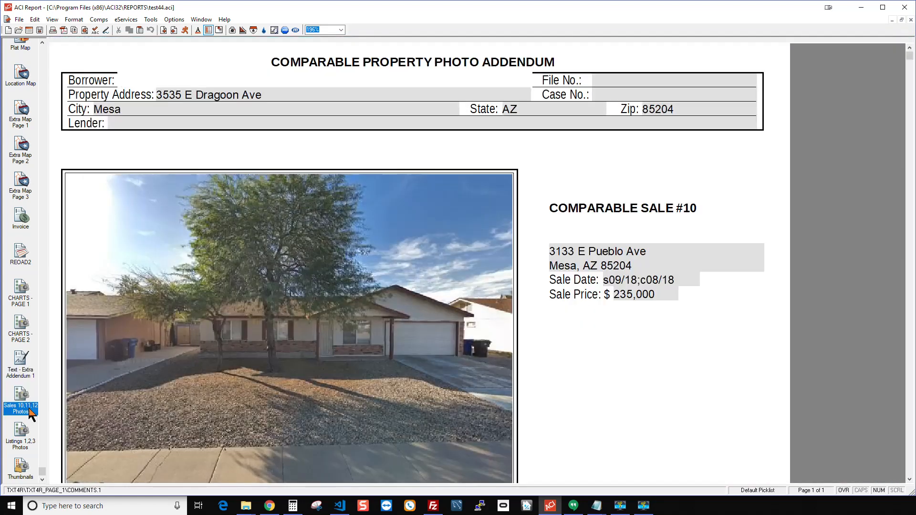
pyautogui.click(20, 441)
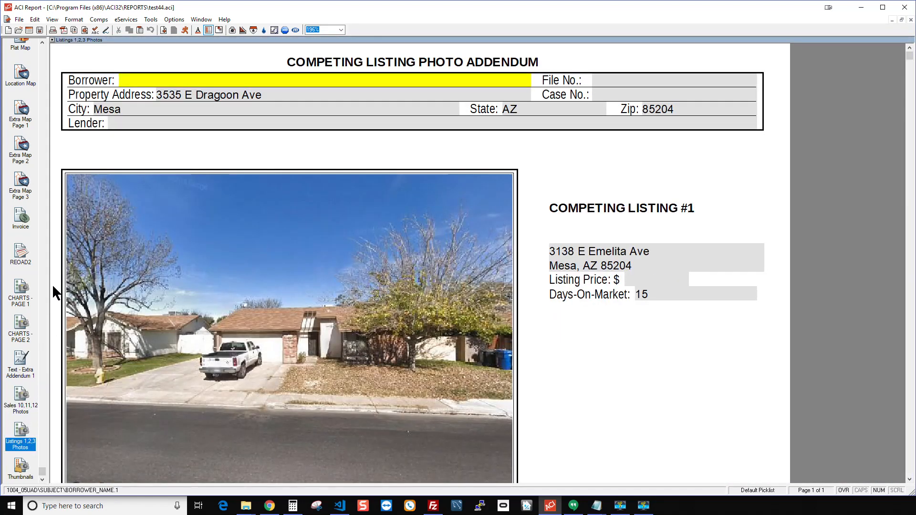
pyautogui.click(20, 298)
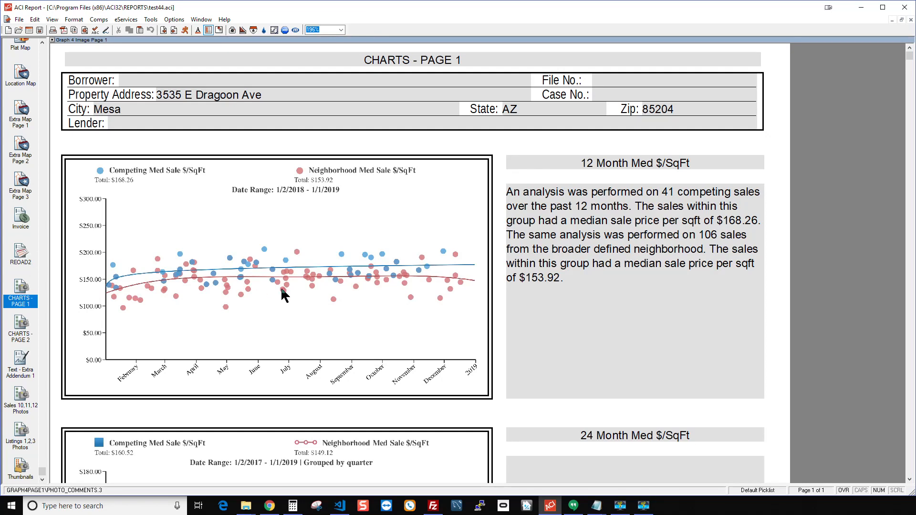
pyautogui.moveTo(283, 288)
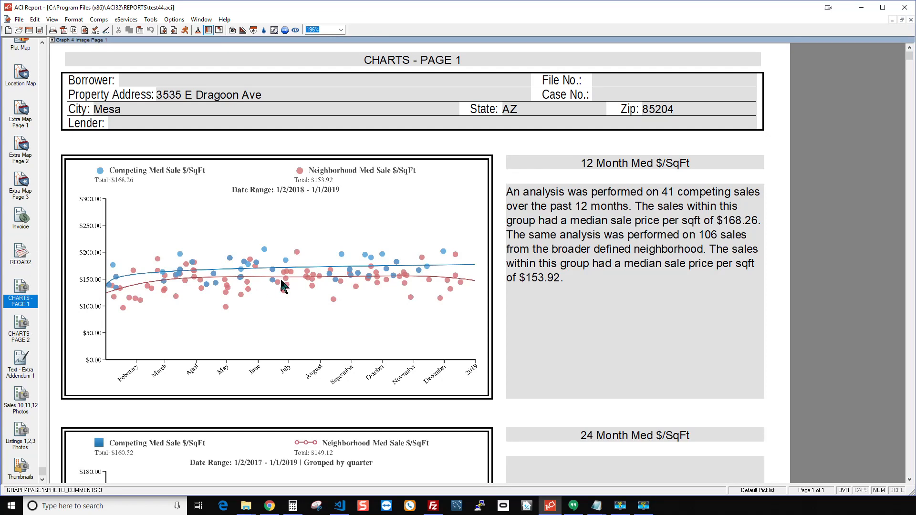
pyautogui.moveTo(440, 275)
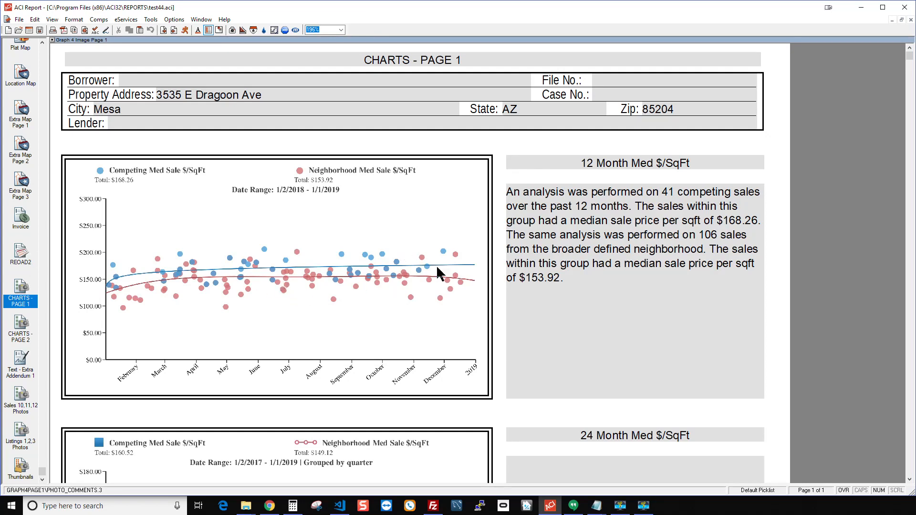